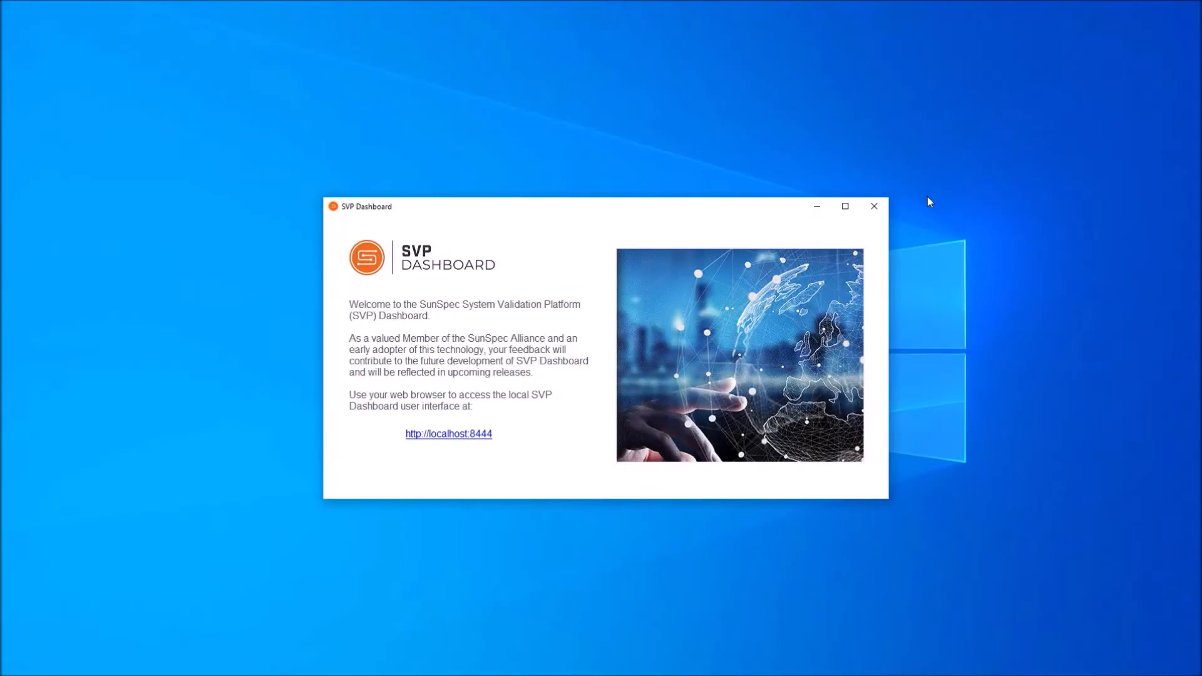
mouse_move(465, 512)
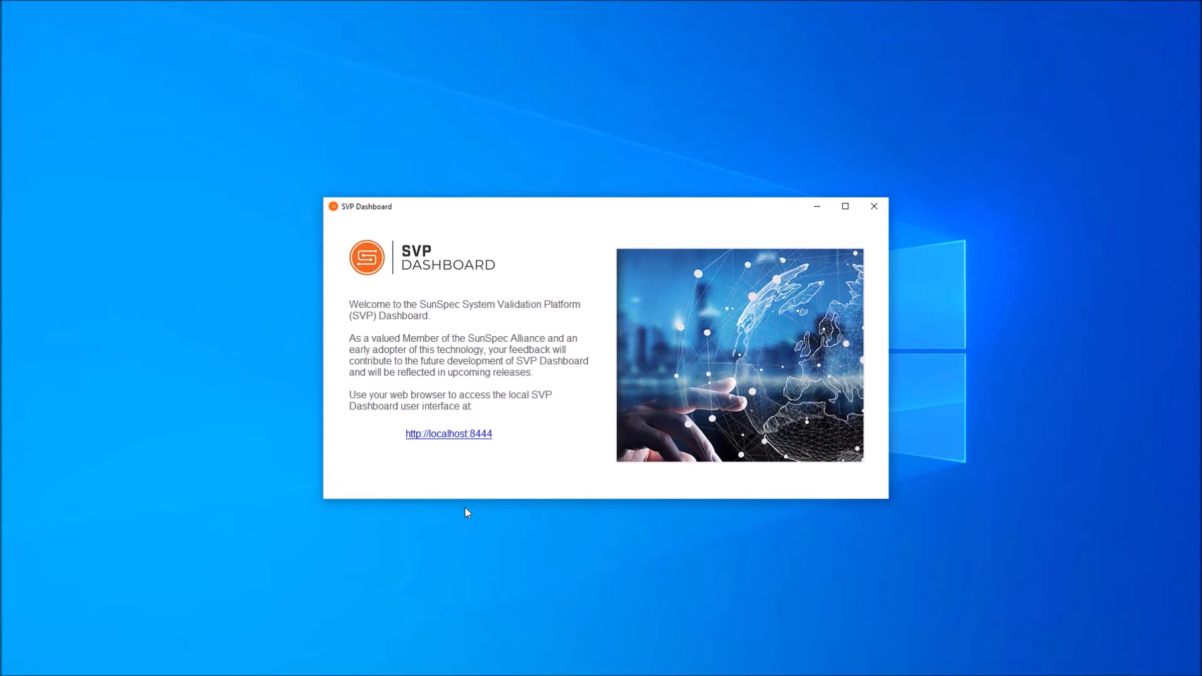
mouse_move(461, 495)
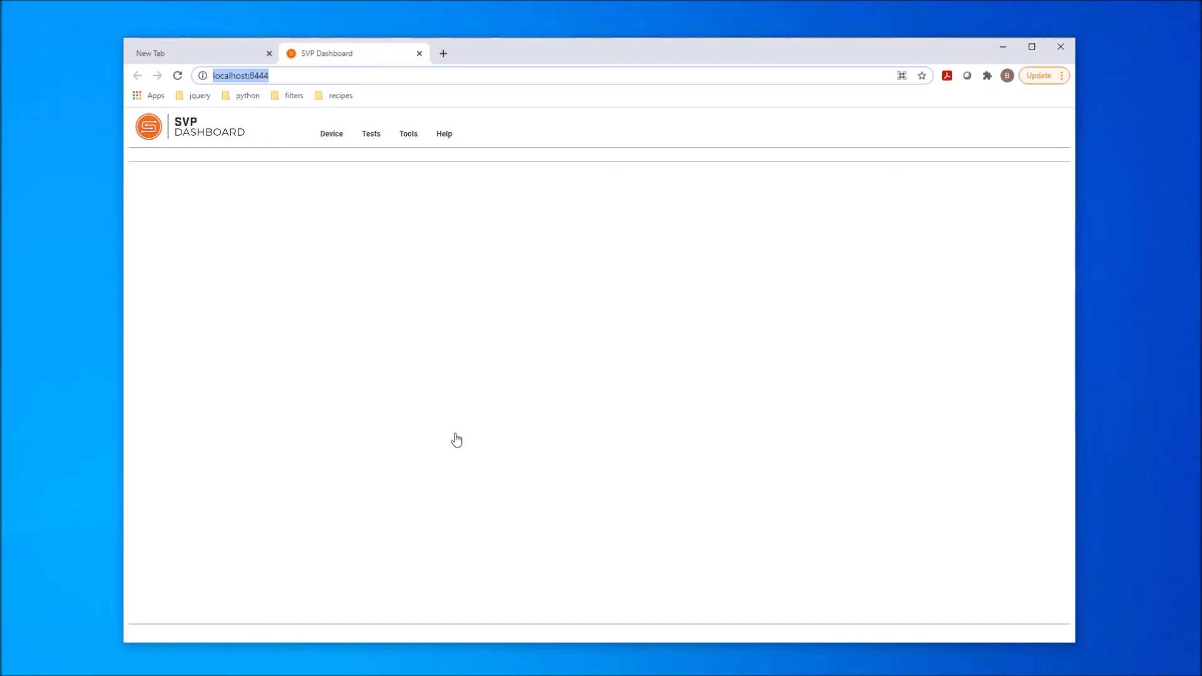
mouse_move(334, 200)
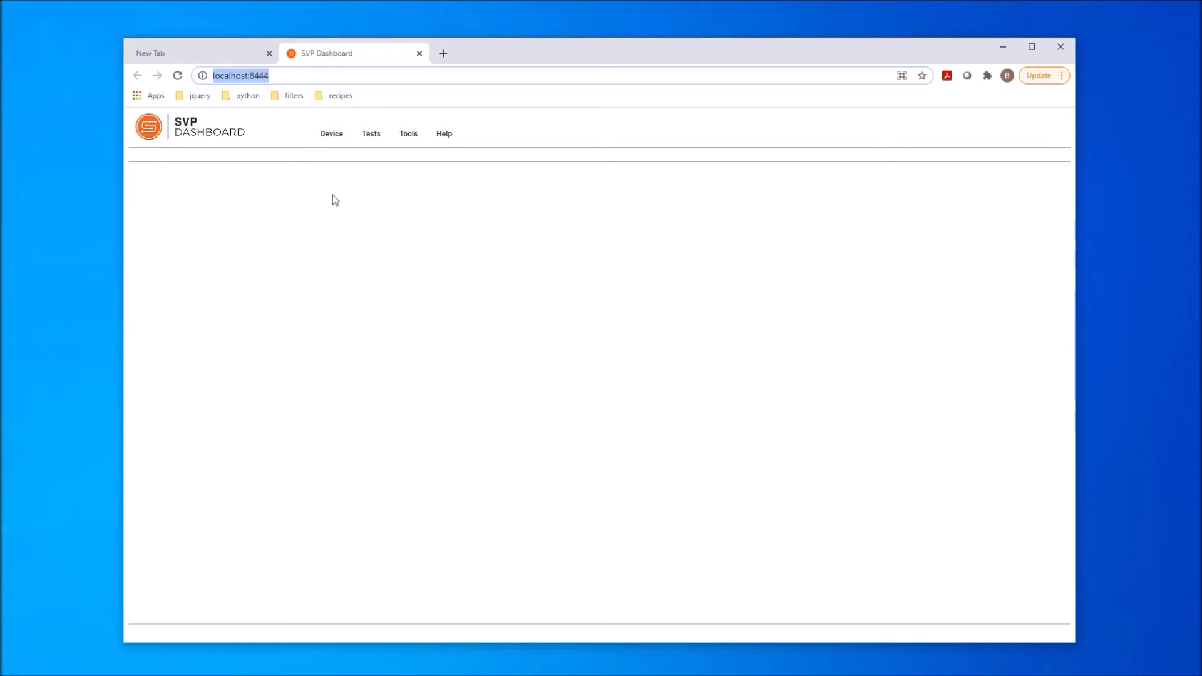
mouse_move(336, 182)
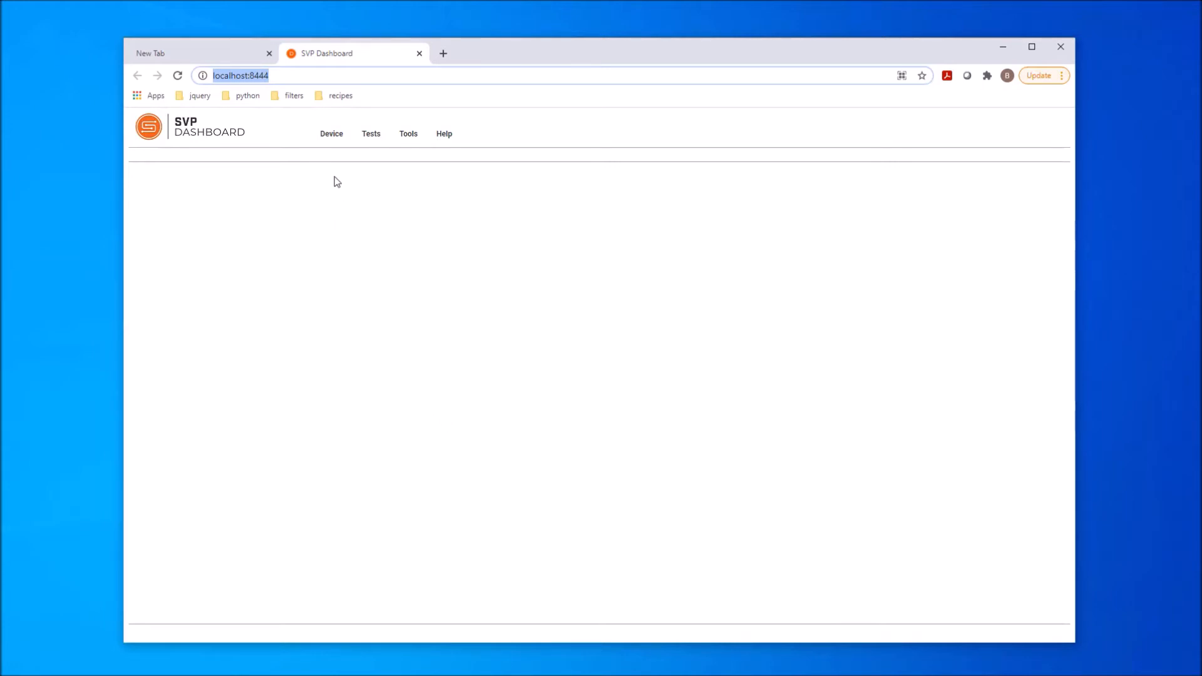
mouse_move(387, 182)
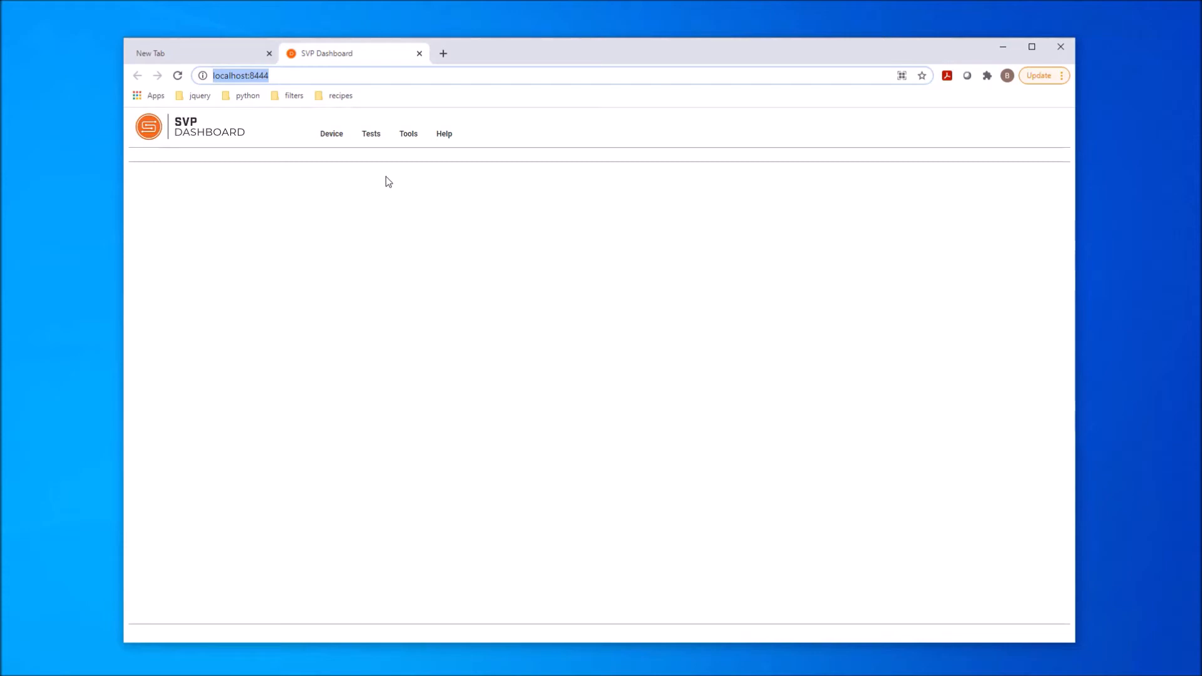
mouse_move(412, 181)
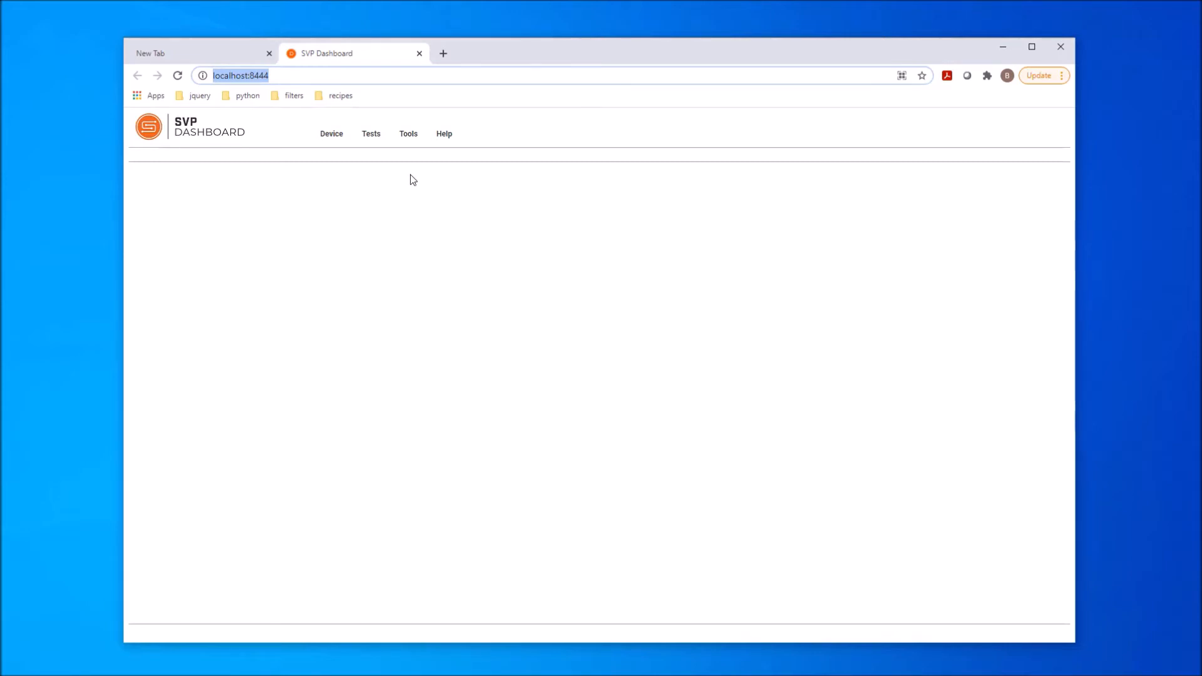
mouse_move(389, 179)
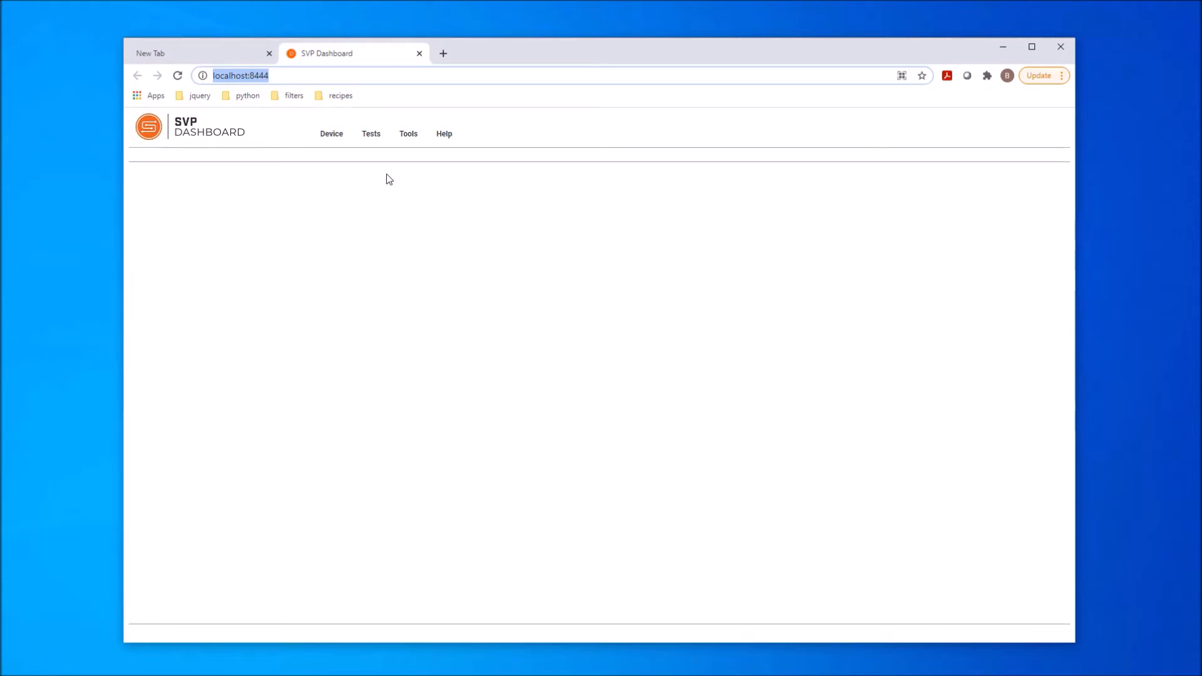
Step: Load the SVP Dashboard page at localhost:8444 and show its Device options
left_click(331, 133)
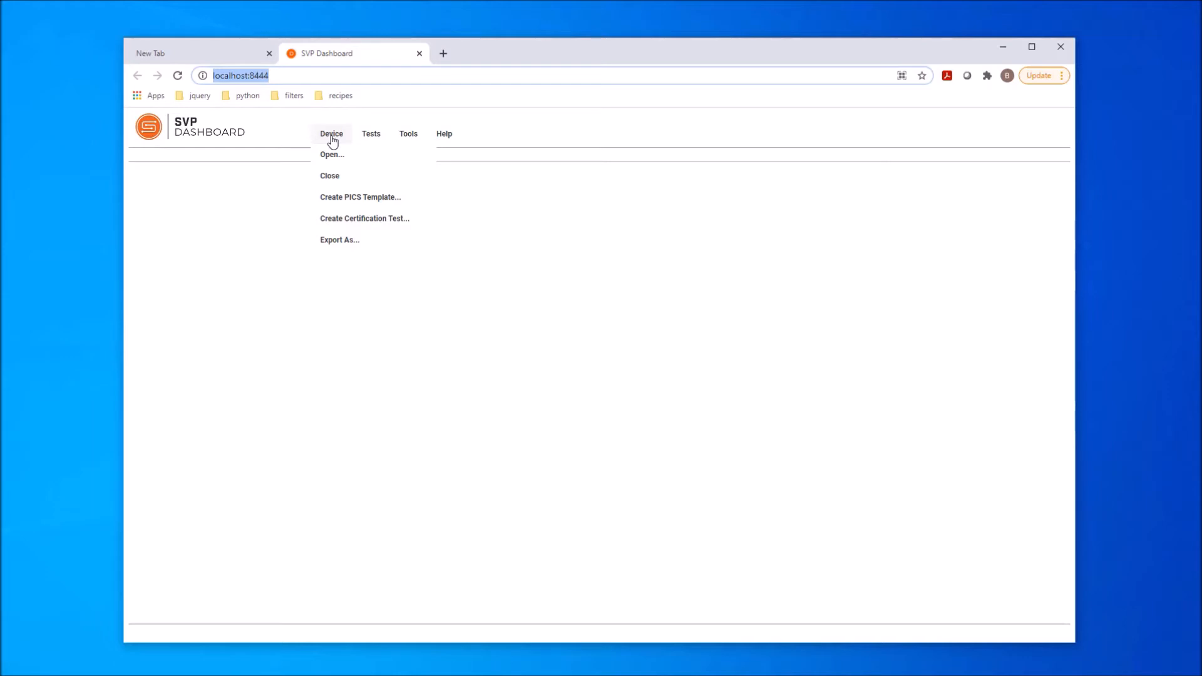
mouse_move(343, 177)
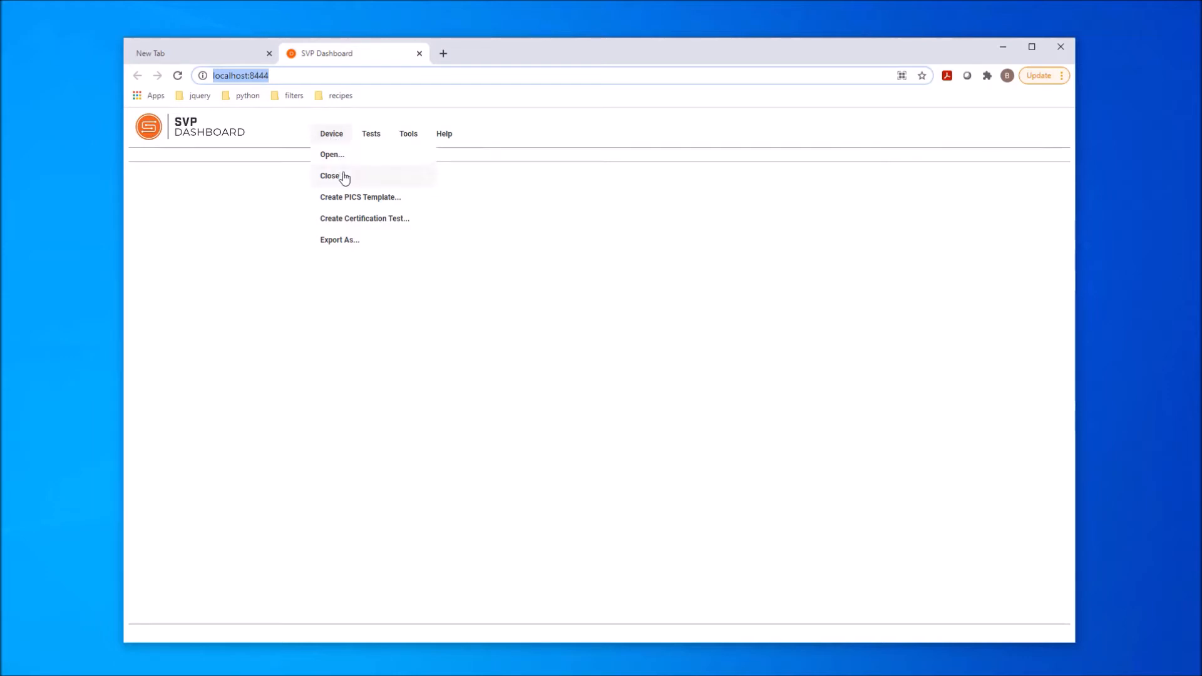
mouse_move(355, 219)
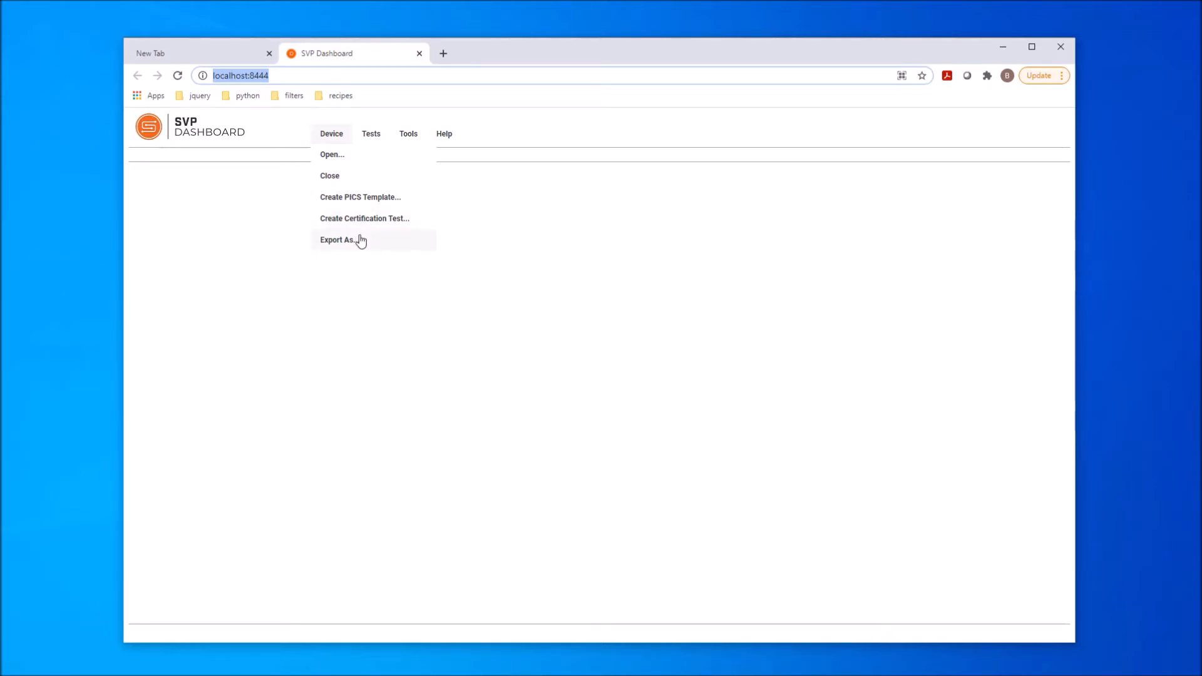
mouse_move(381, 240)
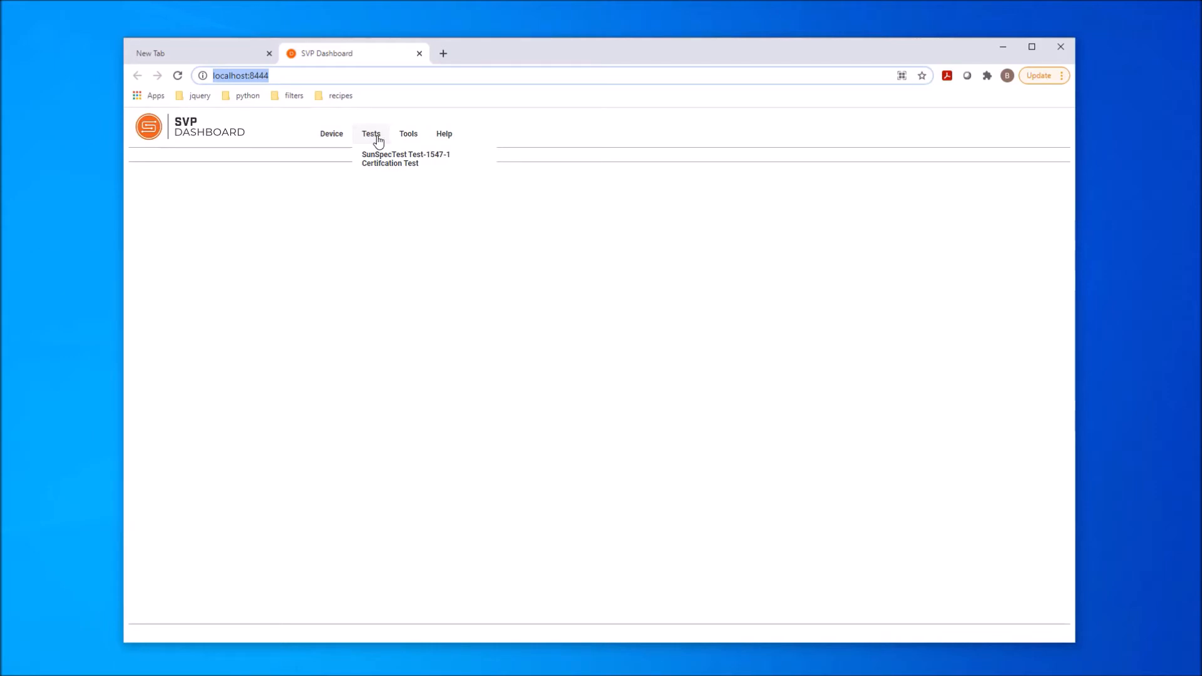
Step: Review the Tools menu entries, then show the Help menu's User Guide and About
left_click(407, 134)
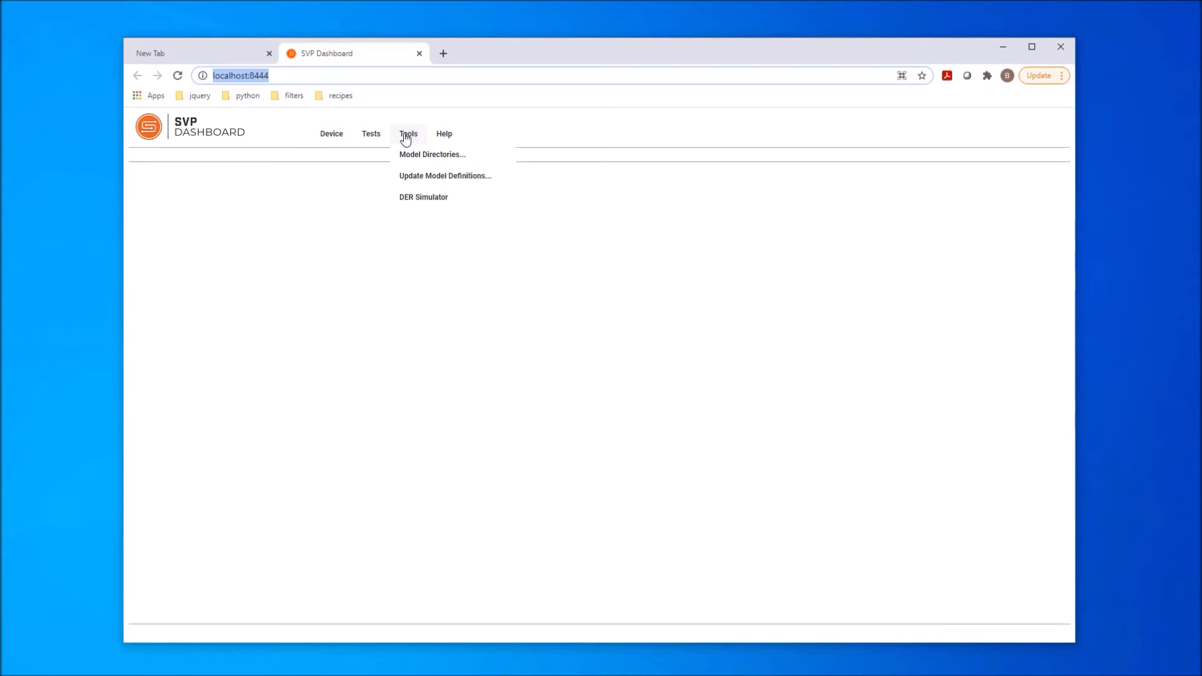
mouse_move(422, 139)
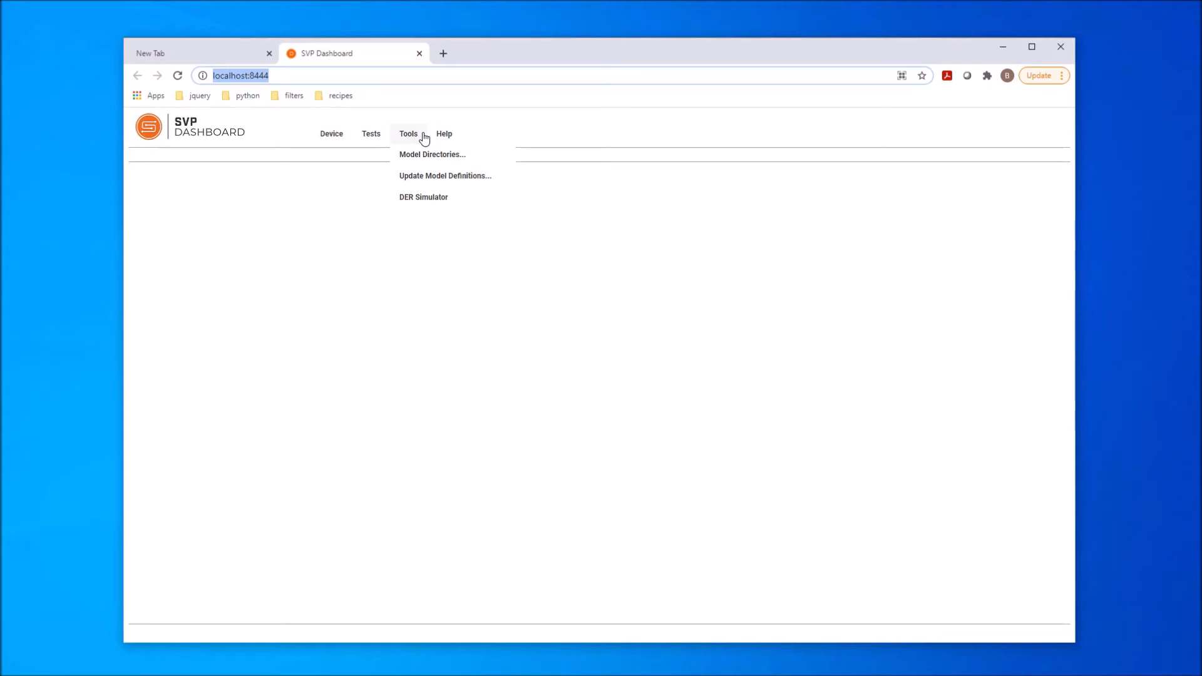
left_click(443, 133)
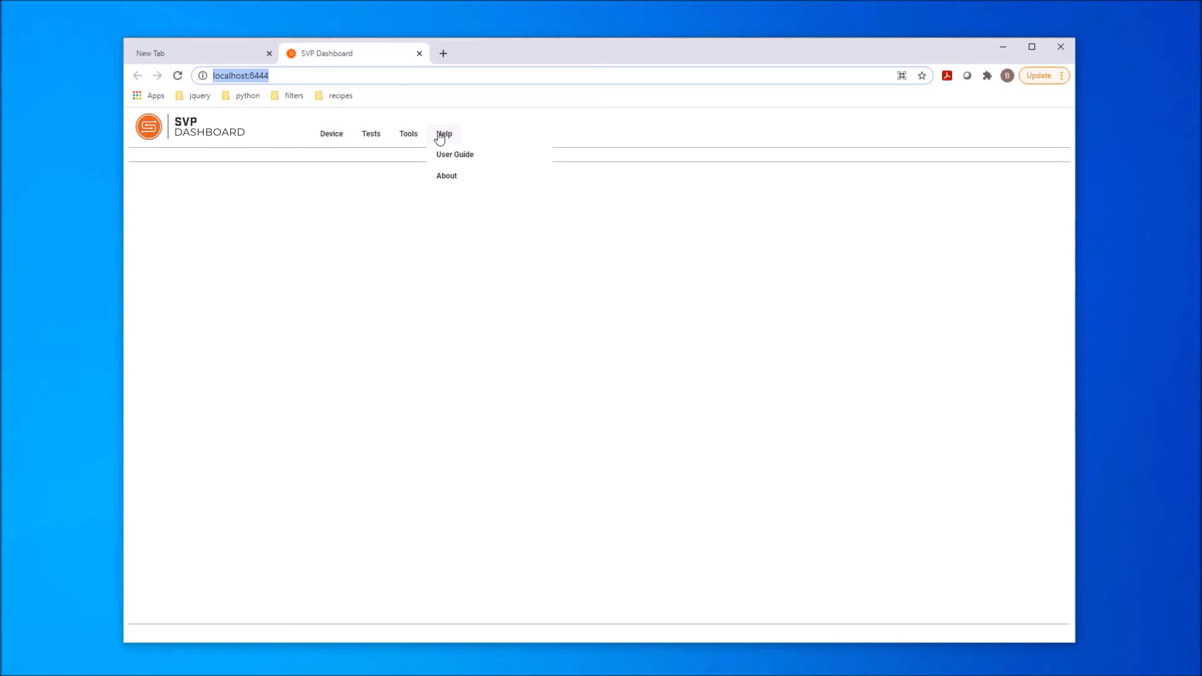
mouse_move(457, 142)
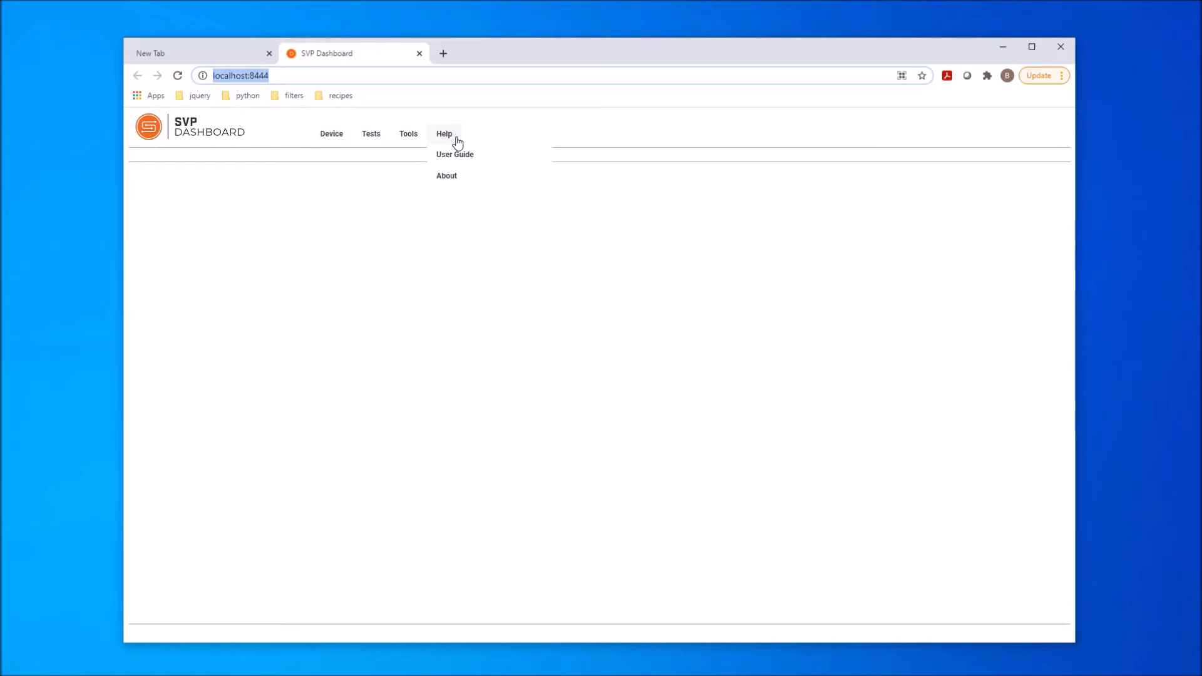
Step: Open the SVP Dashboard User Guide from Help in a new tab
left_click(454, 154)
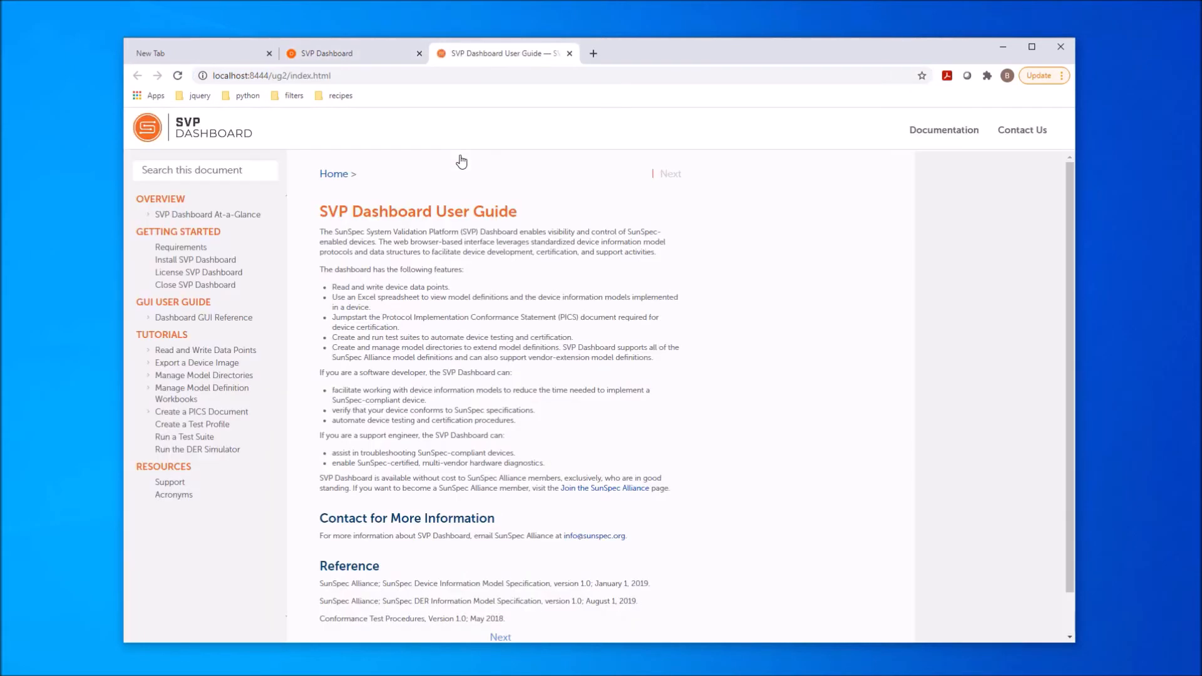
mouse_move(570, 169)
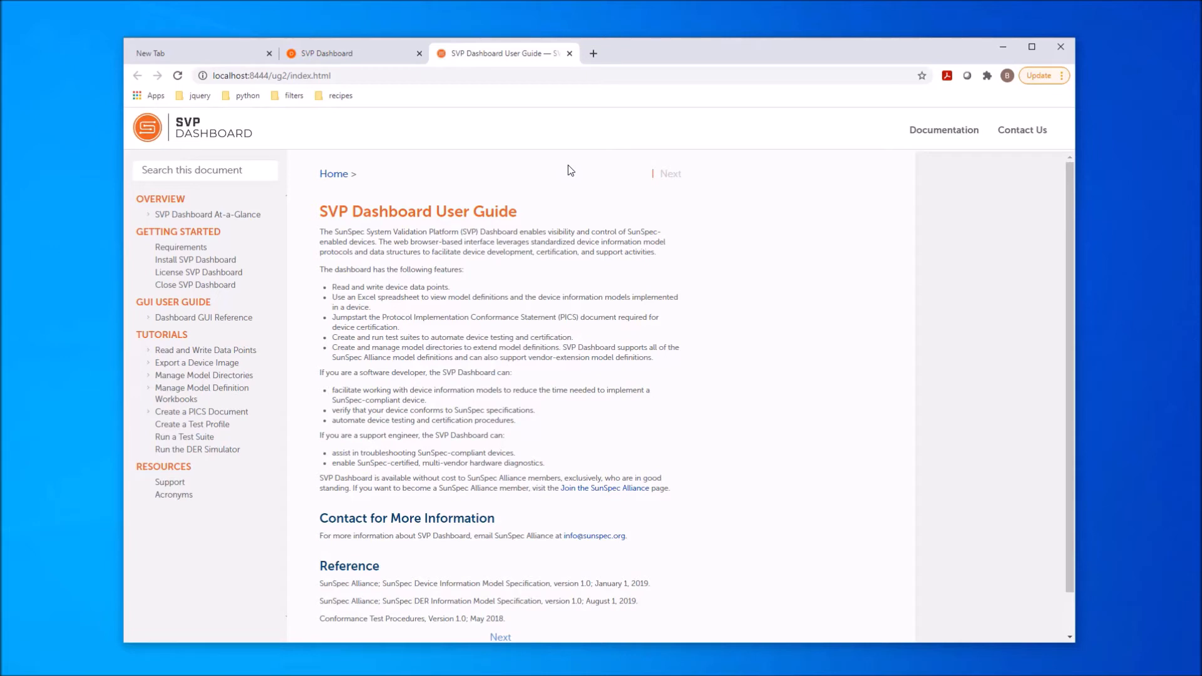
mouse_move(389, 113)
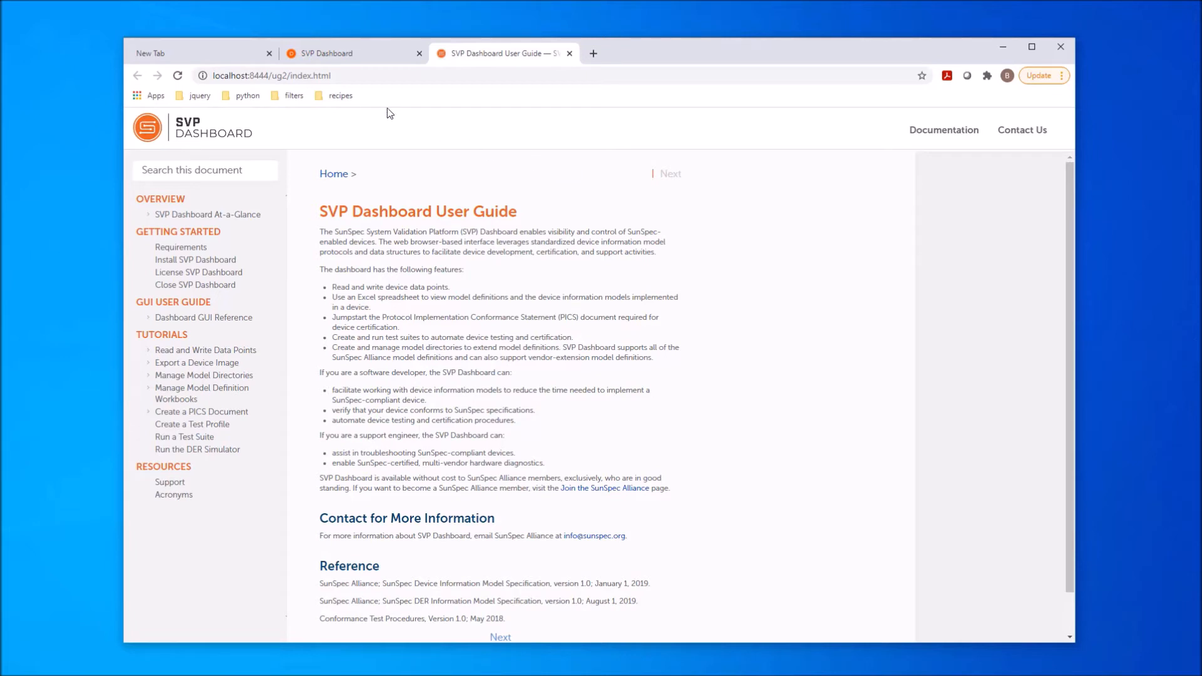
mouse_move(330, 52)
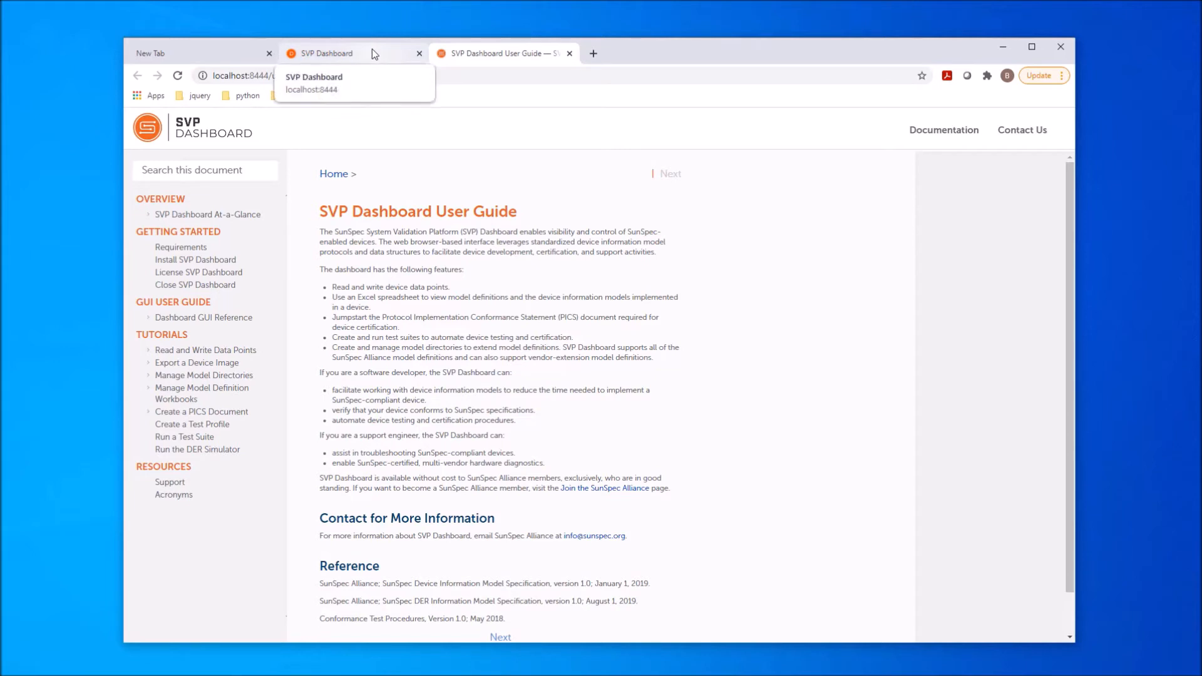
Step: Return to the dashboard tab and dismiss the version 2.1.1 About dialog
left_click(325, 53)
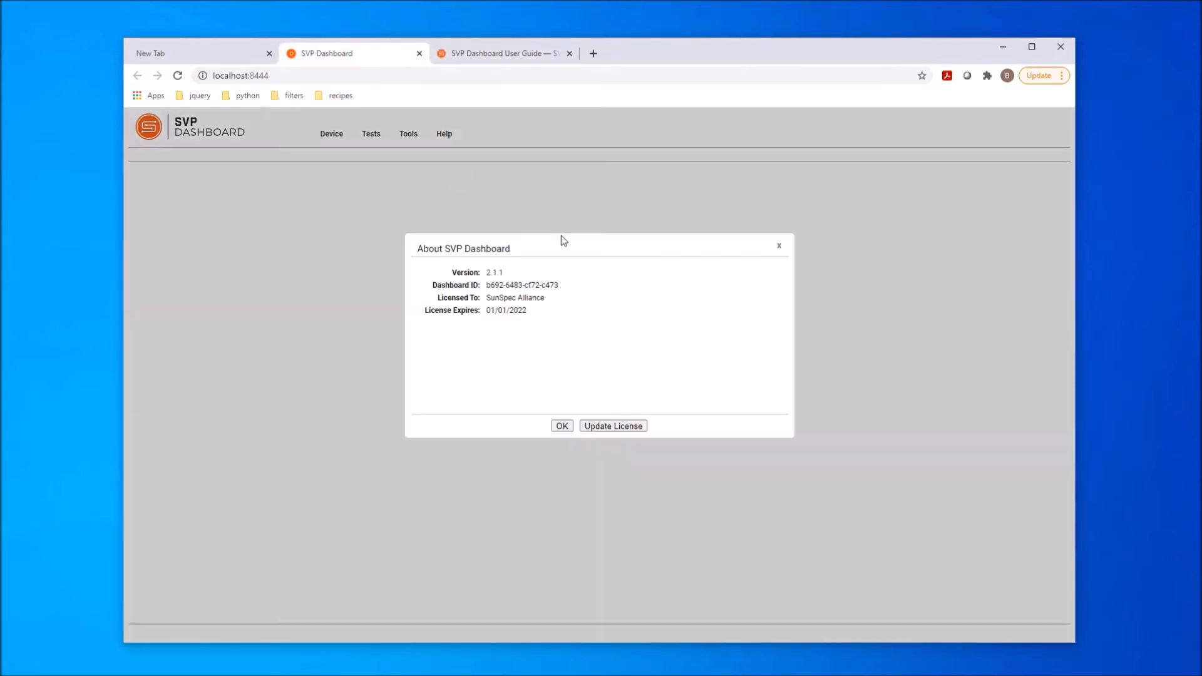
mouse_move(598, 304)
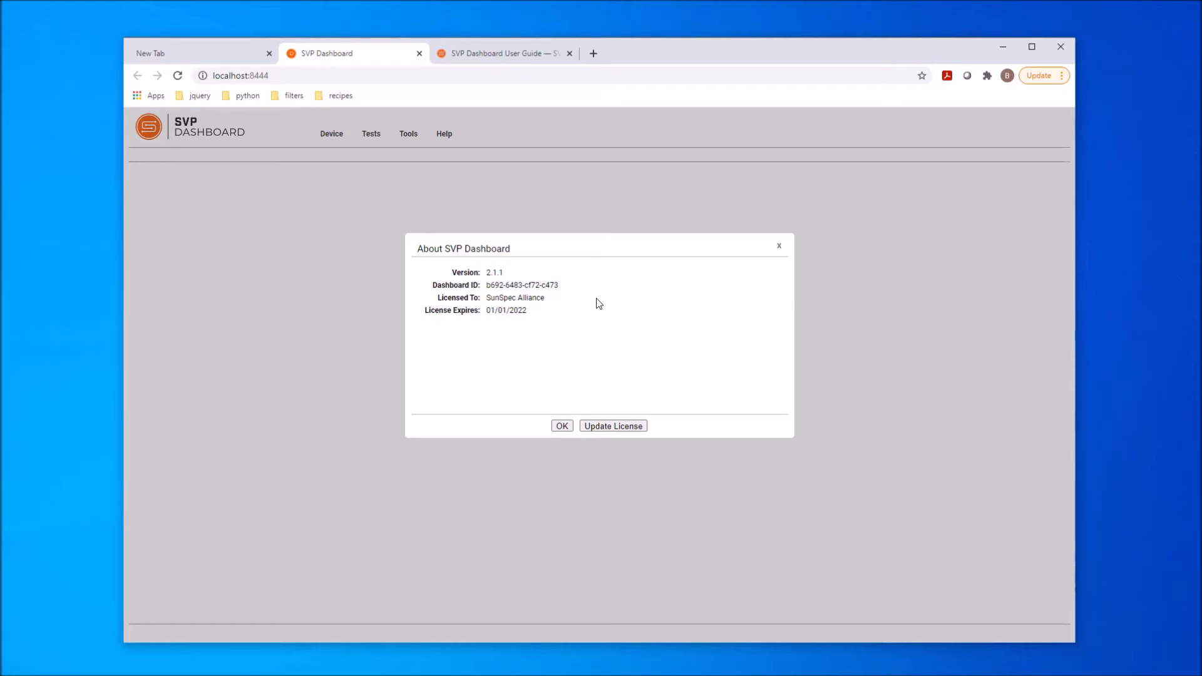
mouse_move(780, 250)
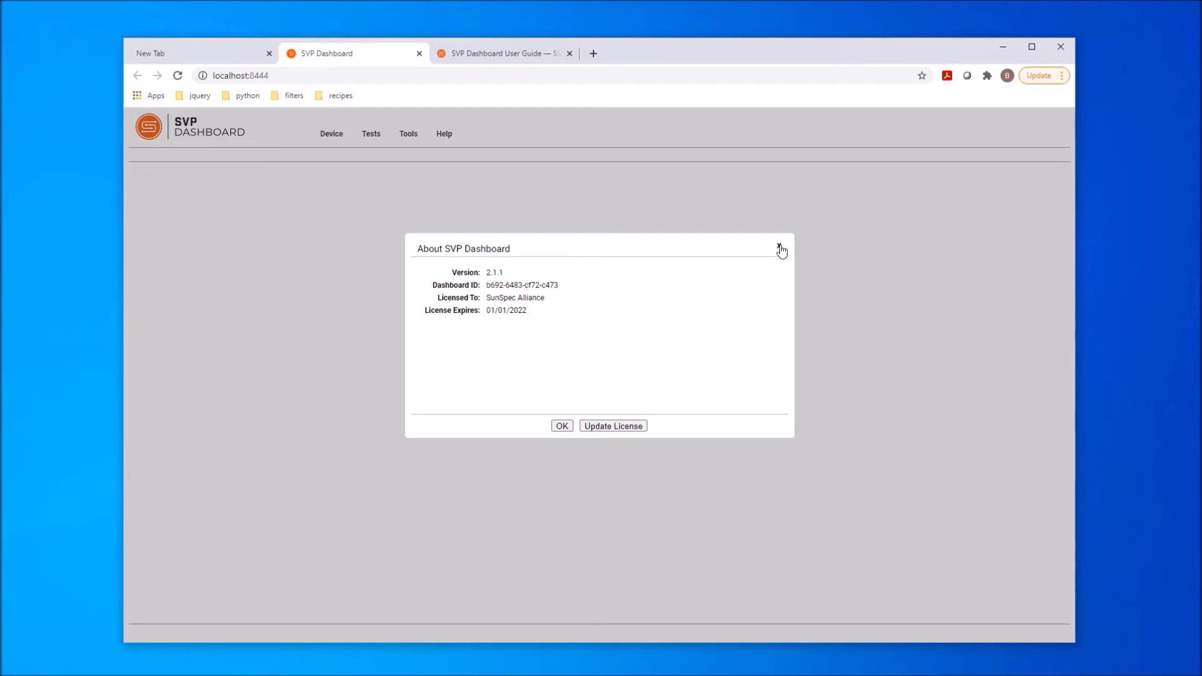
left_click(781, 248)
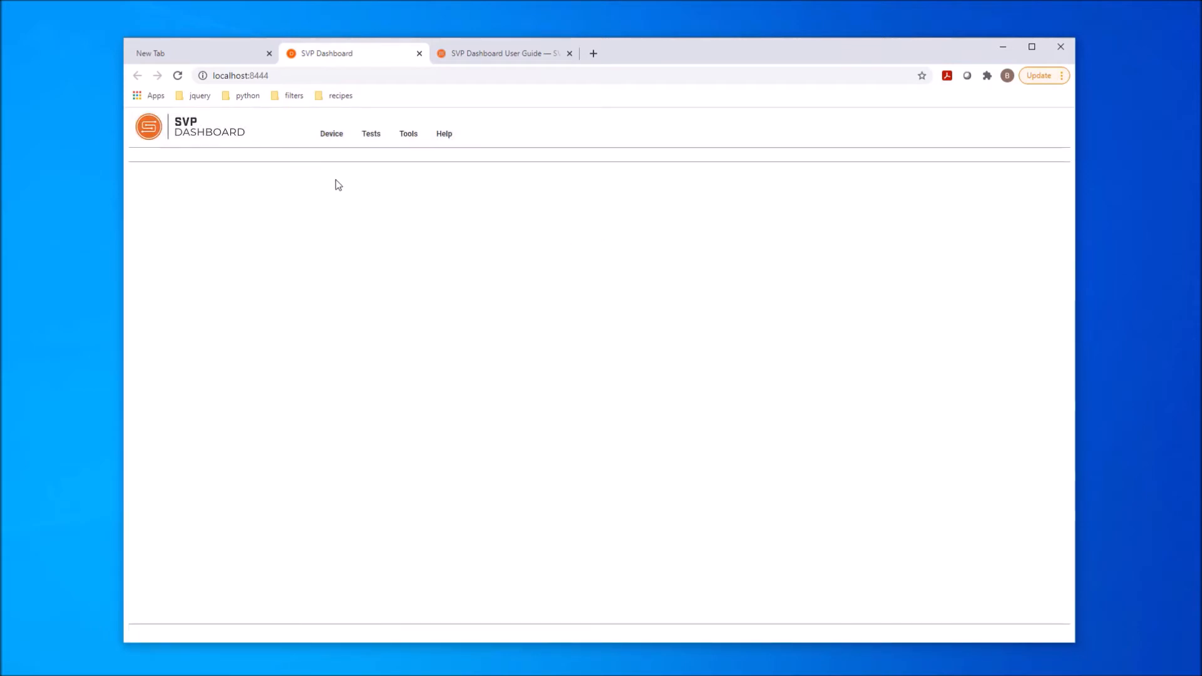
Step: Start the DER Simulator from Tools, adding models 1 and 701–713 on port 8502
left_click(408, 134)
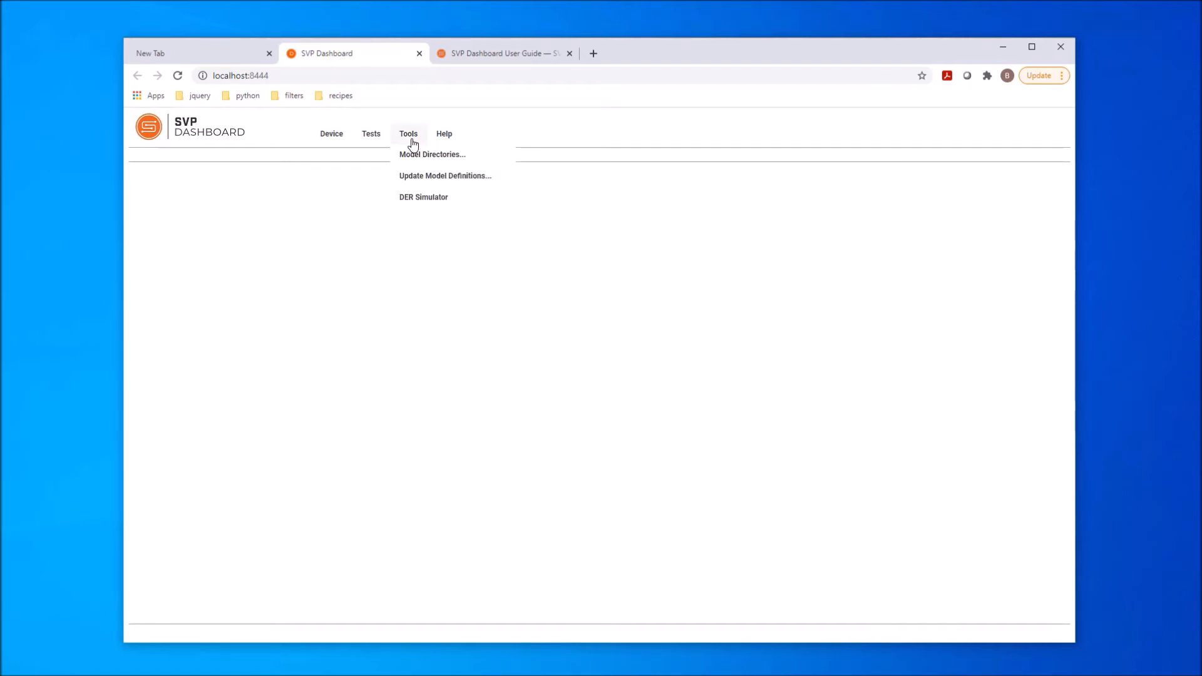
mouse_move(418, 200)
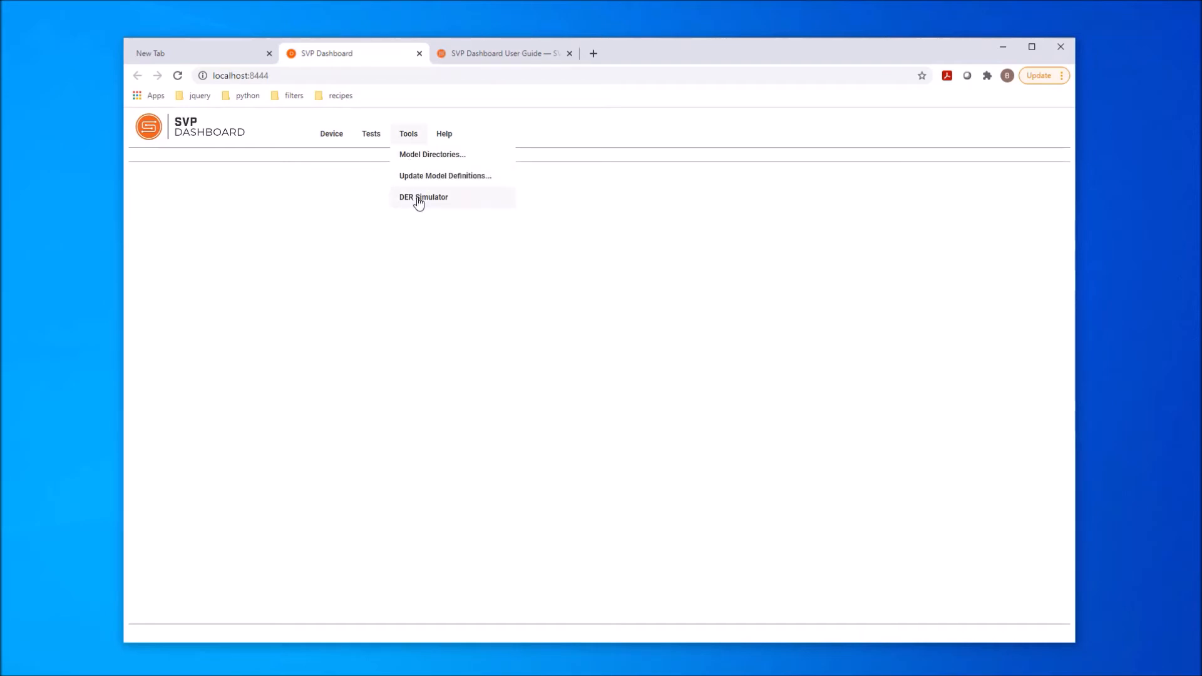
left_click(423, 197)
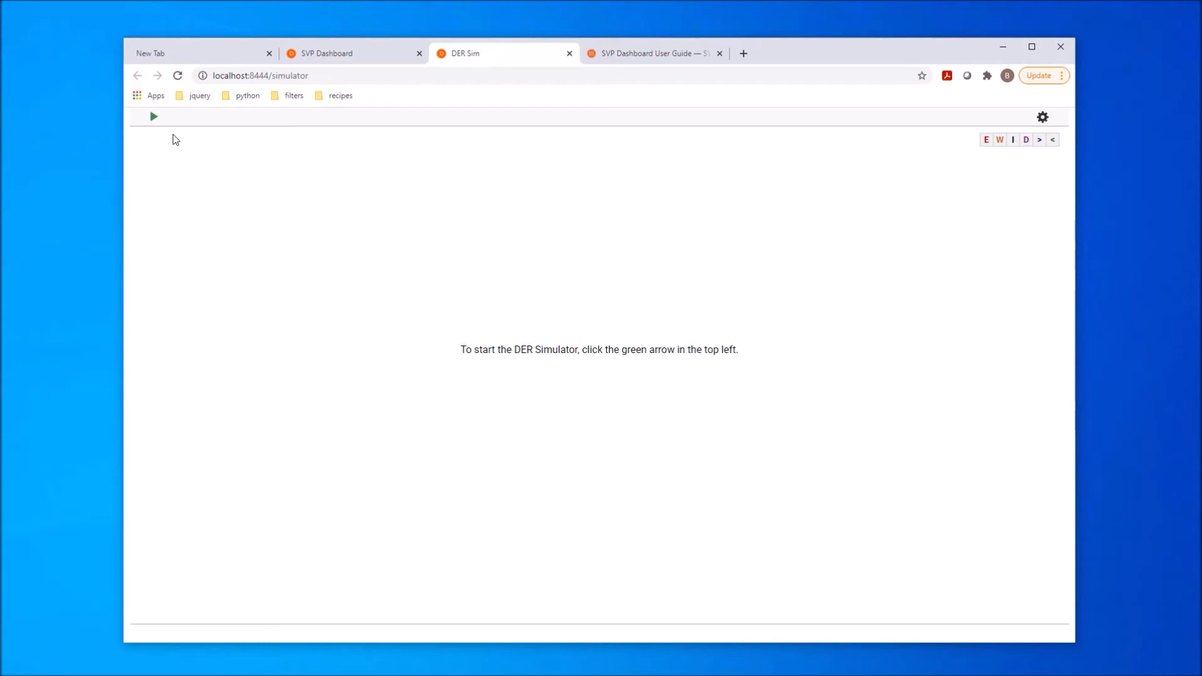
left_click(153, 116)
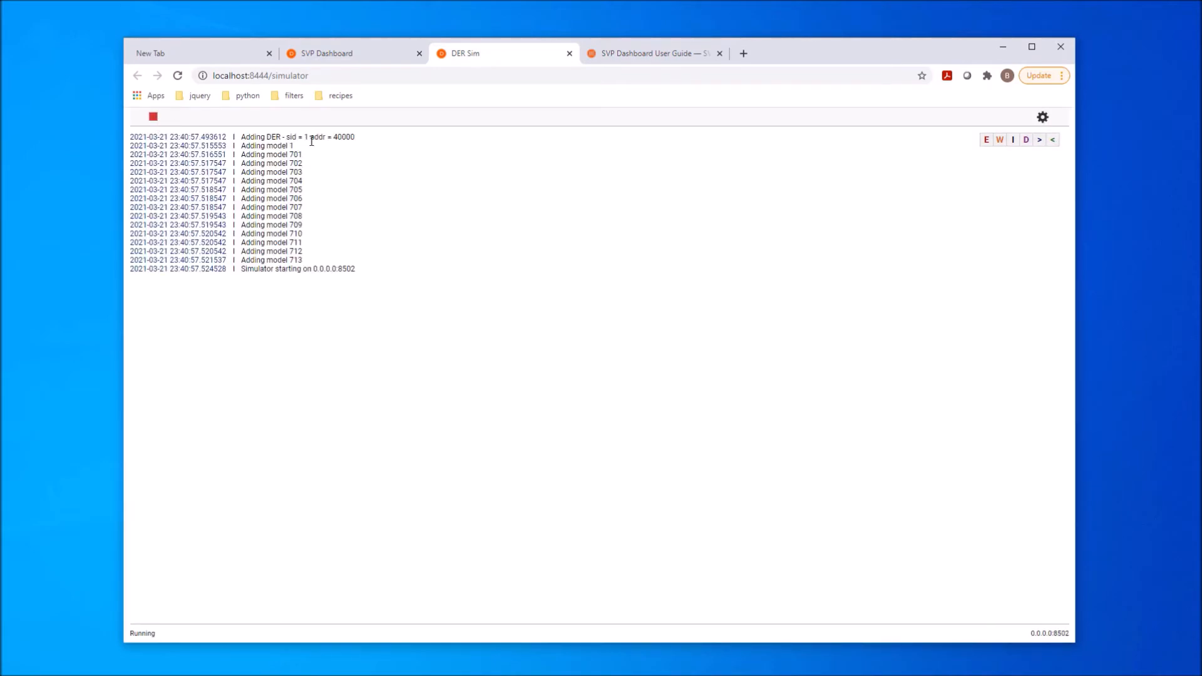
mouse_move(334, 189)
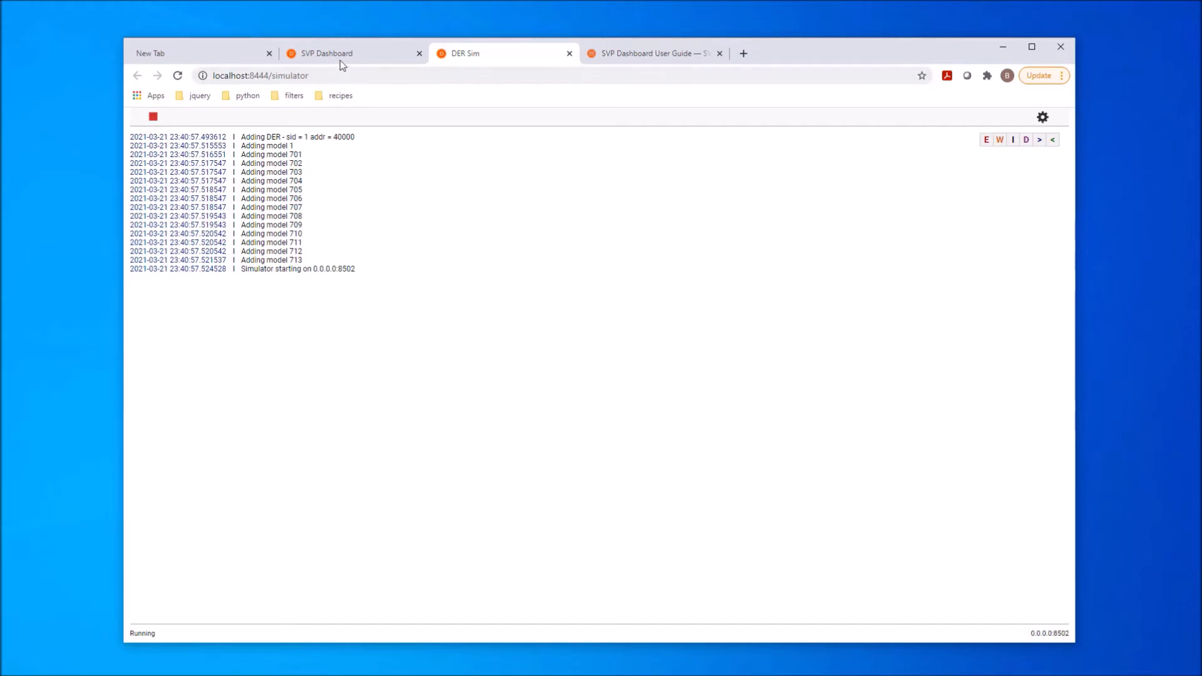
Step: Bring up the Device Open form, keeping Modbus TCP at 127.0.0.1, port 8502
left_click(325, 53)
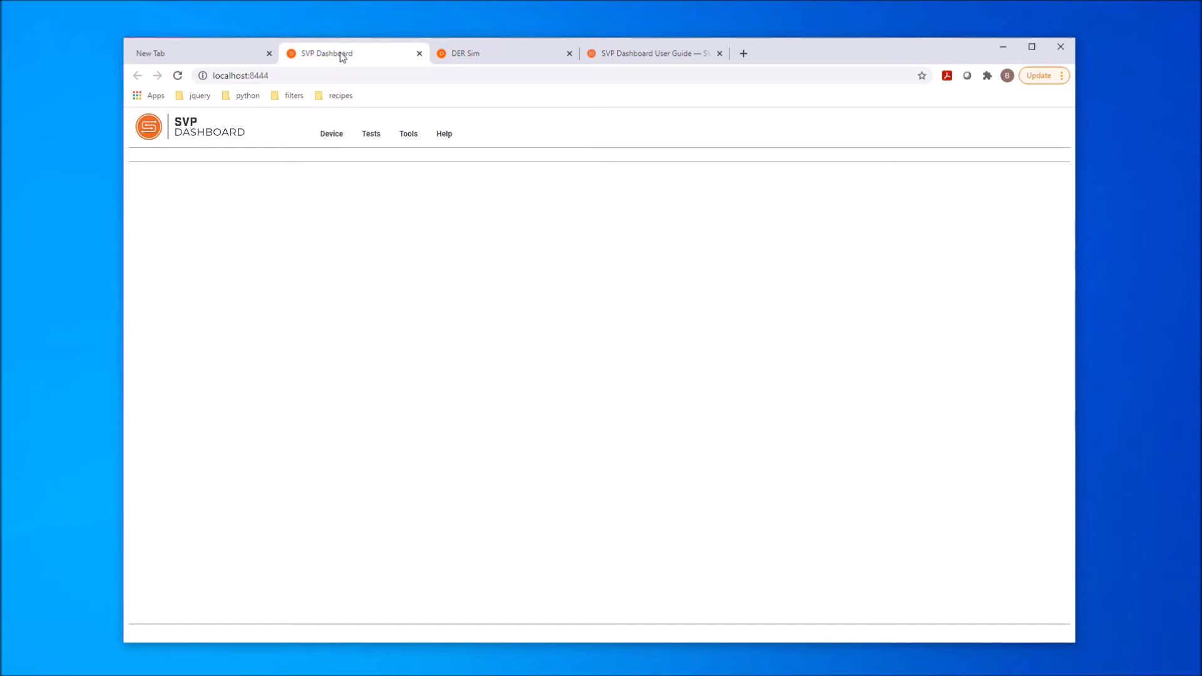
mouse_move(349, 161)
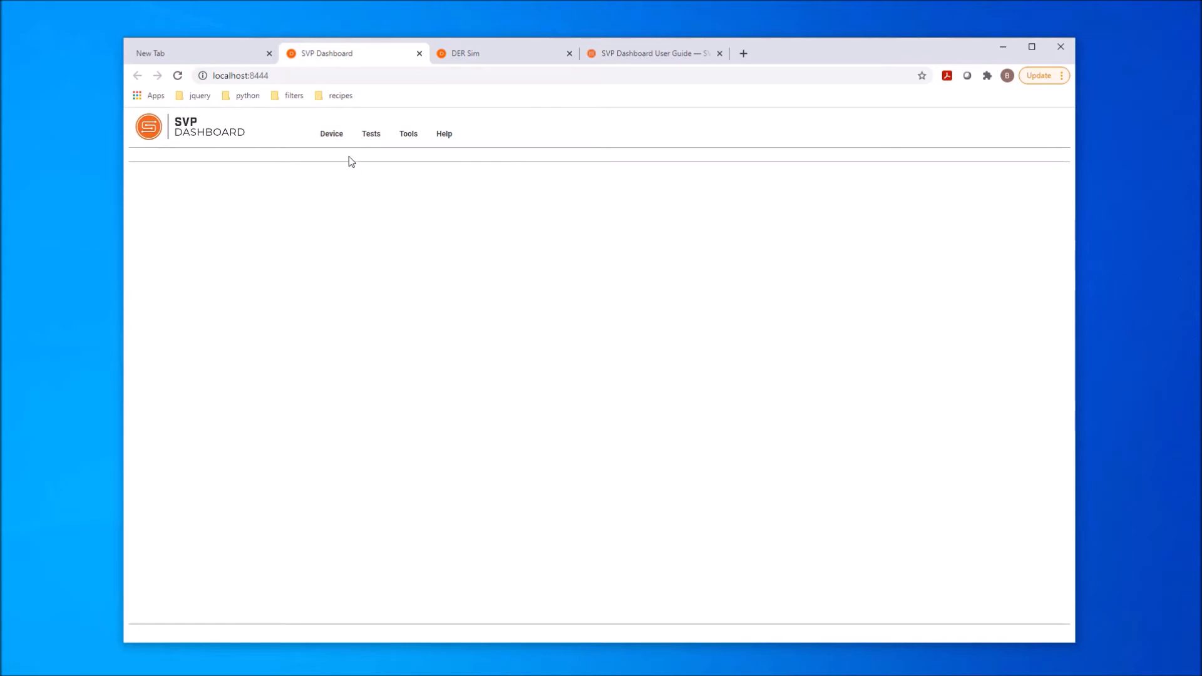
left_click(331, 134)
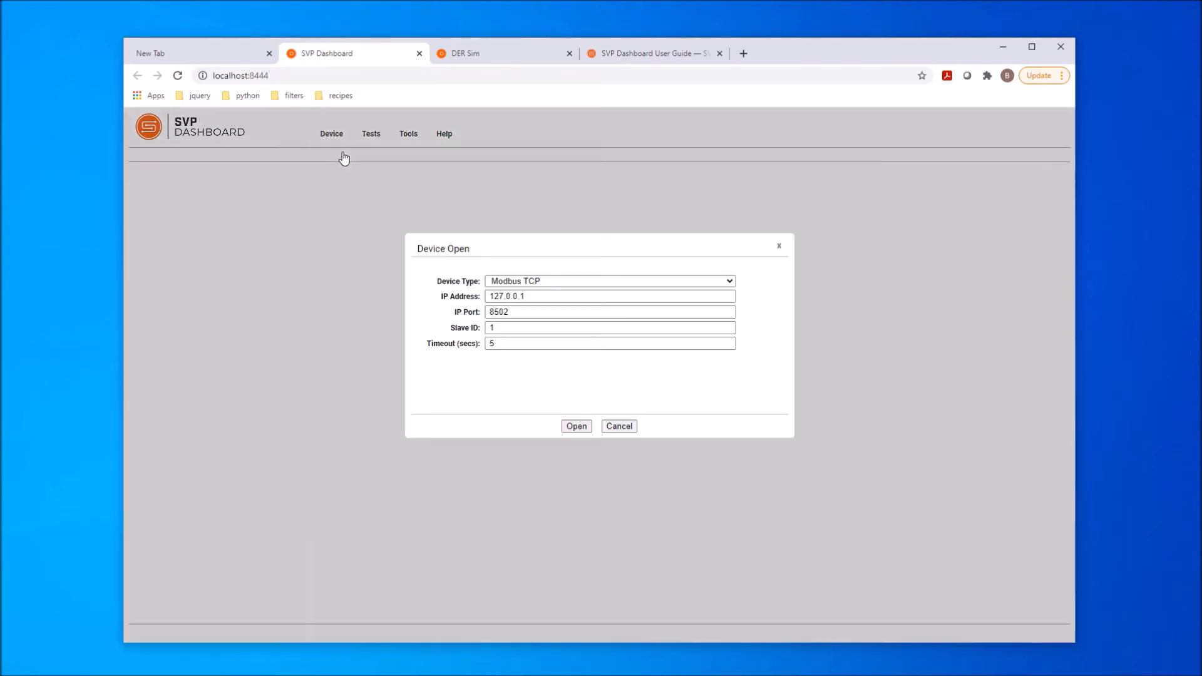
mouse_move(676, 280)
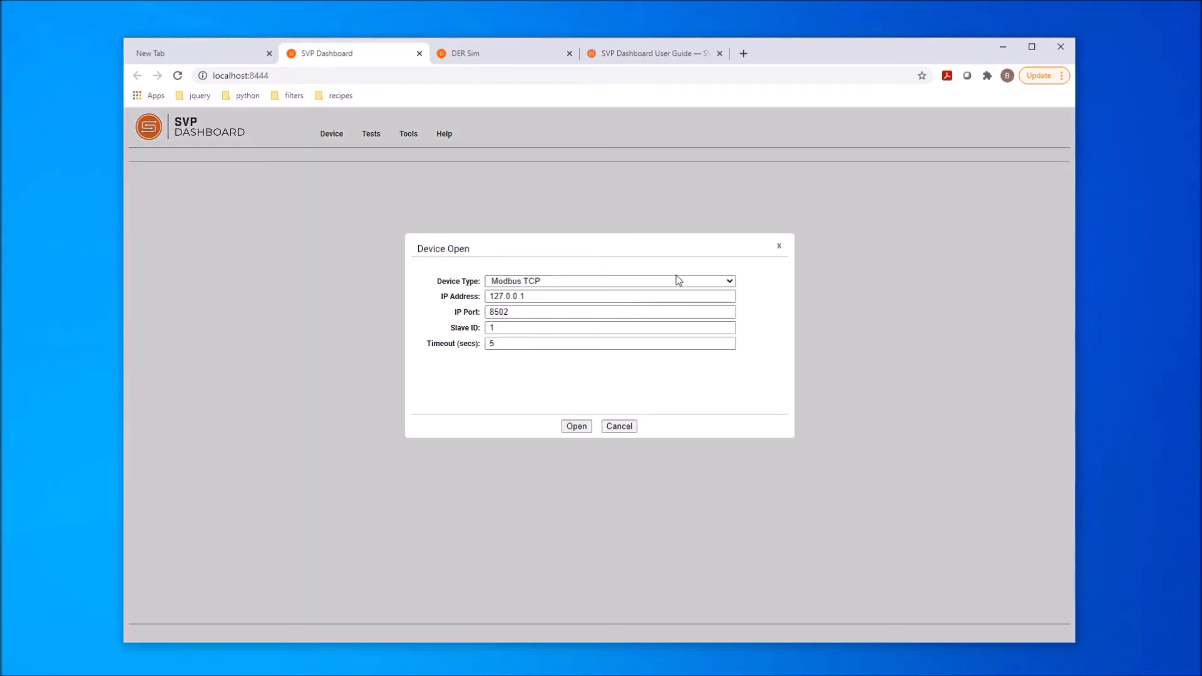
left_click(608, 280)
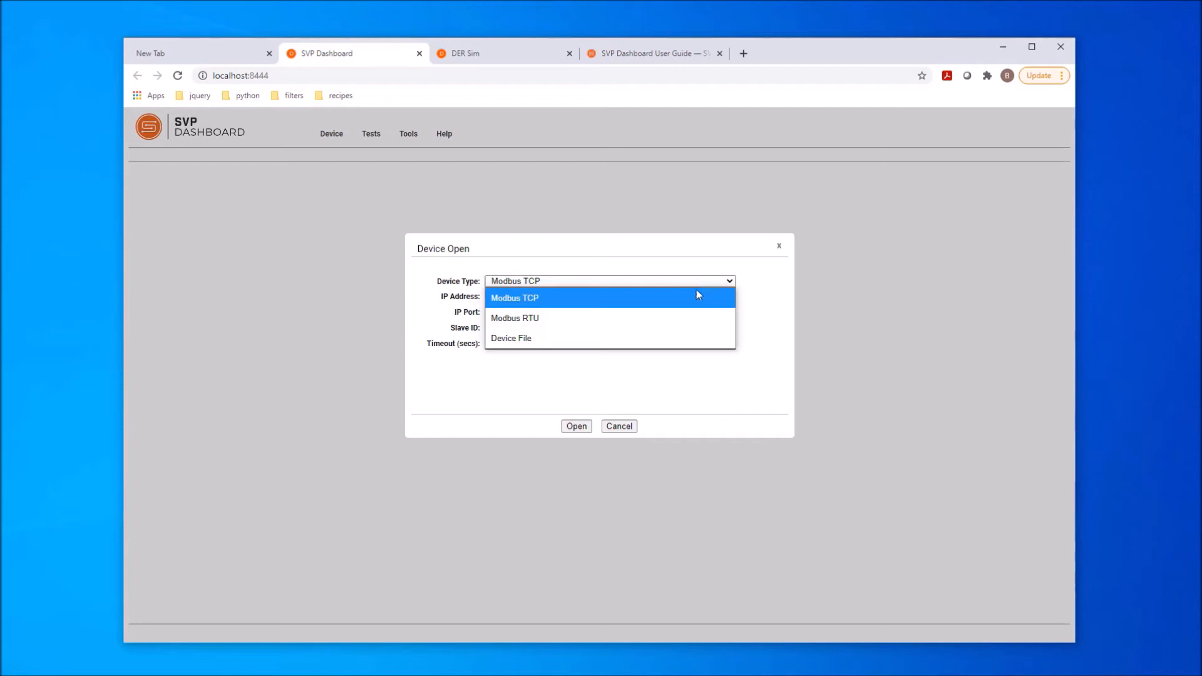
mouse_move(609, 338)
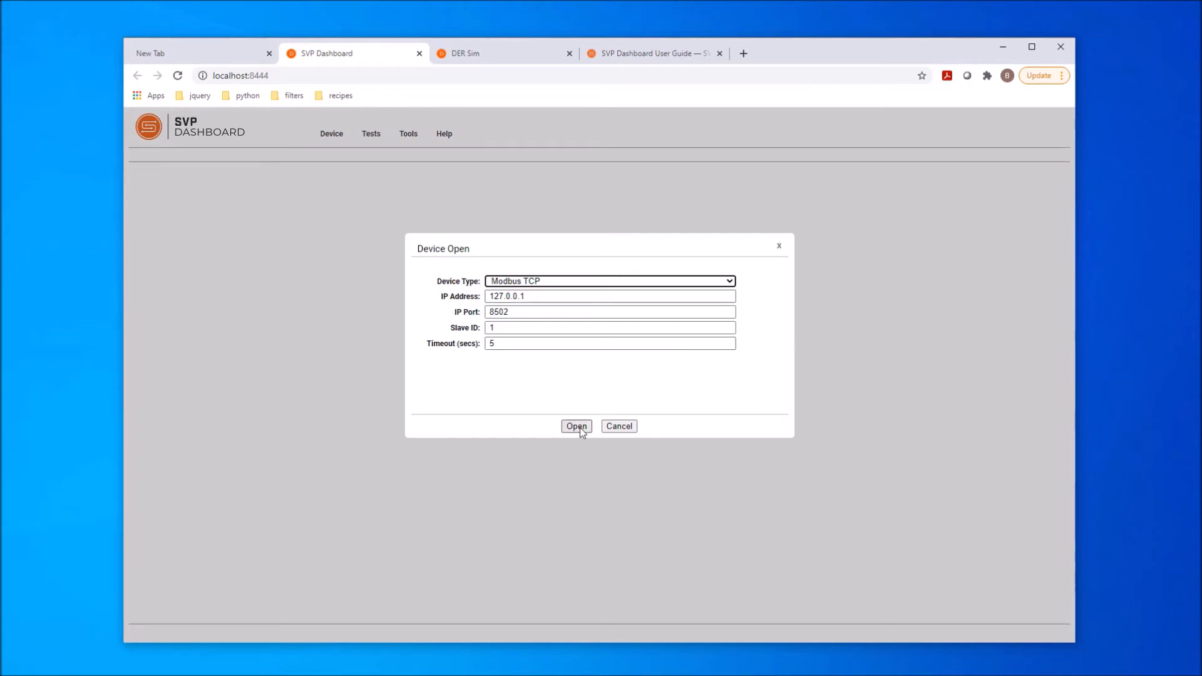
Step: Connect to the device, showing common model SunSpecTest Test-1547-1, version 1.2.3
left_click(576, 426)
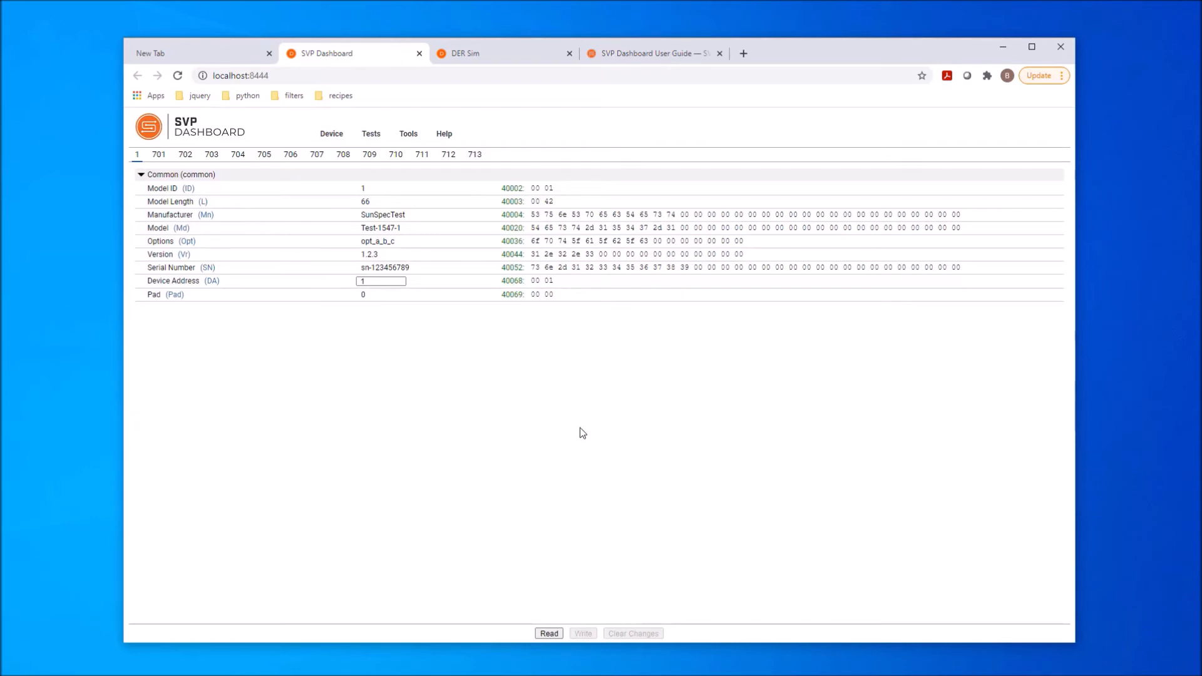
mouse_move(346, 422)
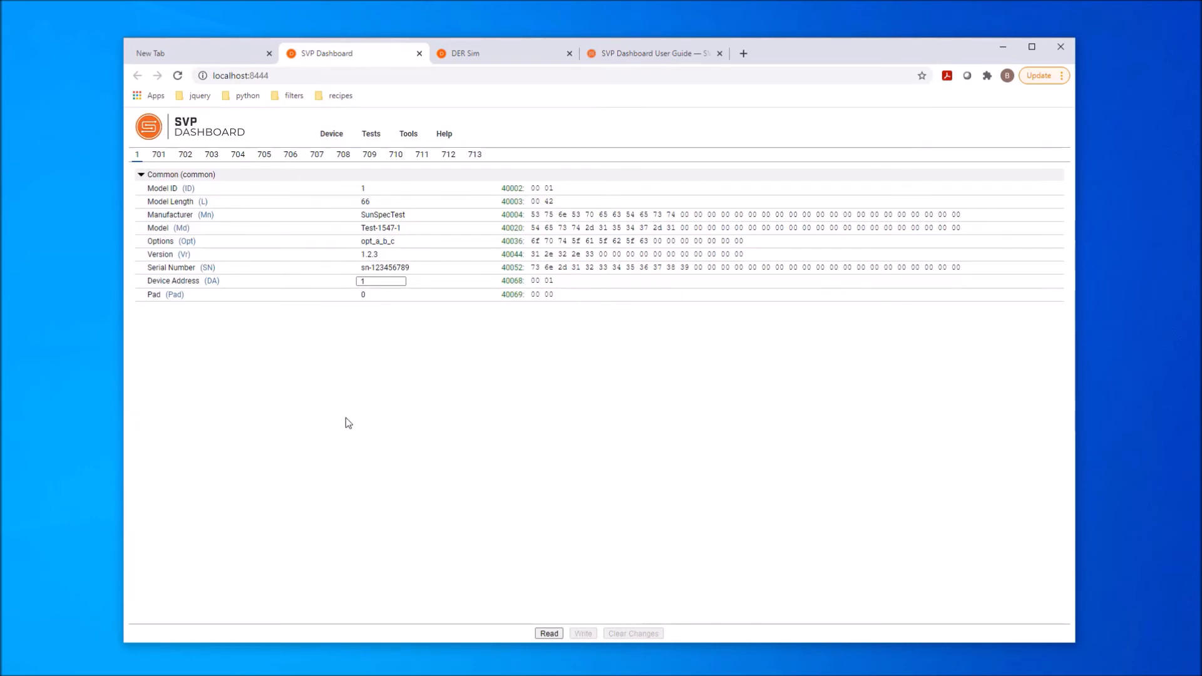
mouse_move(239, 199)
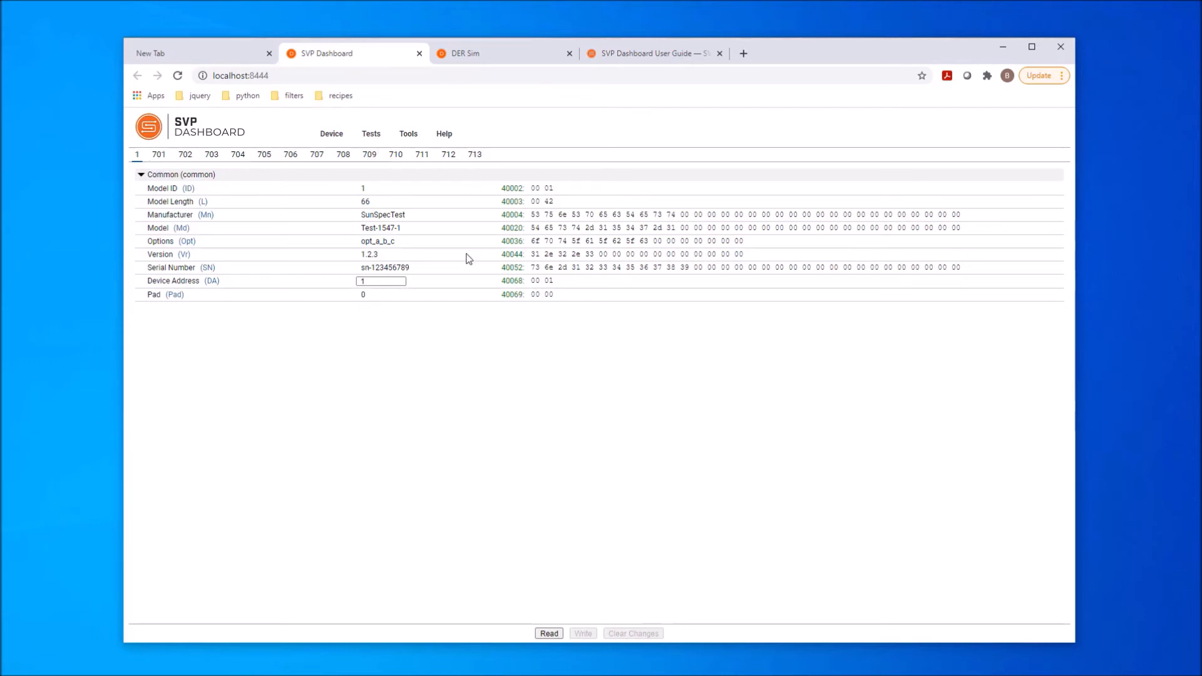
mouse_move(462, 320)
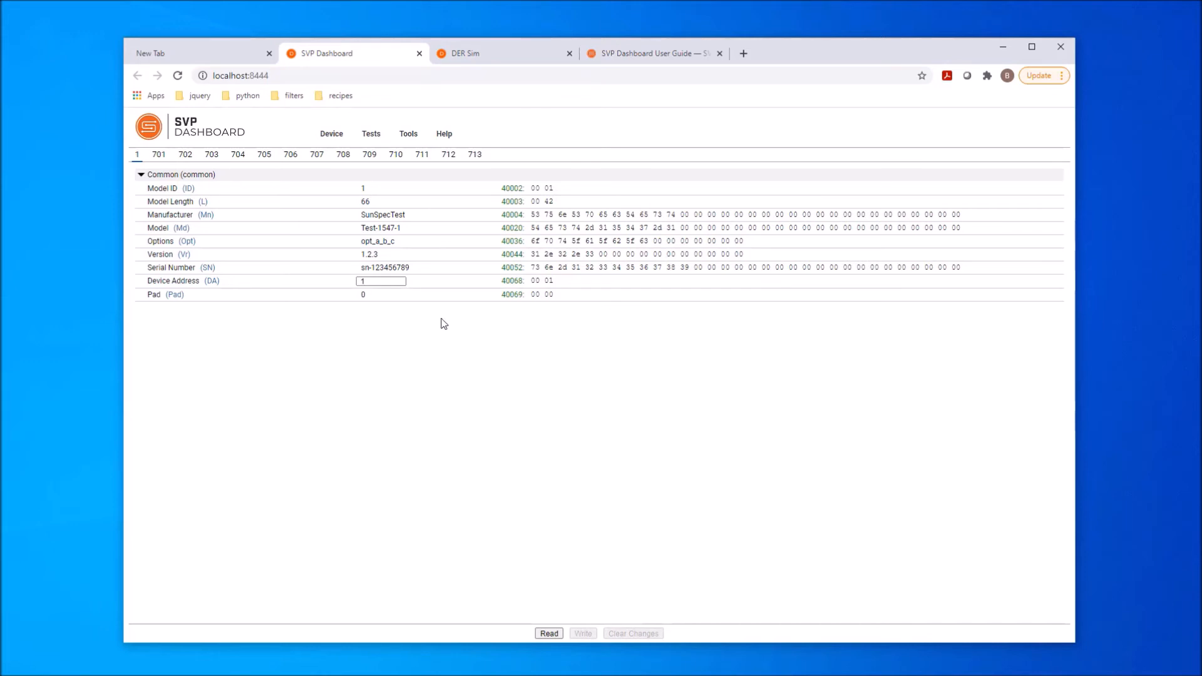
mouse_move(204, 325)
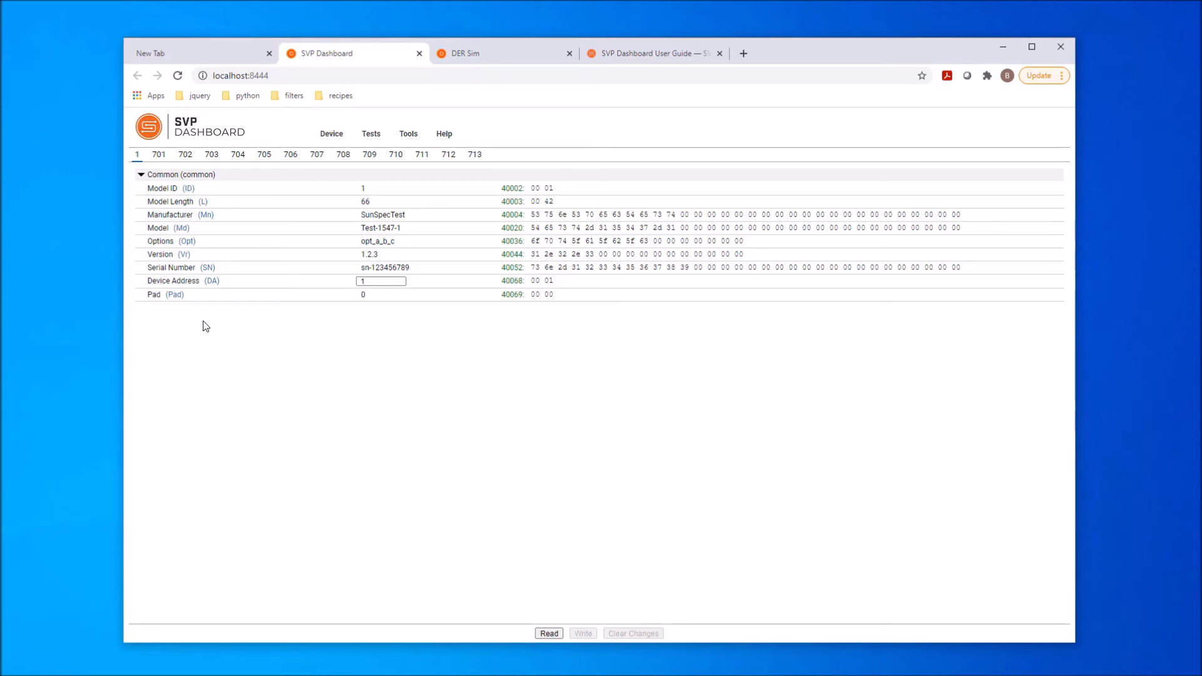
mouse_move(217, 325)
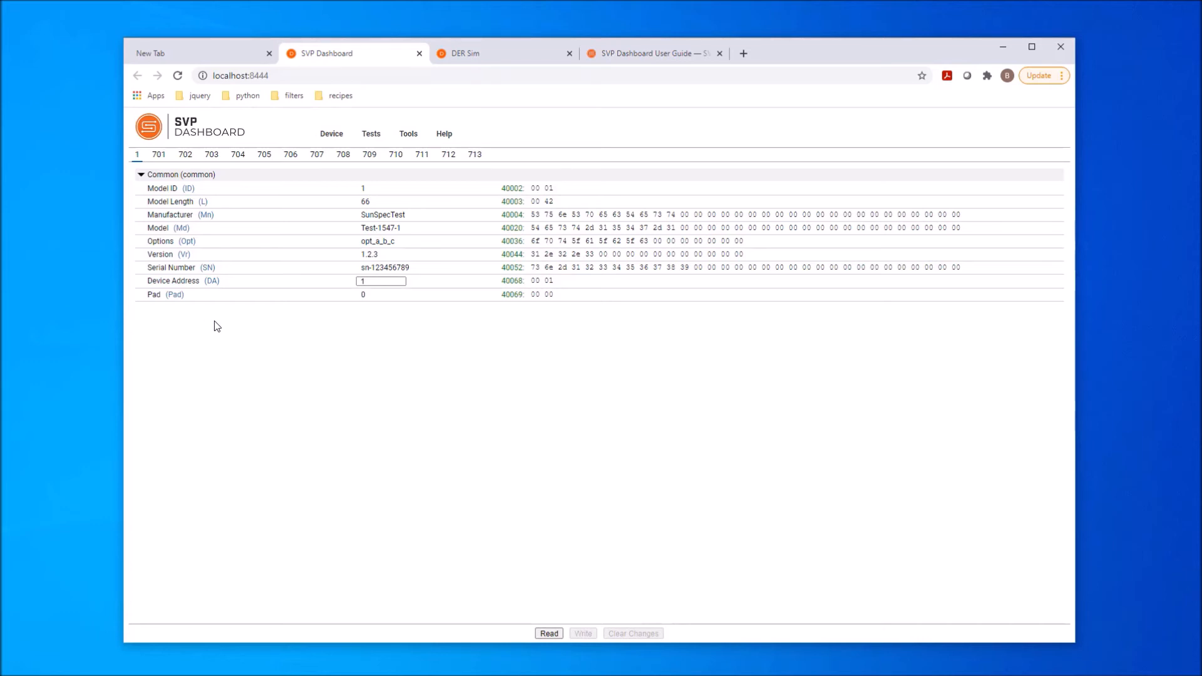
mouse_move(374, 320)
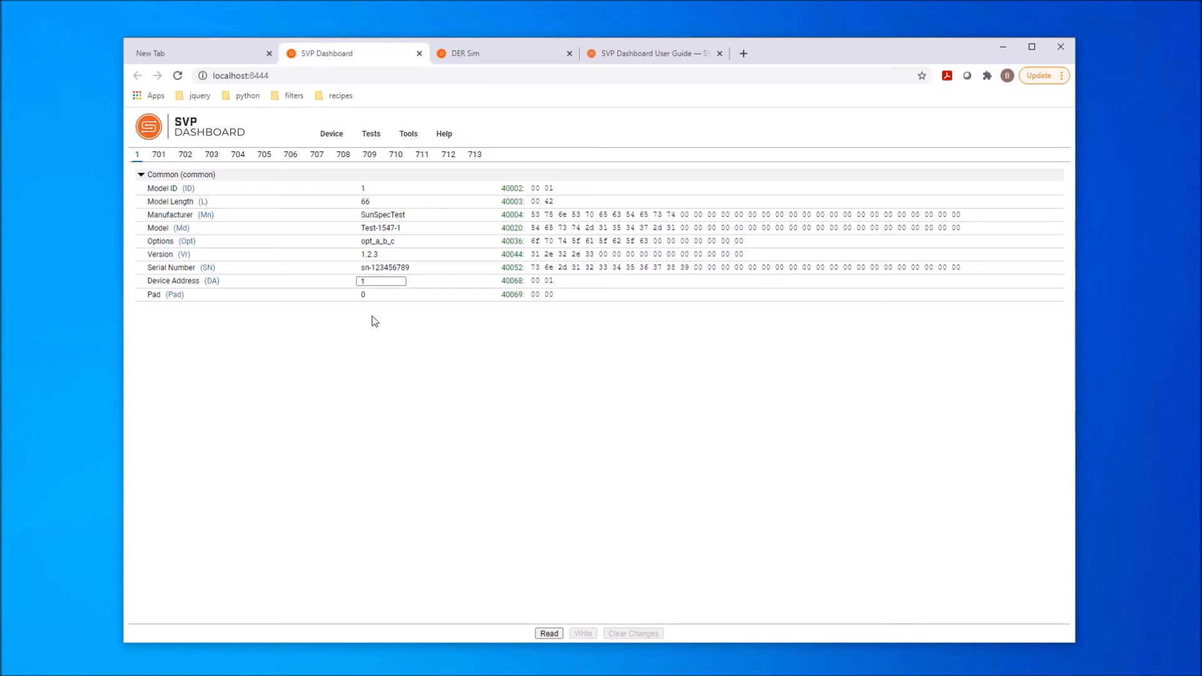
mouse_move(516, 323)
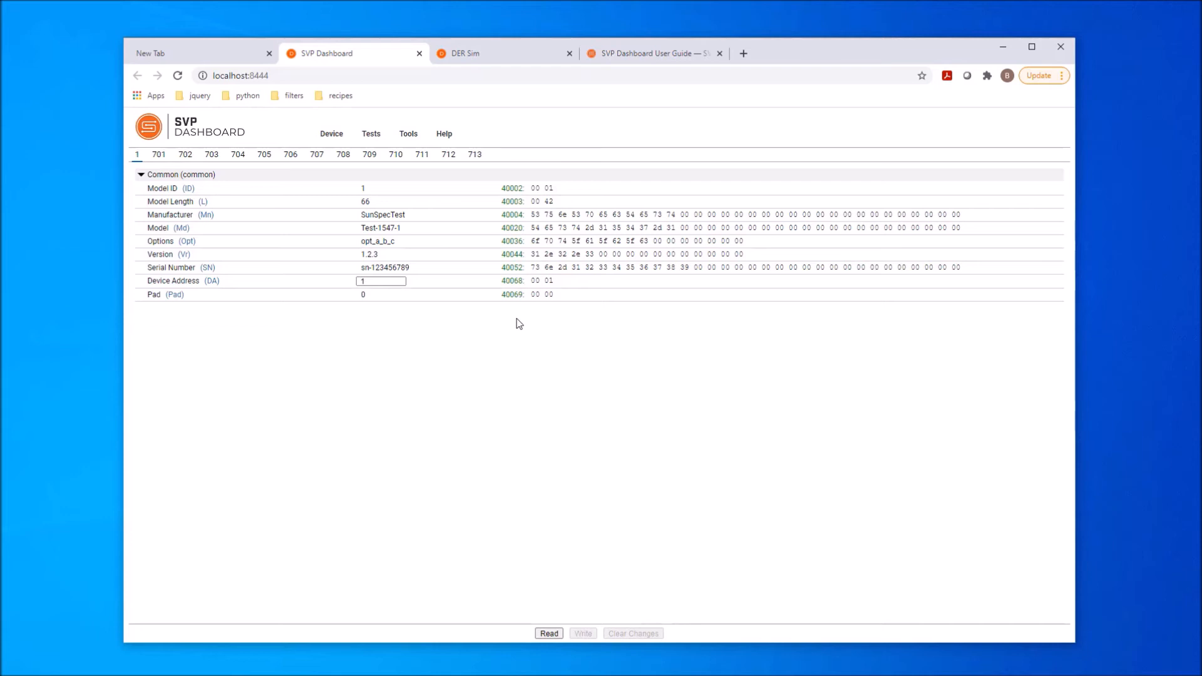
mouse_move(264, 240)
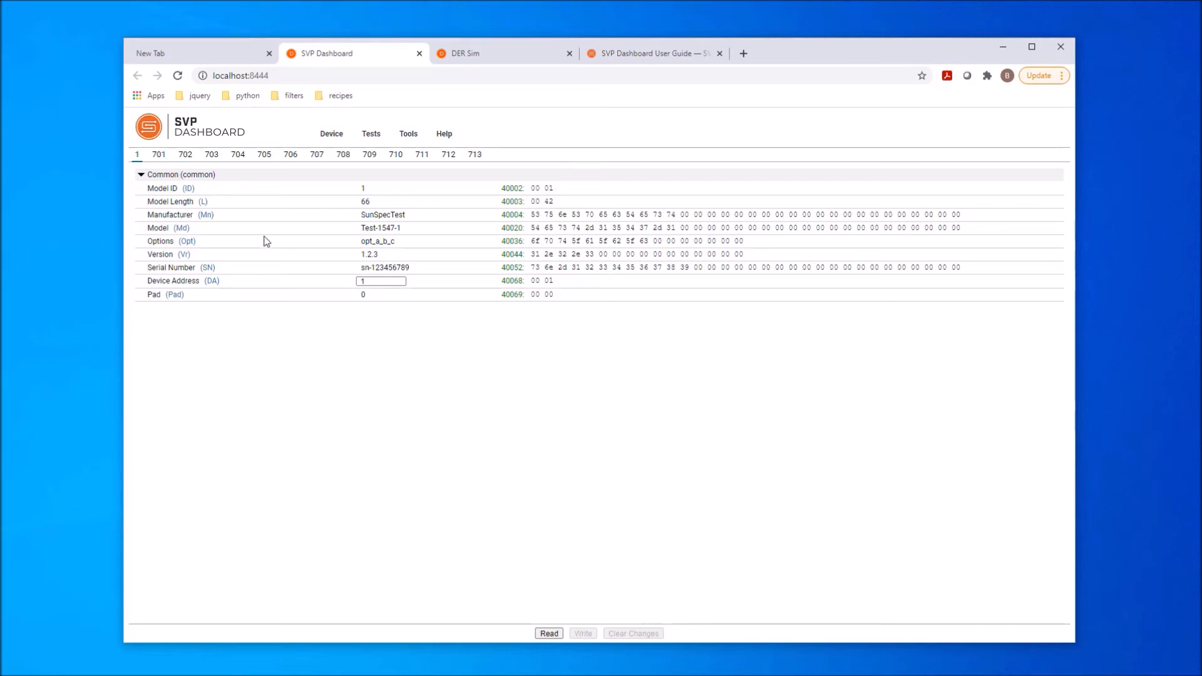
Step: Show the model 705 Volt-Var points, expanding and collapsing Crv[1]
left_click(263, 154)
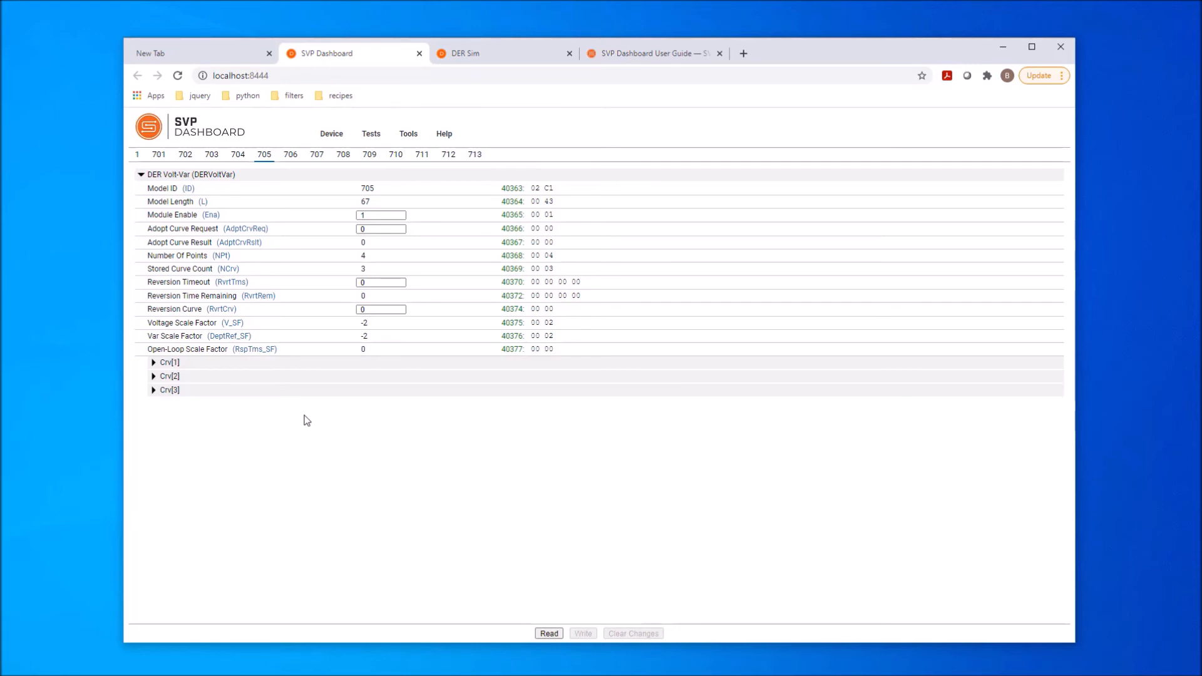
mouse_move(156, 366)
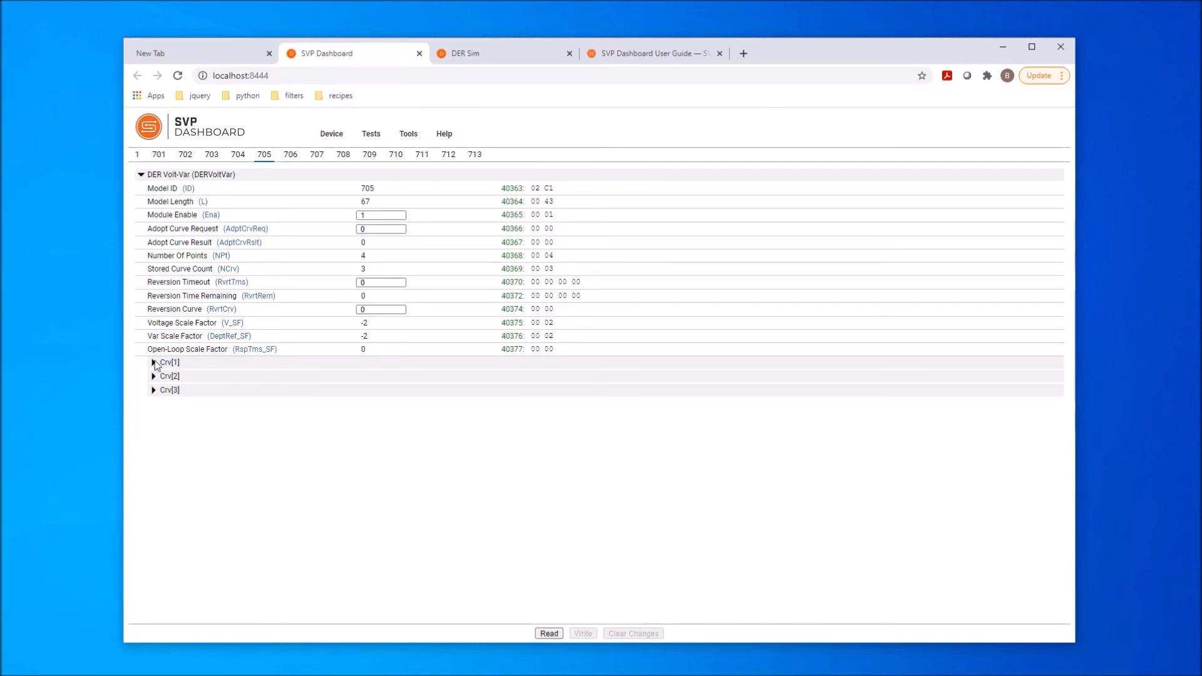
left_click(154, 362)
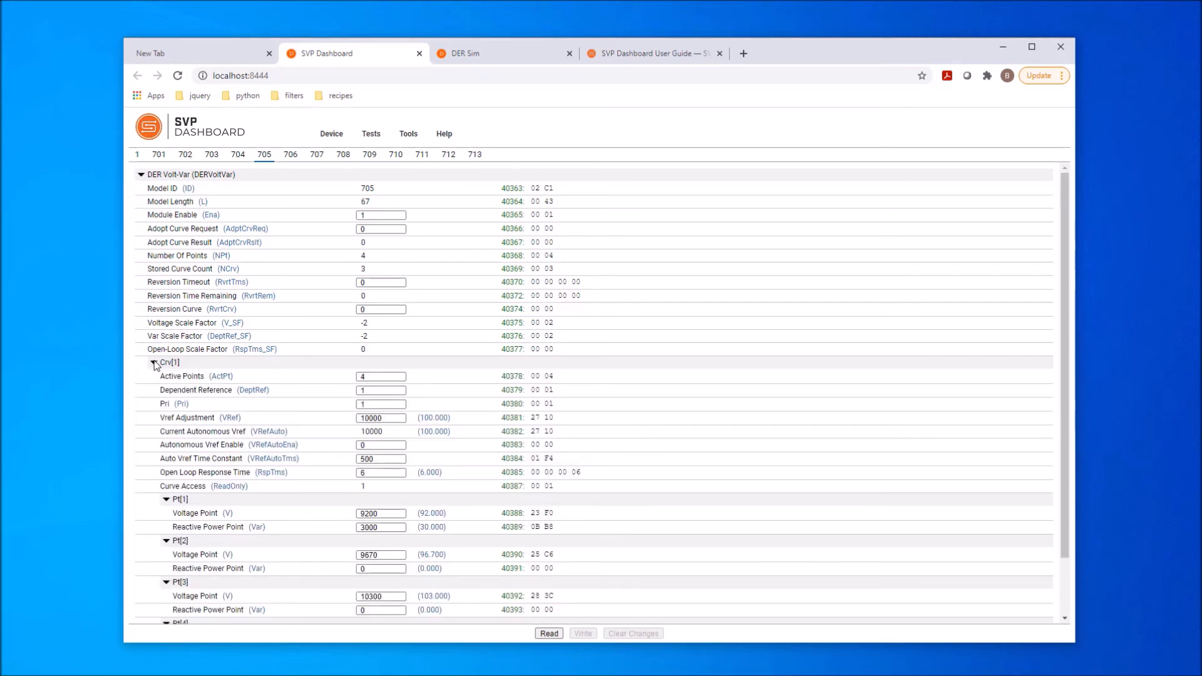
left_click(153, 362)
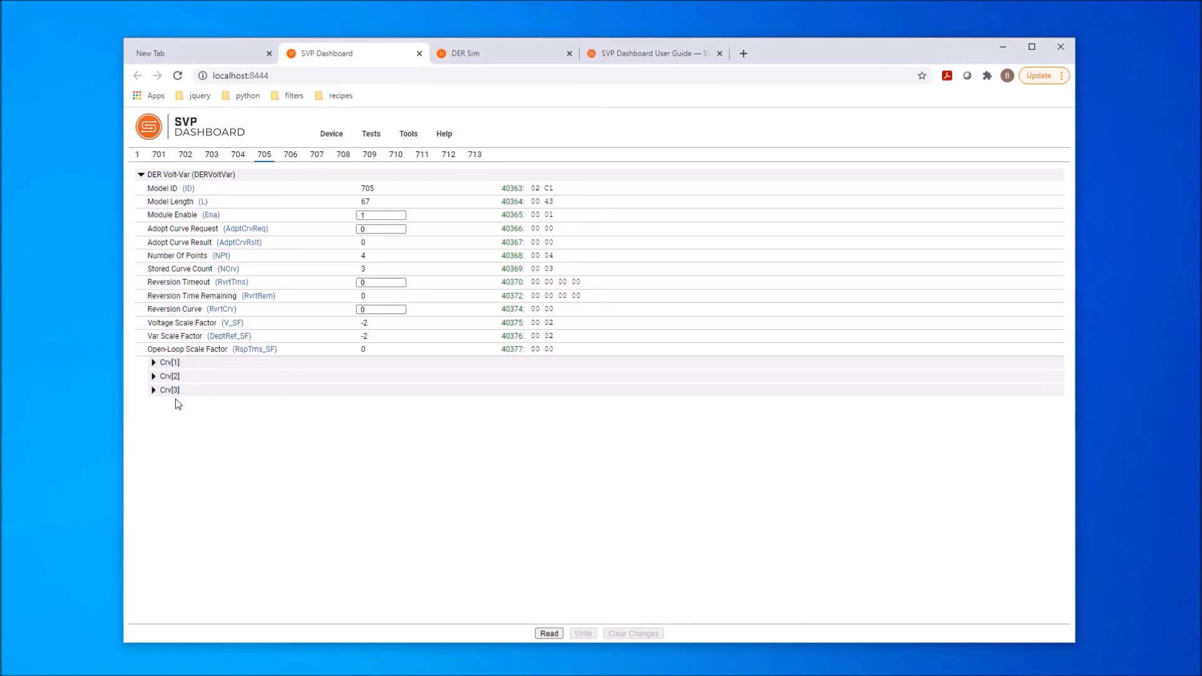
mouse_move(321, 410)
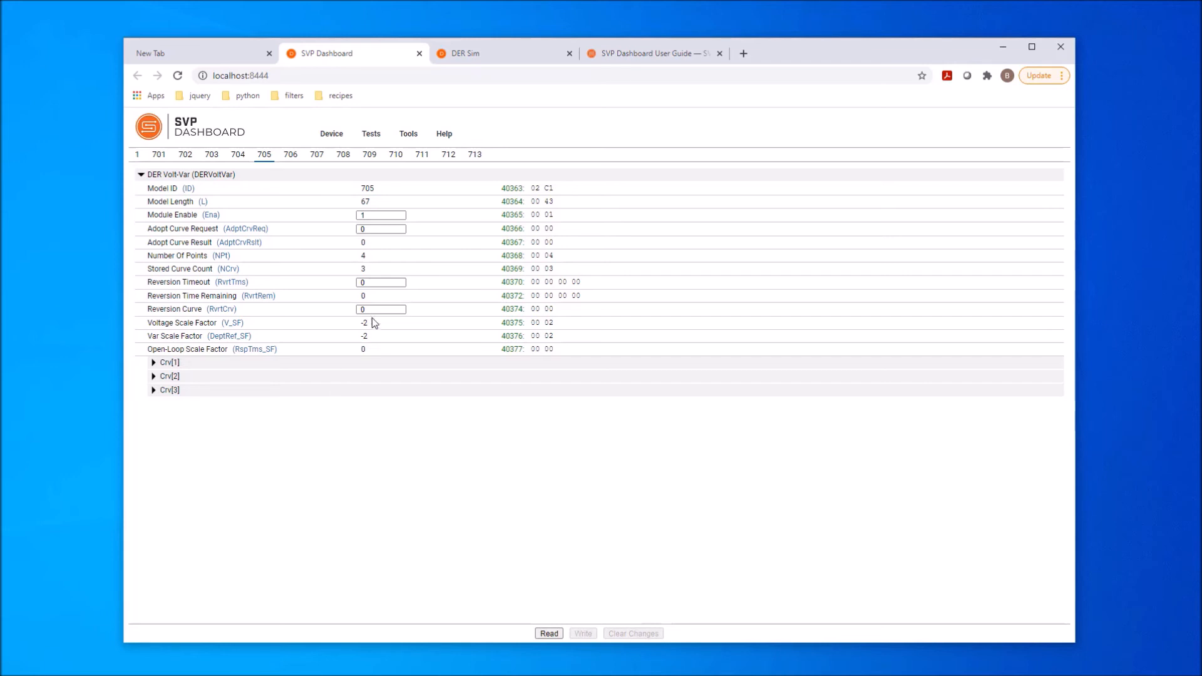
Step: Check the Tests menu, then show the Device menu's PICS and certification test options
left_click(371, 134)
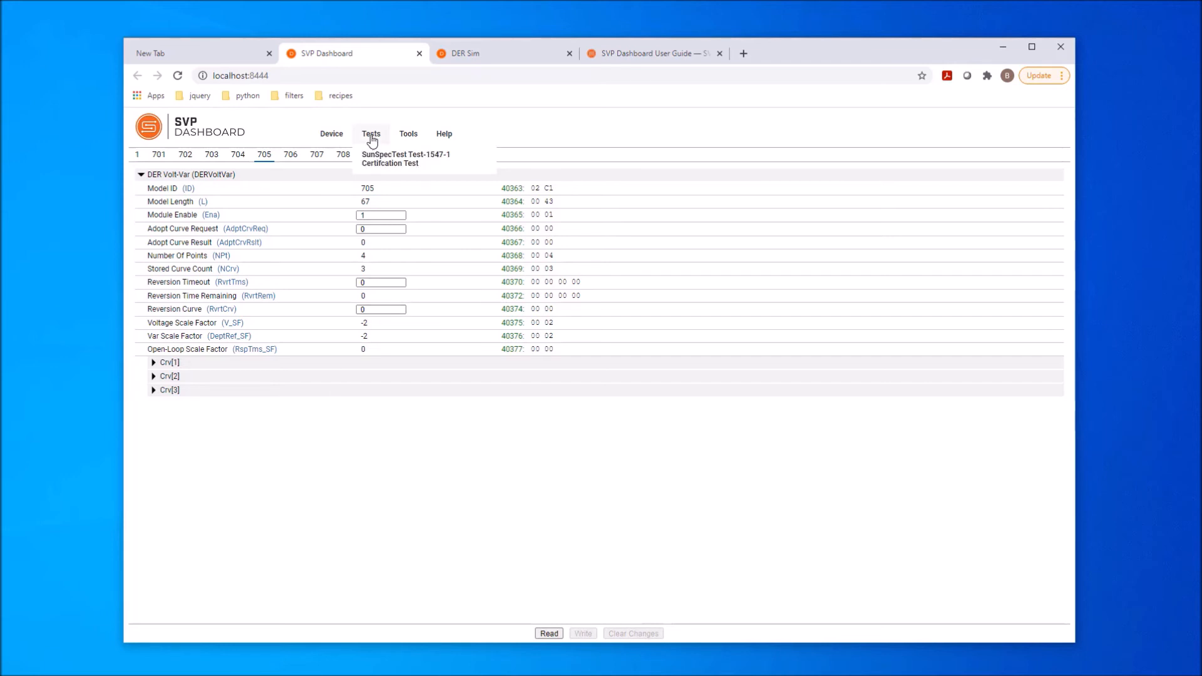
left_click(332, 134)
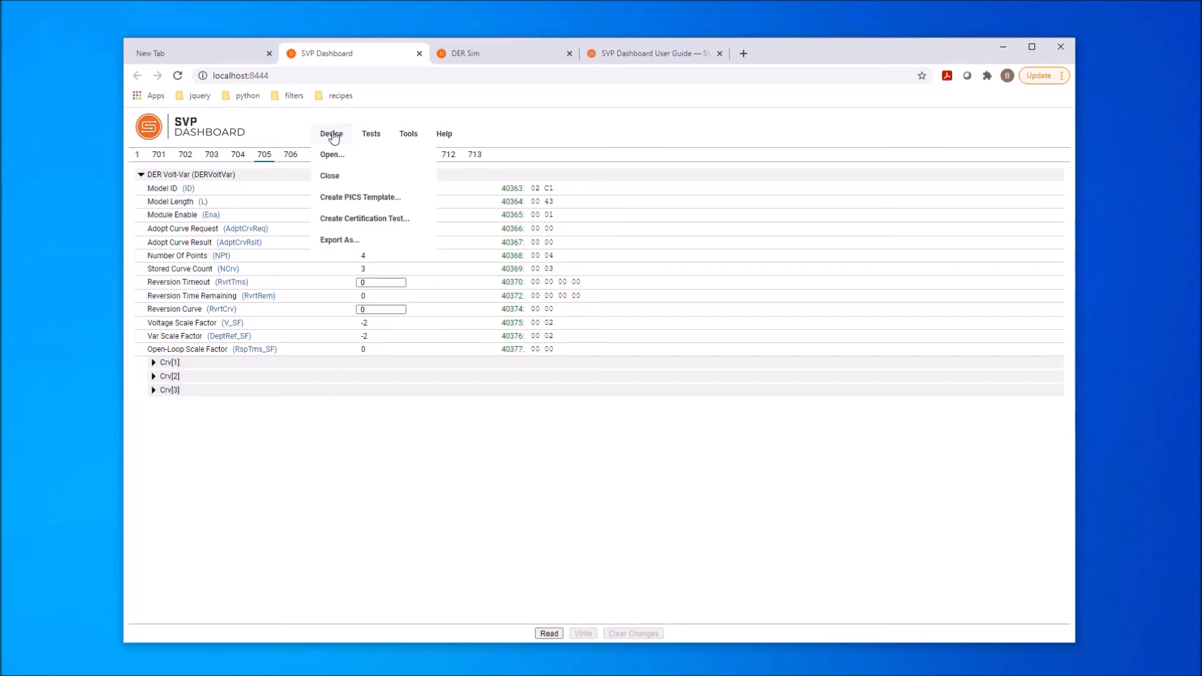
mouse_move(338, 200)
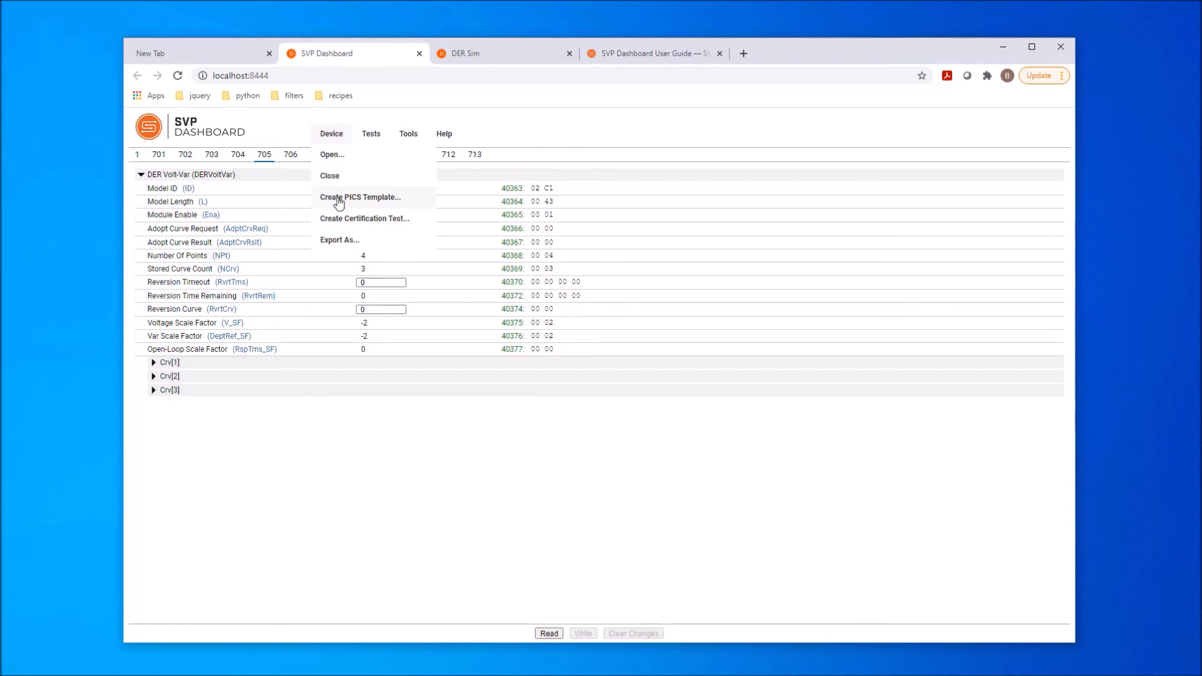
mouse_move(337, 222)
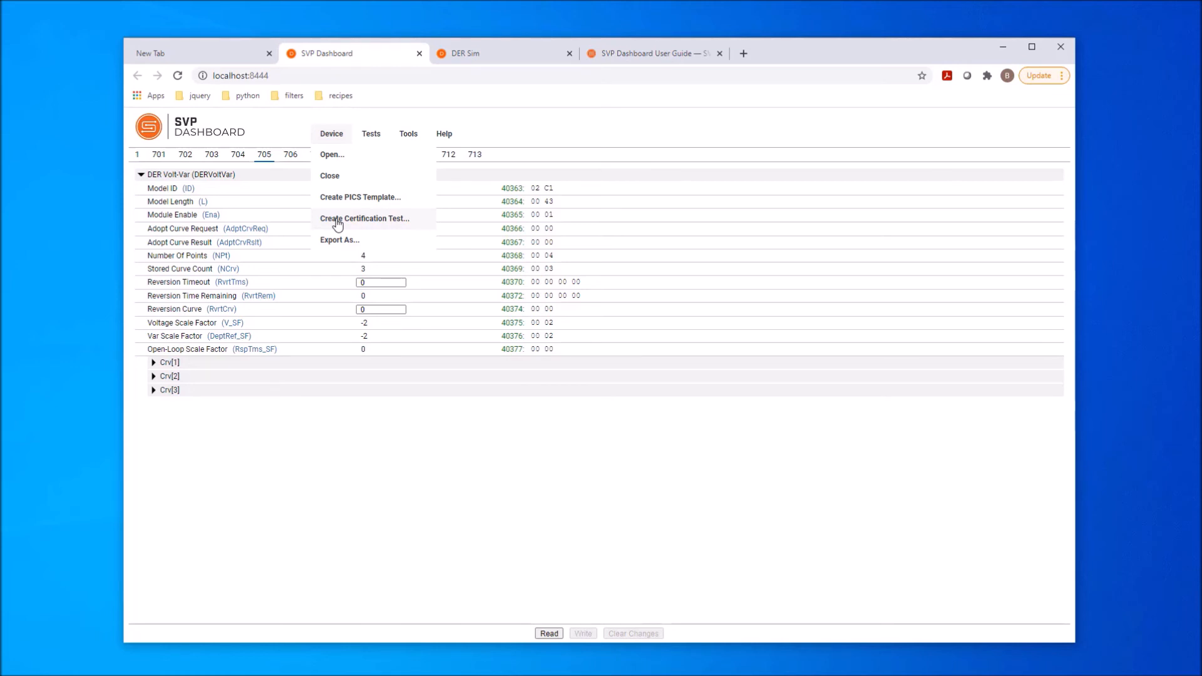
mouse_move(341, 212)
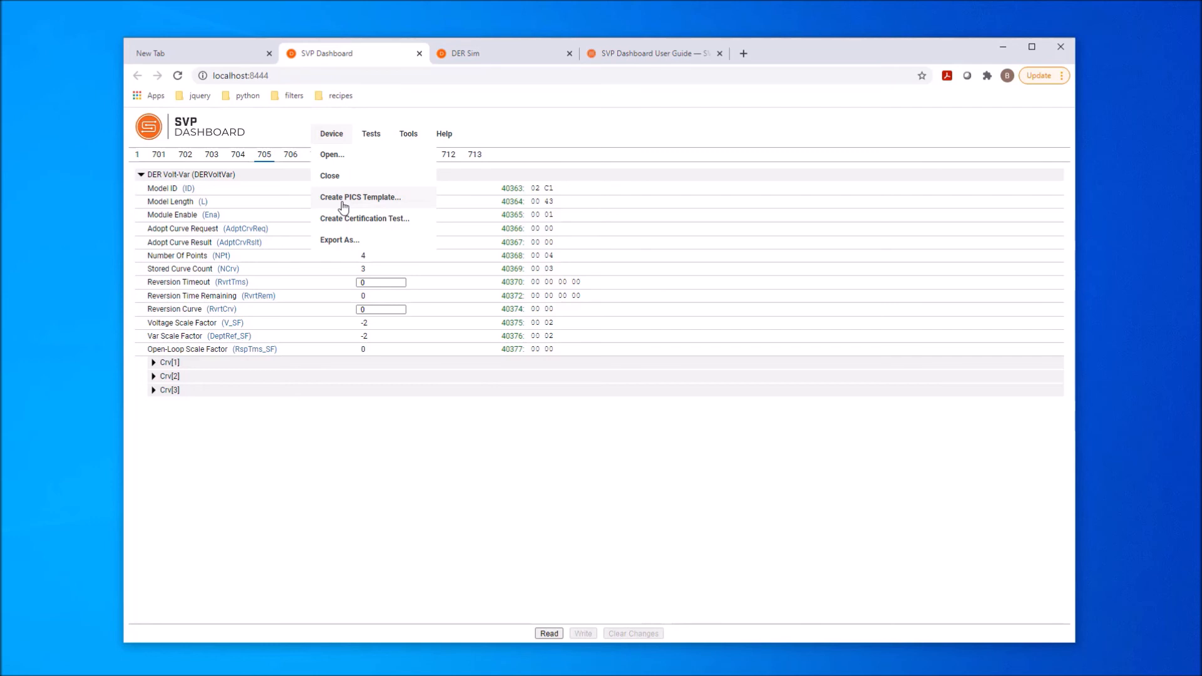
mouse_move(342, 230)
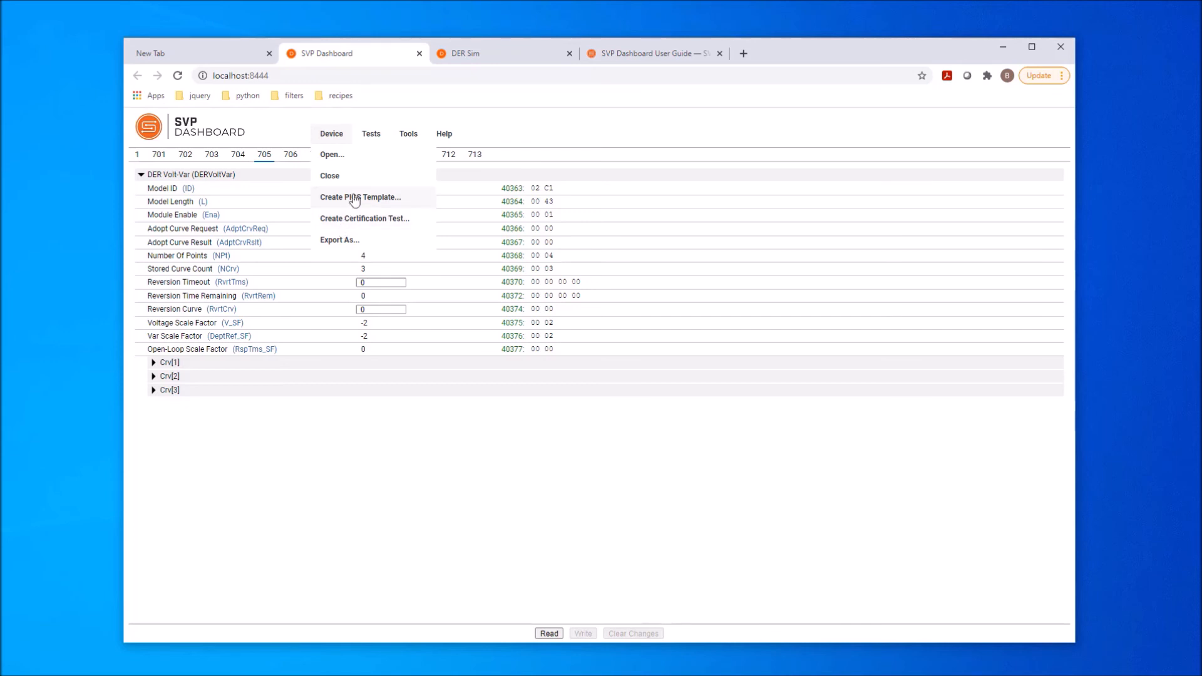
Step: Create a certification test for Test-1547-1 covering Common and models 701–713
left_click(371, 134)
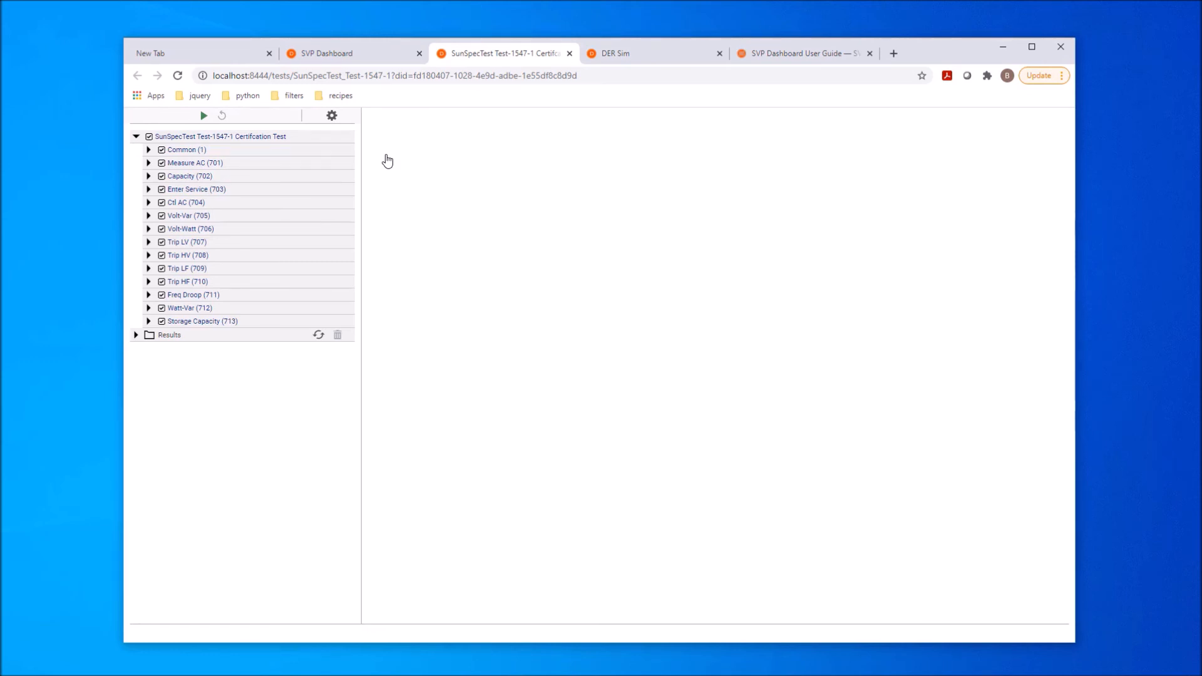
mouse_move(376, 160)
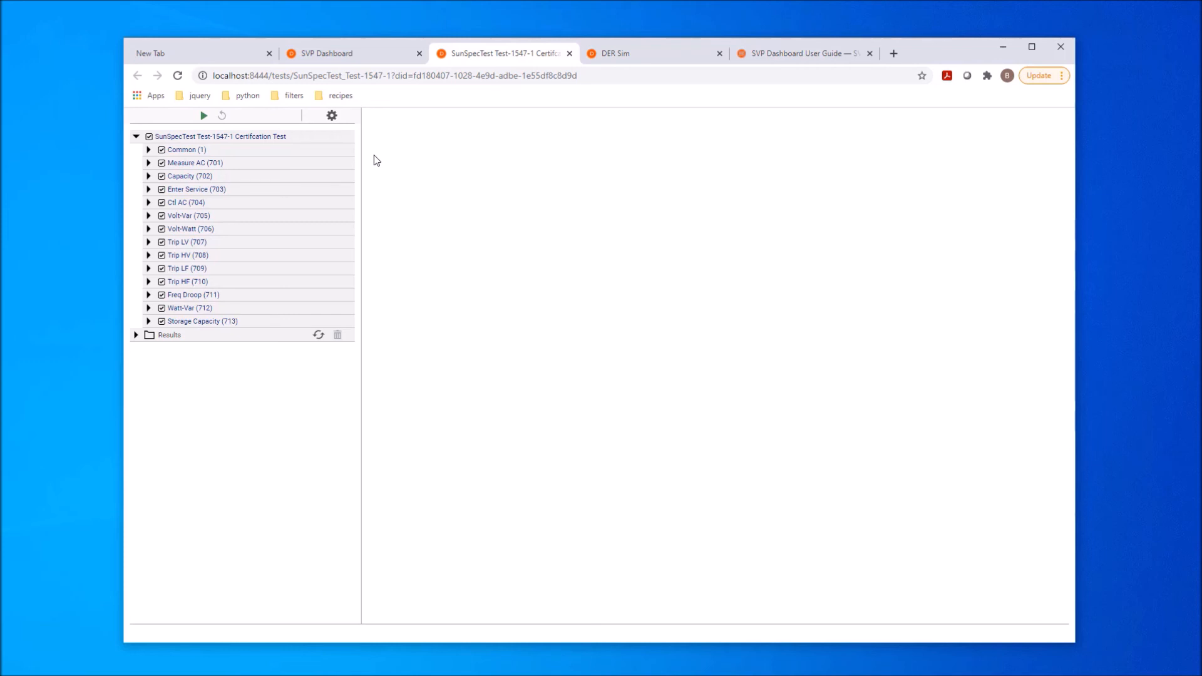
mouse_move(291, 206)
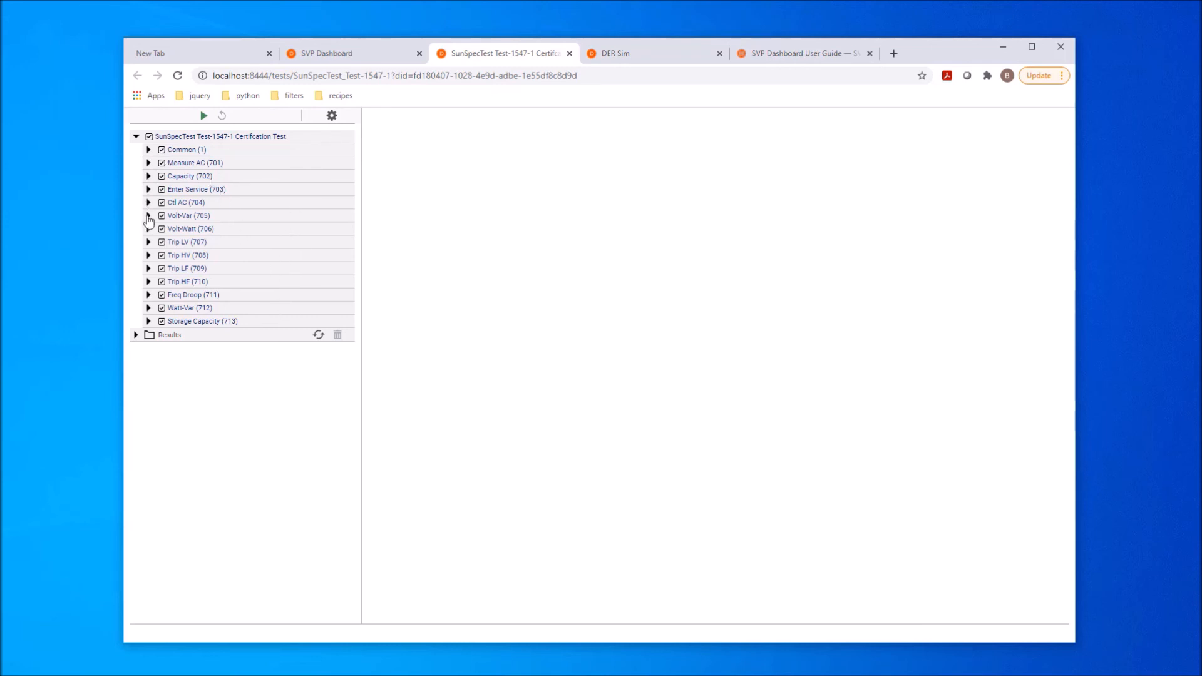
Step: Clear all suite tests, then select only the Volt-Var (705) Verify, Values and Curve tests
left_click(148, 215)
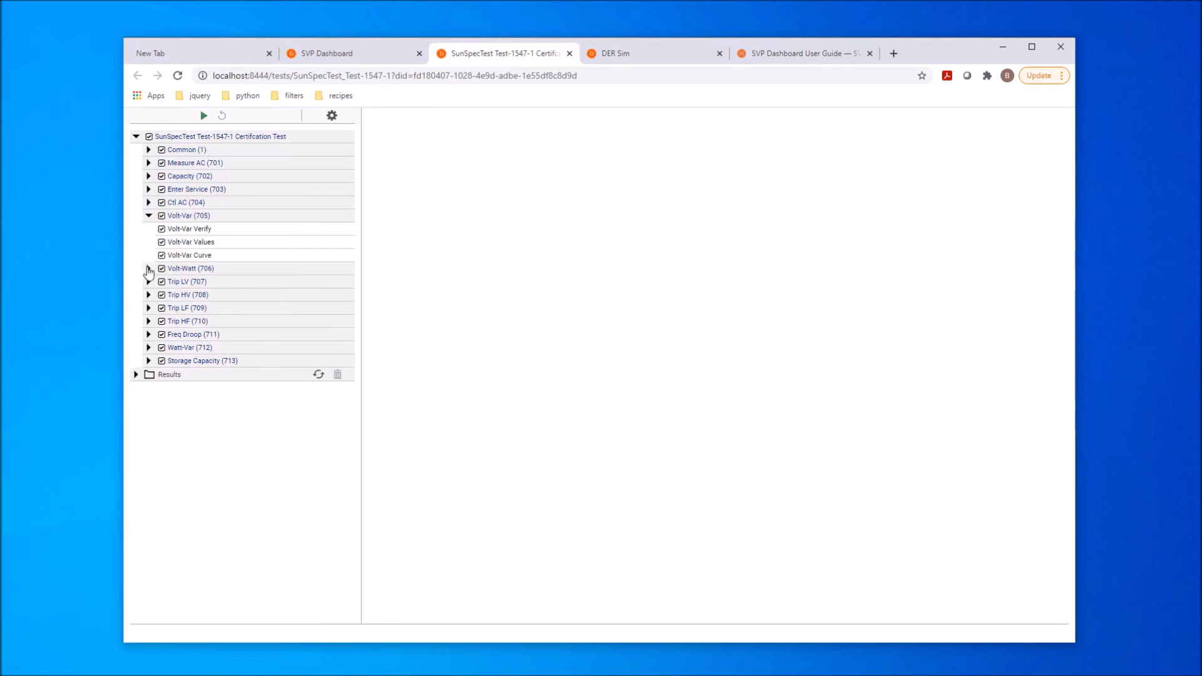
left_click(147, 272)
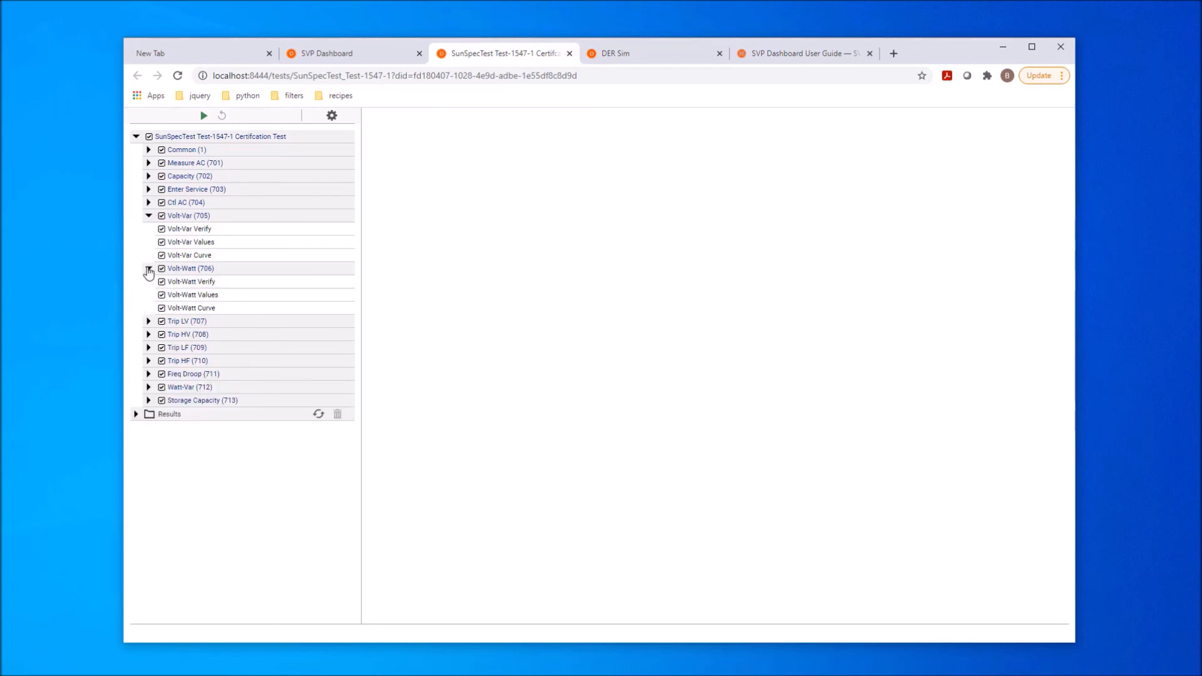
left_click(147, 267)
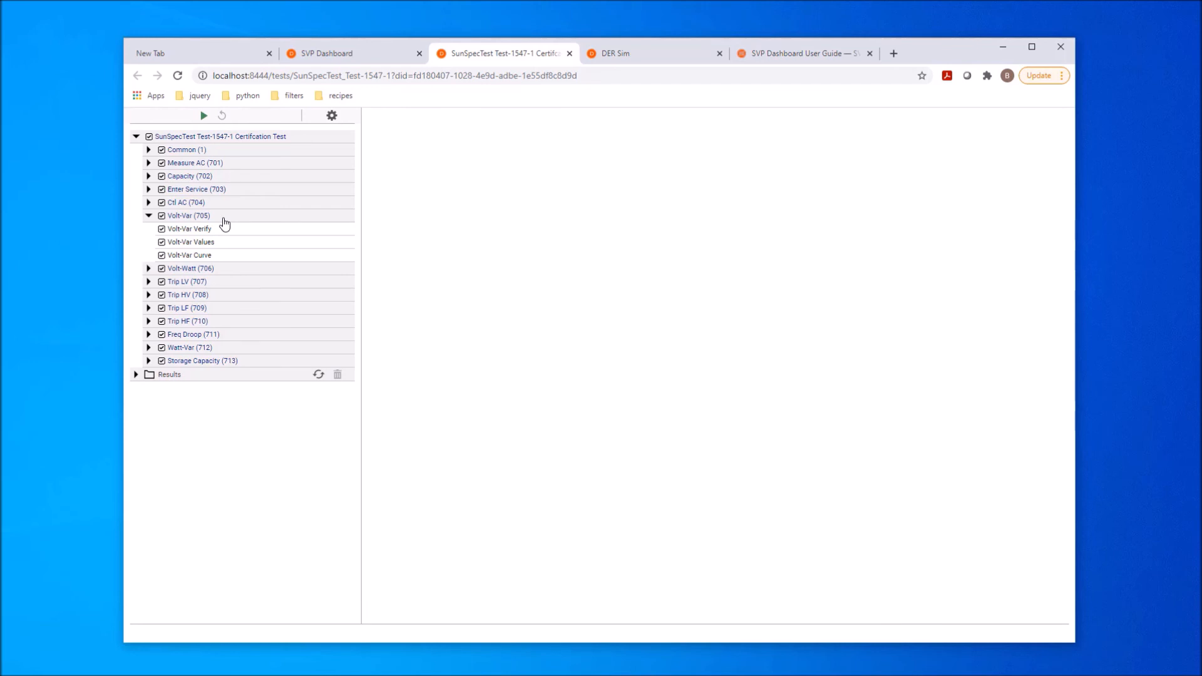
mouse_move(233, 260)
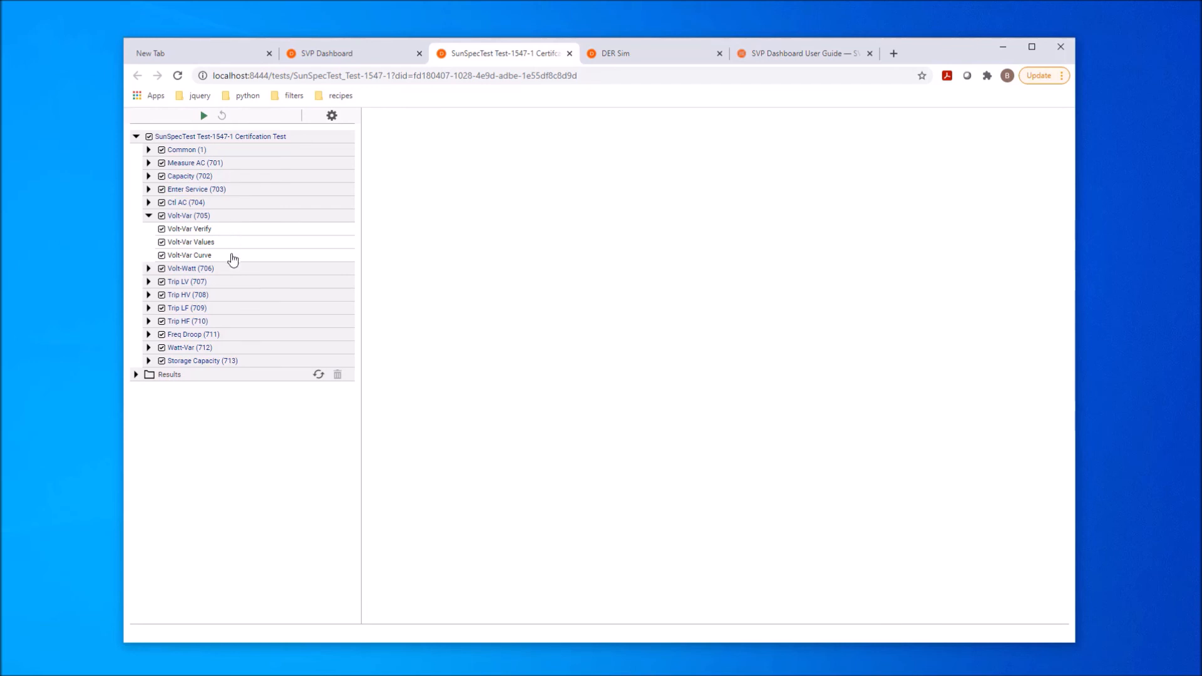
left_click(149, 136)
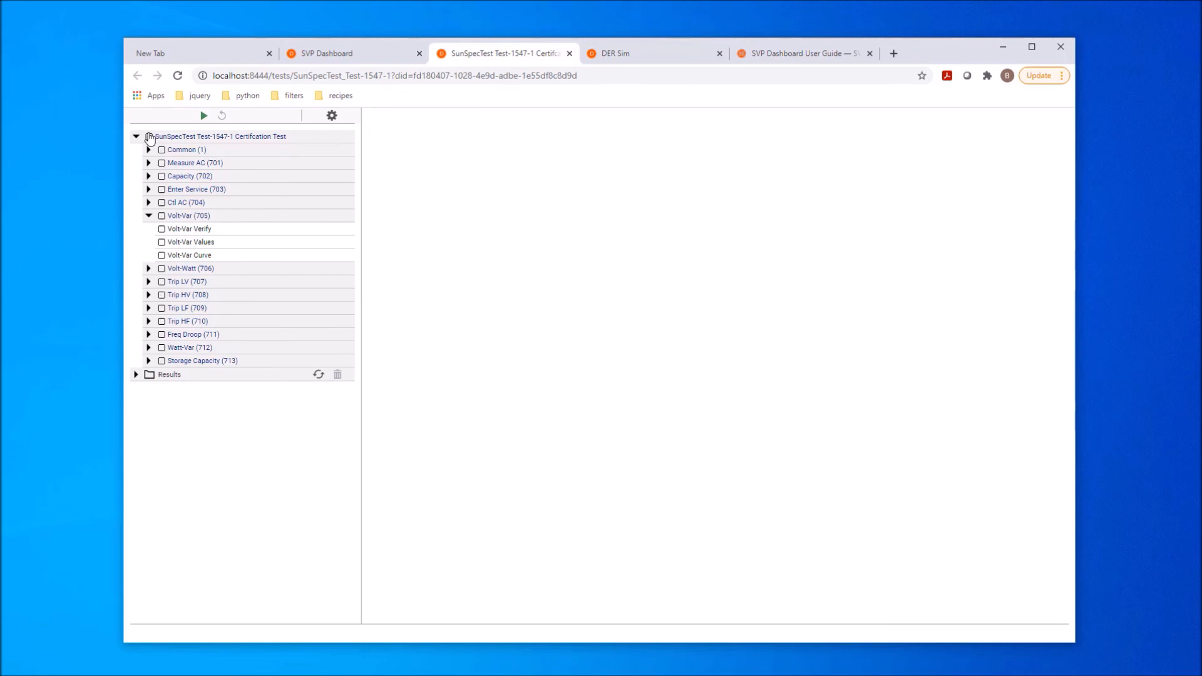
left_click(149, 136)
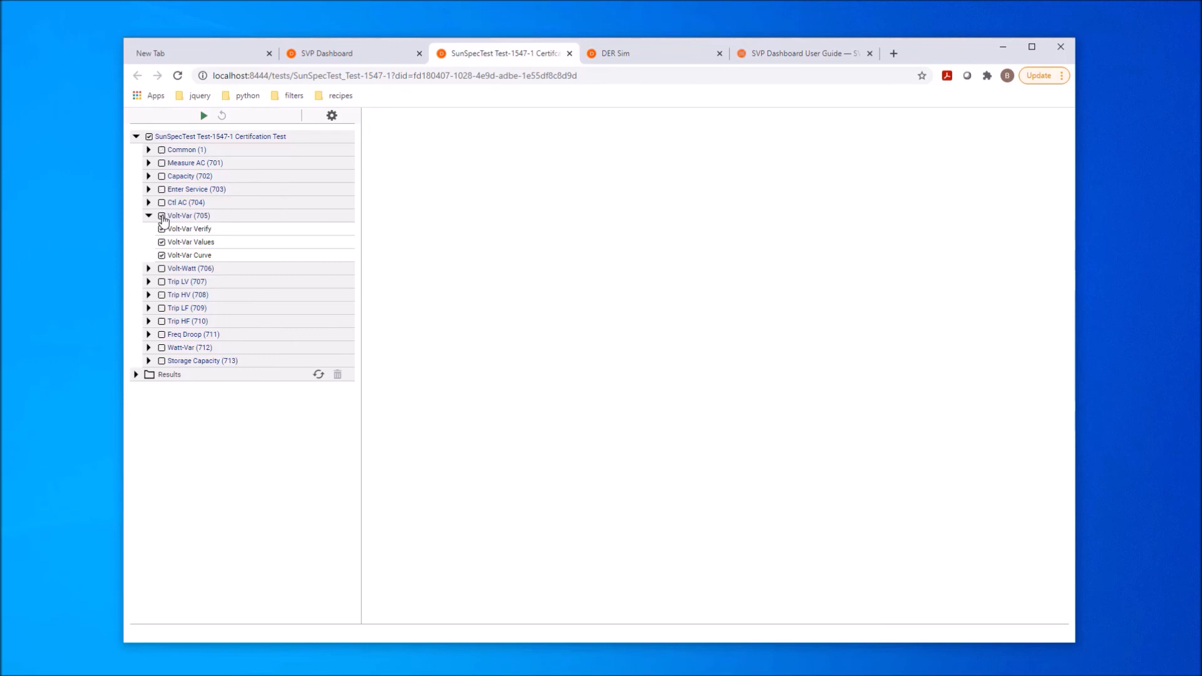
Step: Run the Volt-Var tests, then stop during Volt-Var Curve after Verify and Values pass
left_click(203, 115)
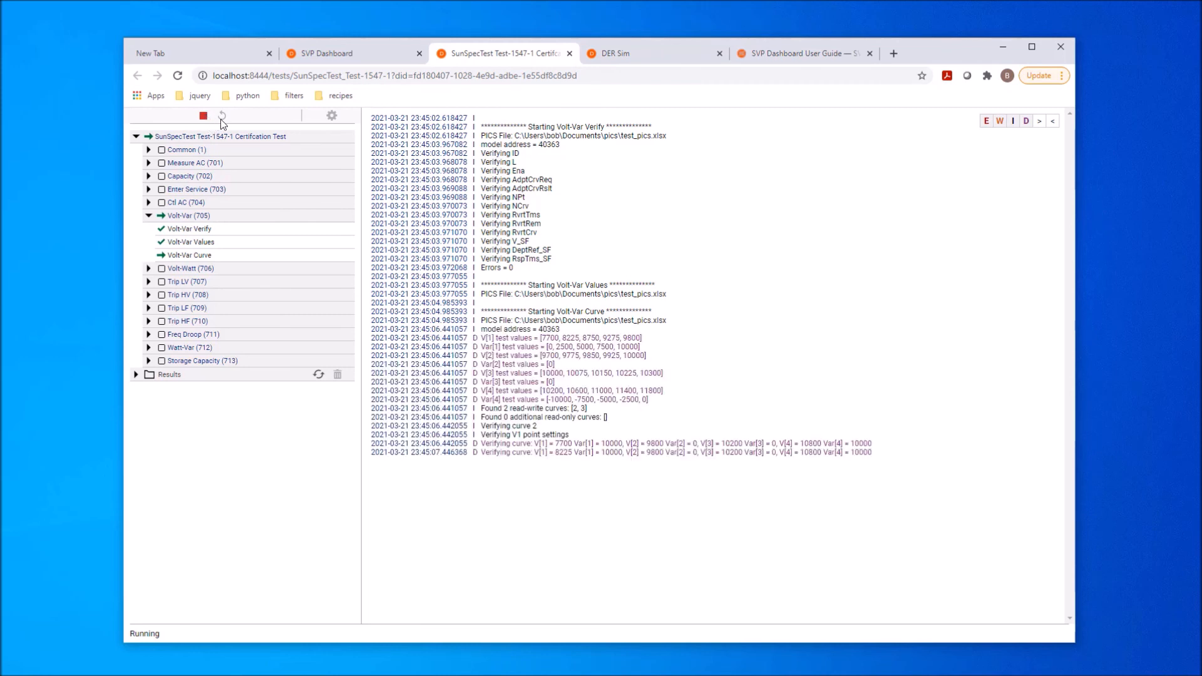
mouse_move(247, 120)
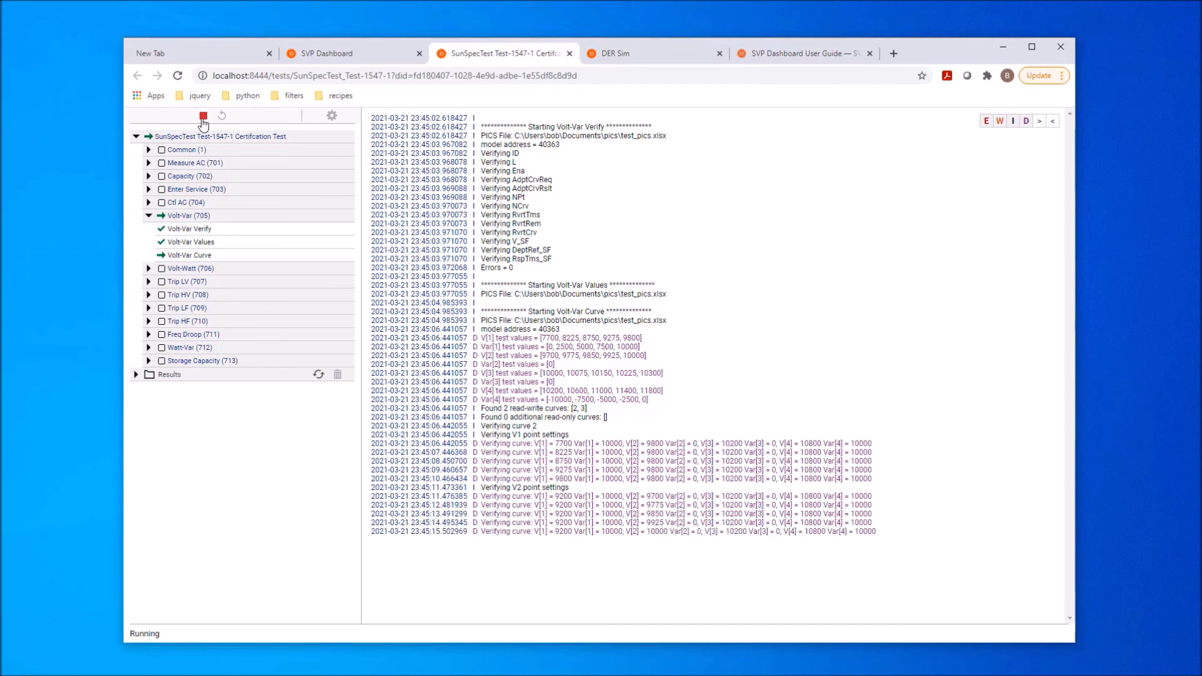
left_click(203, 115)
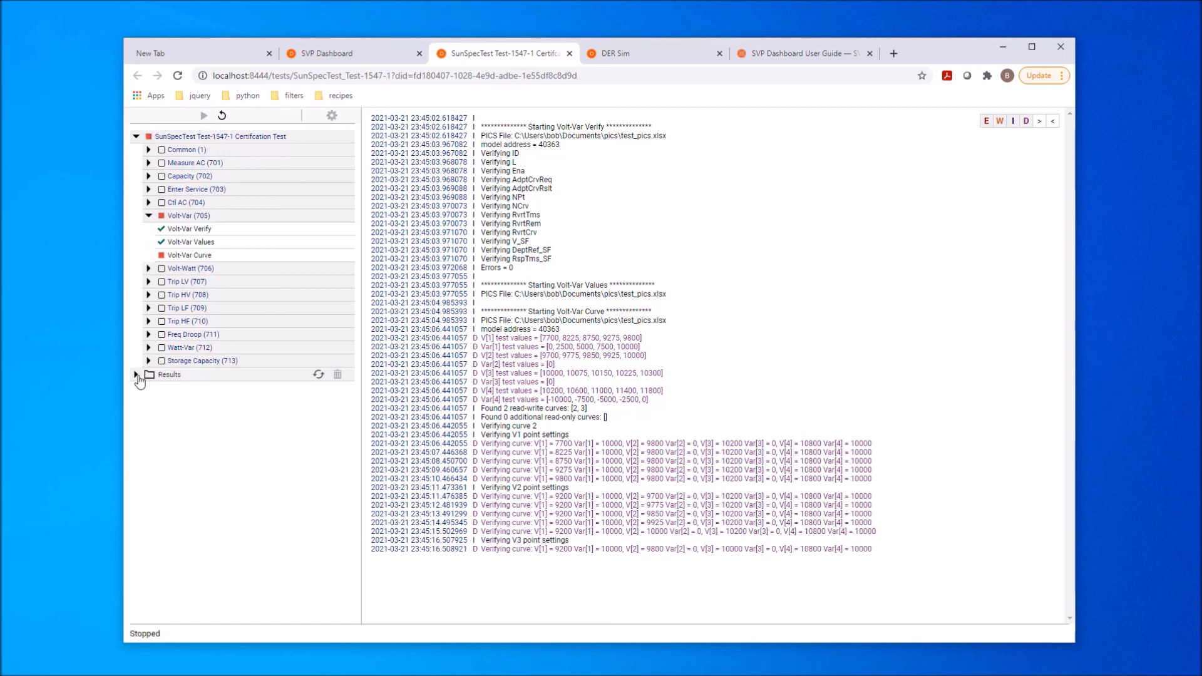
Step: Expand the saved 2021-03-17 result and view its Volt-Var (705) summary
left_click(135, 375)
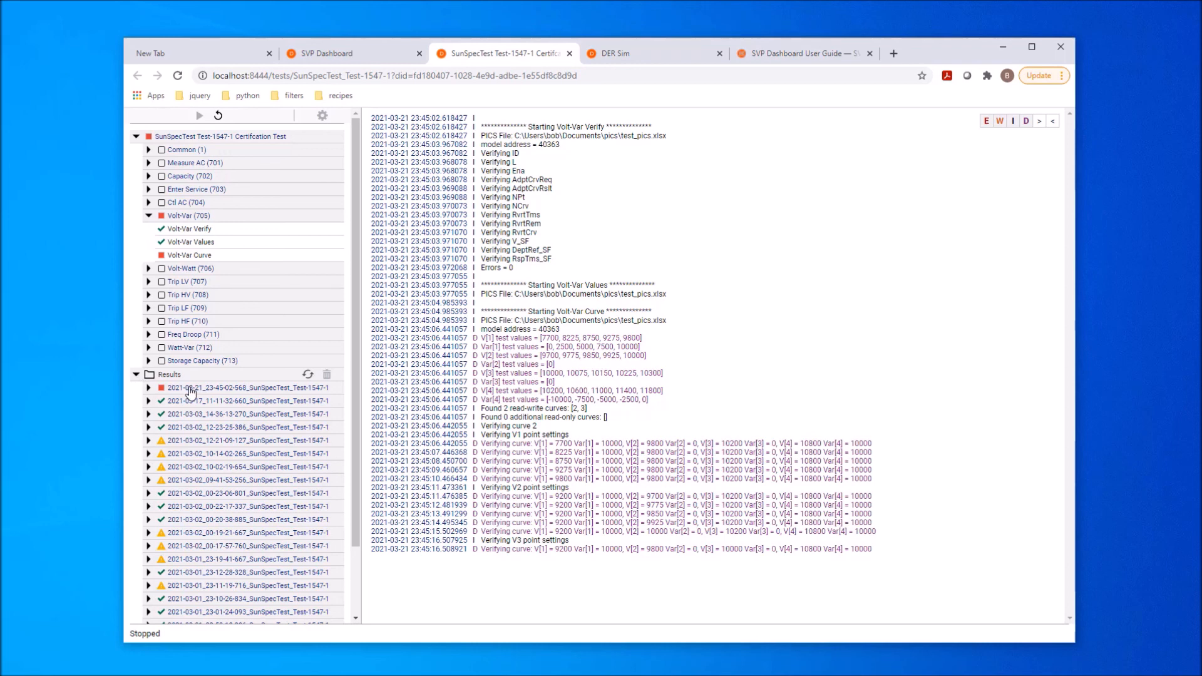
mouse_move(157, 406)
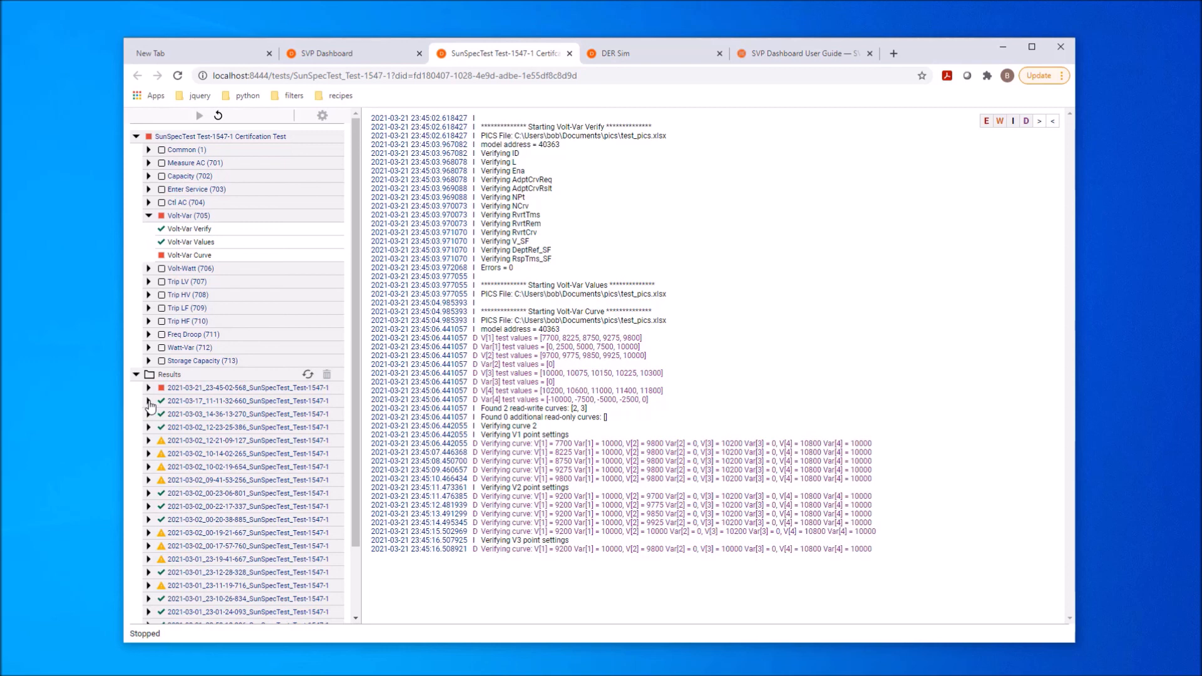
left_click(147, 400)
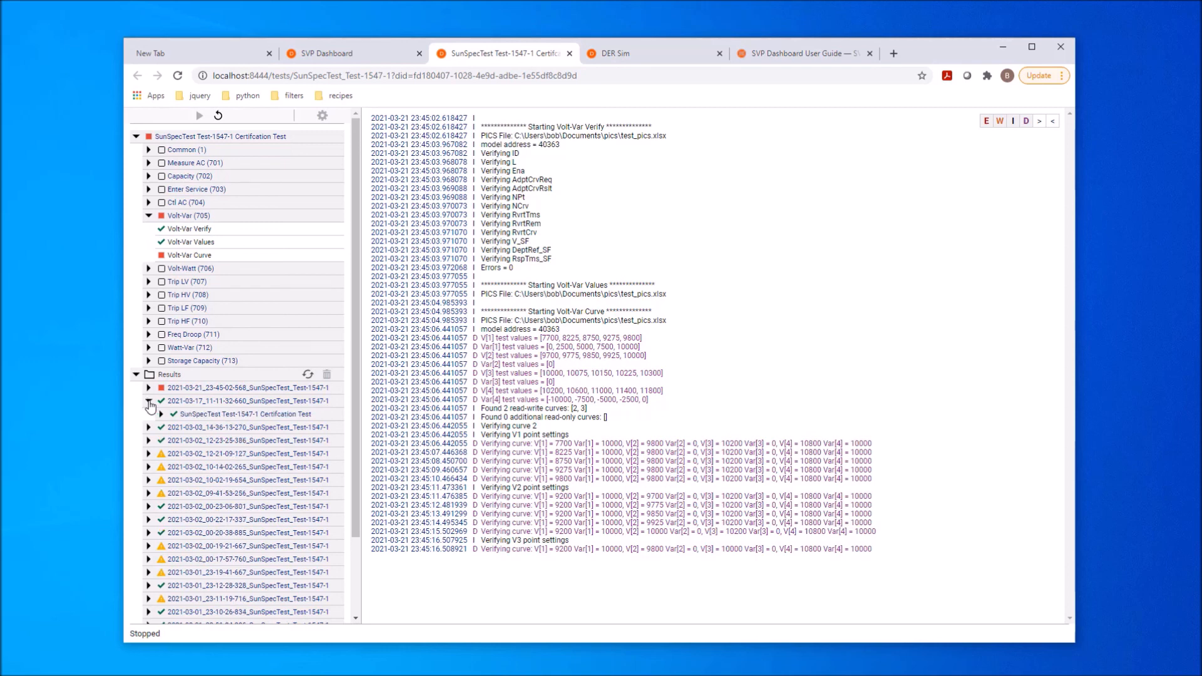
left_click(149, 401)
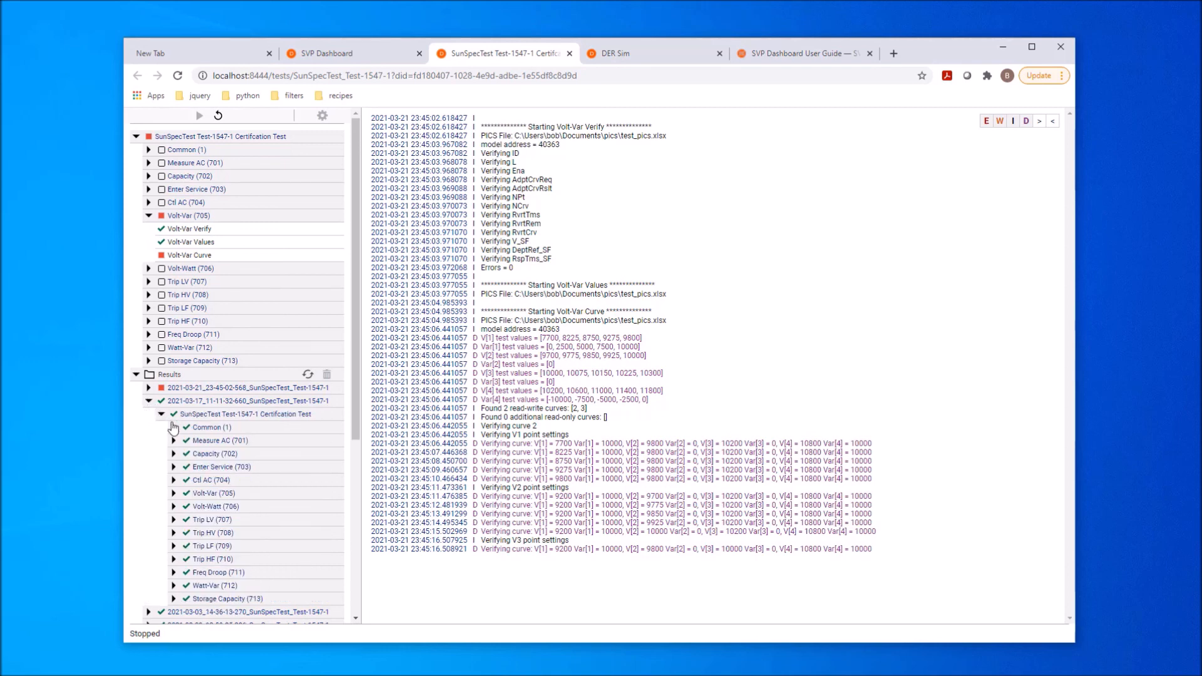
left_click(213, 493)
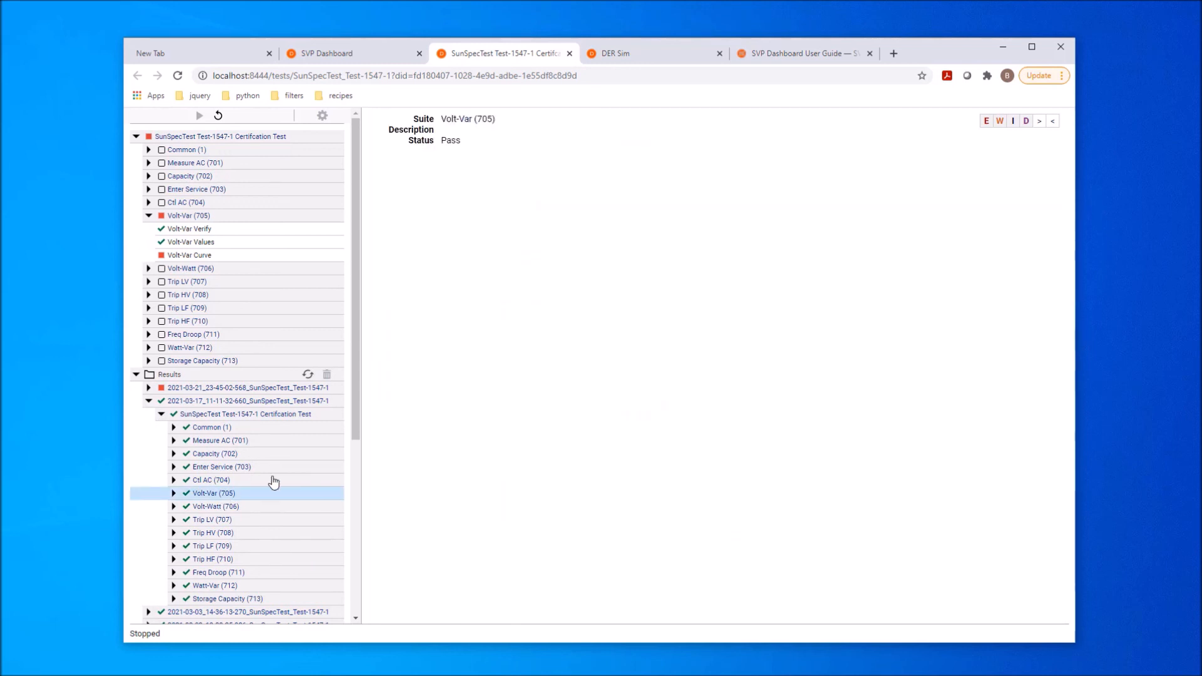
scroll("down", 3)
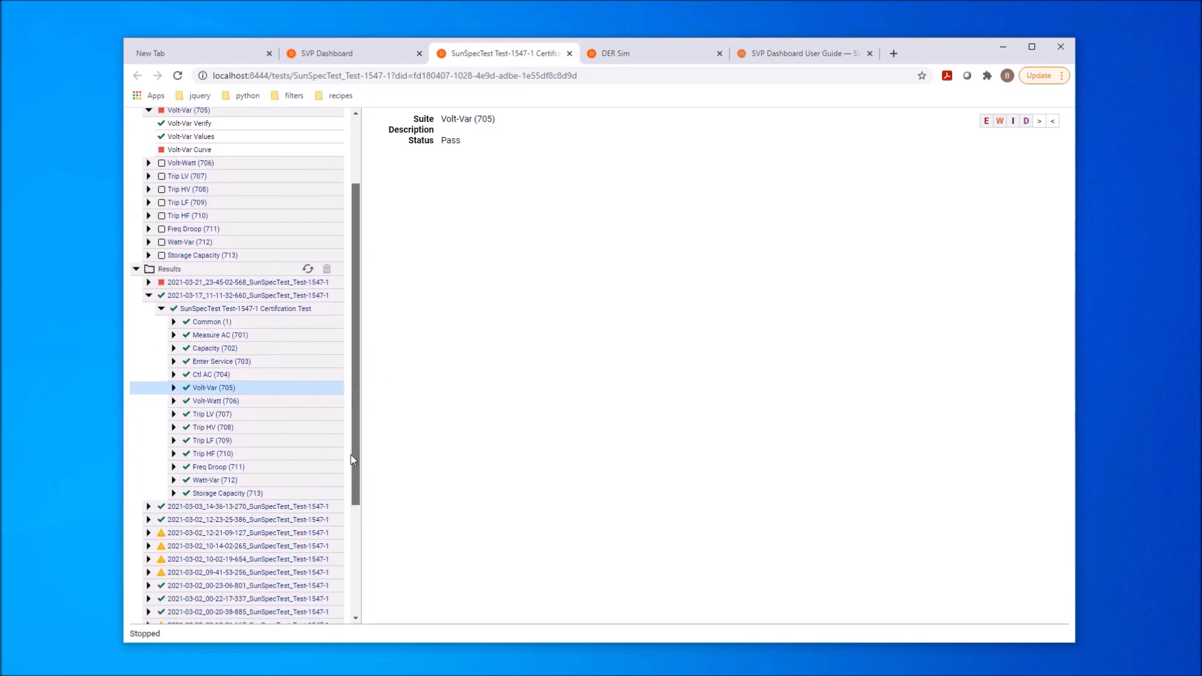
Step: Expand Common, Capacity and Volt-Var groups and open the passing Volt-Var Curve log
scroll("down", 3)
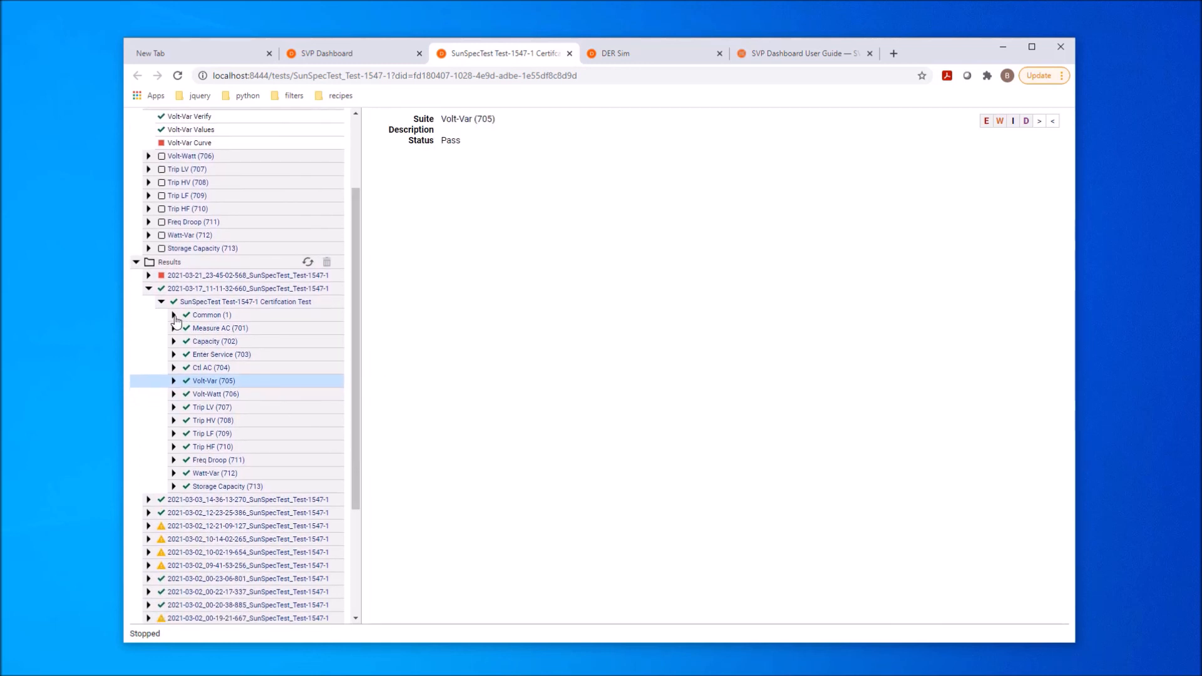
left_click(173, 314)
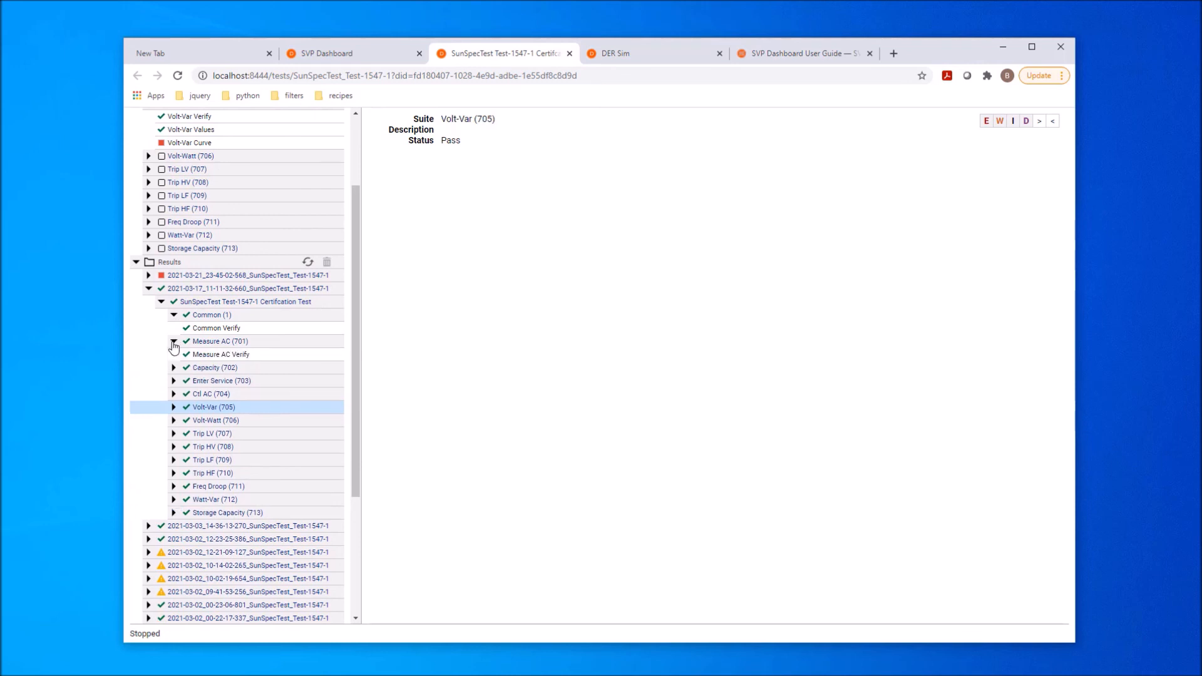
left_click(173, 367)
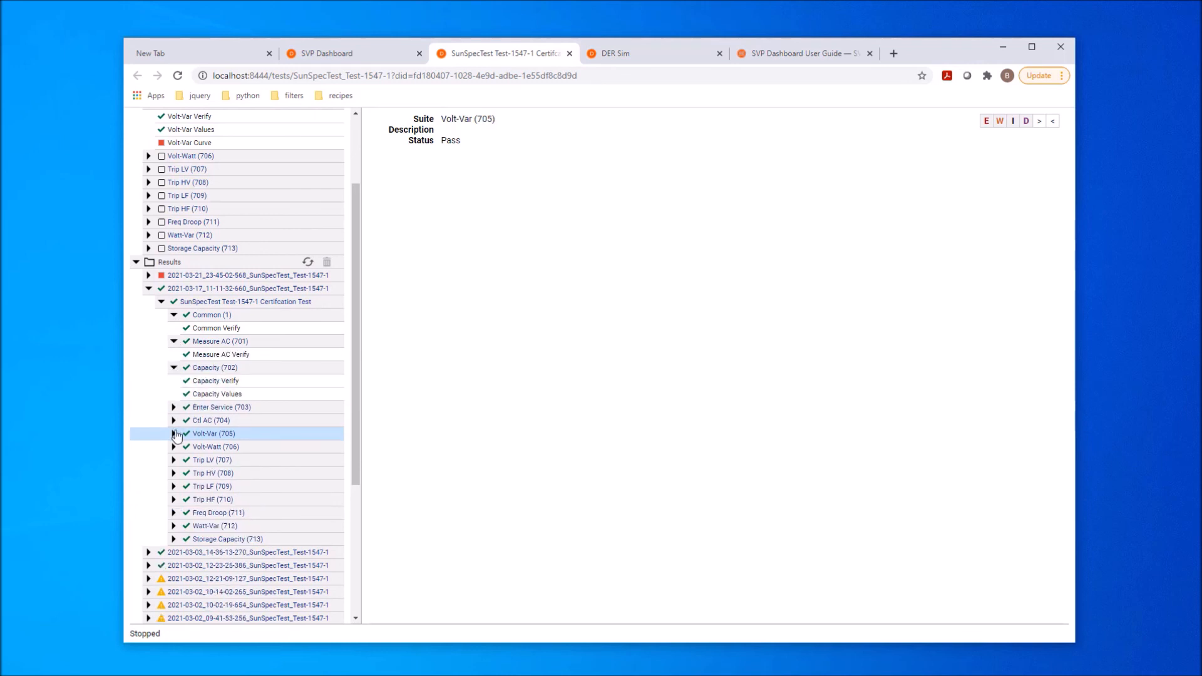
left_click(173, 433)
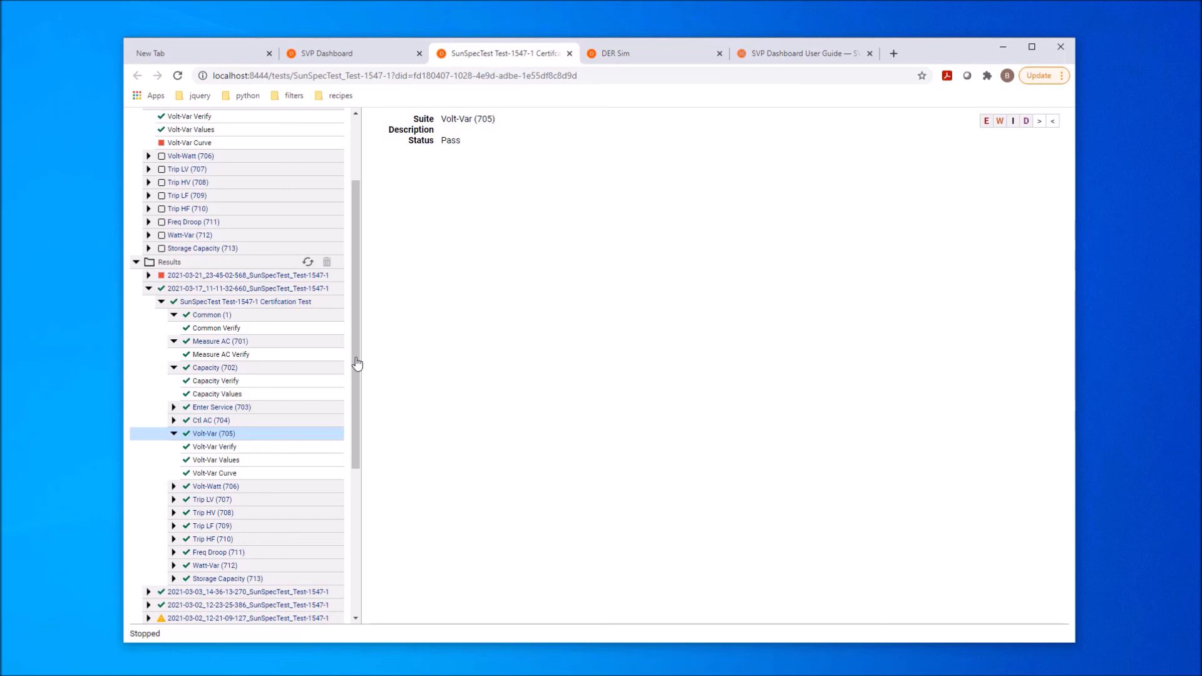
mouse_move(462, 316)
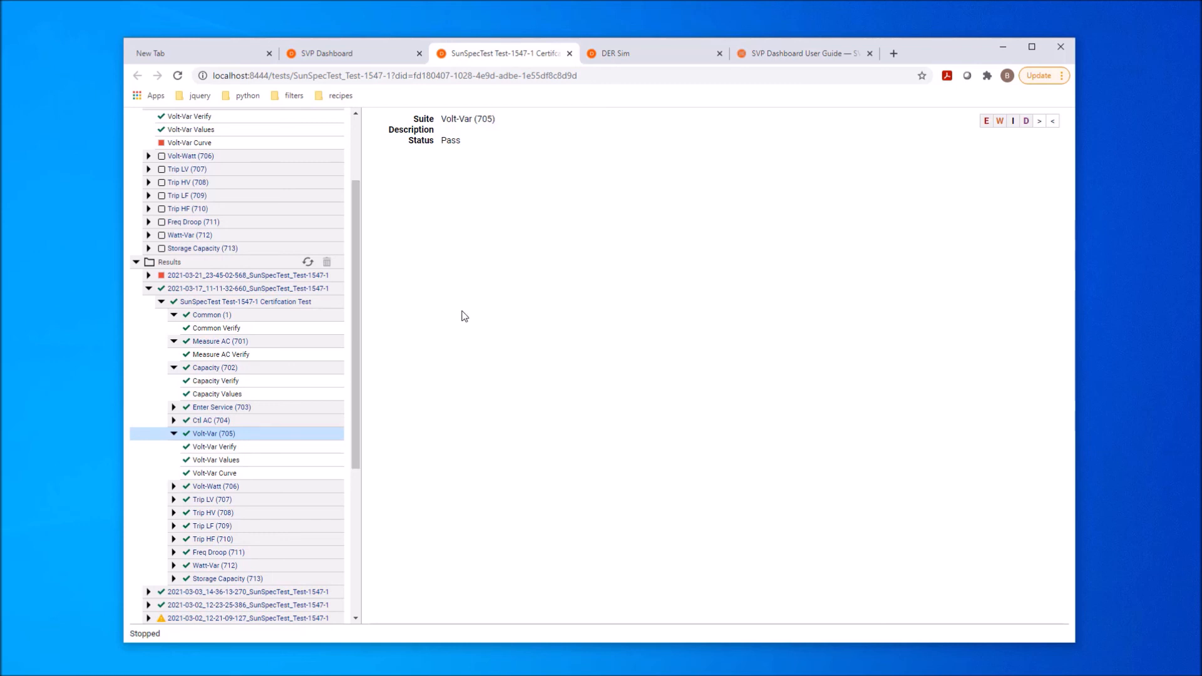
mouse_move(240, 459)
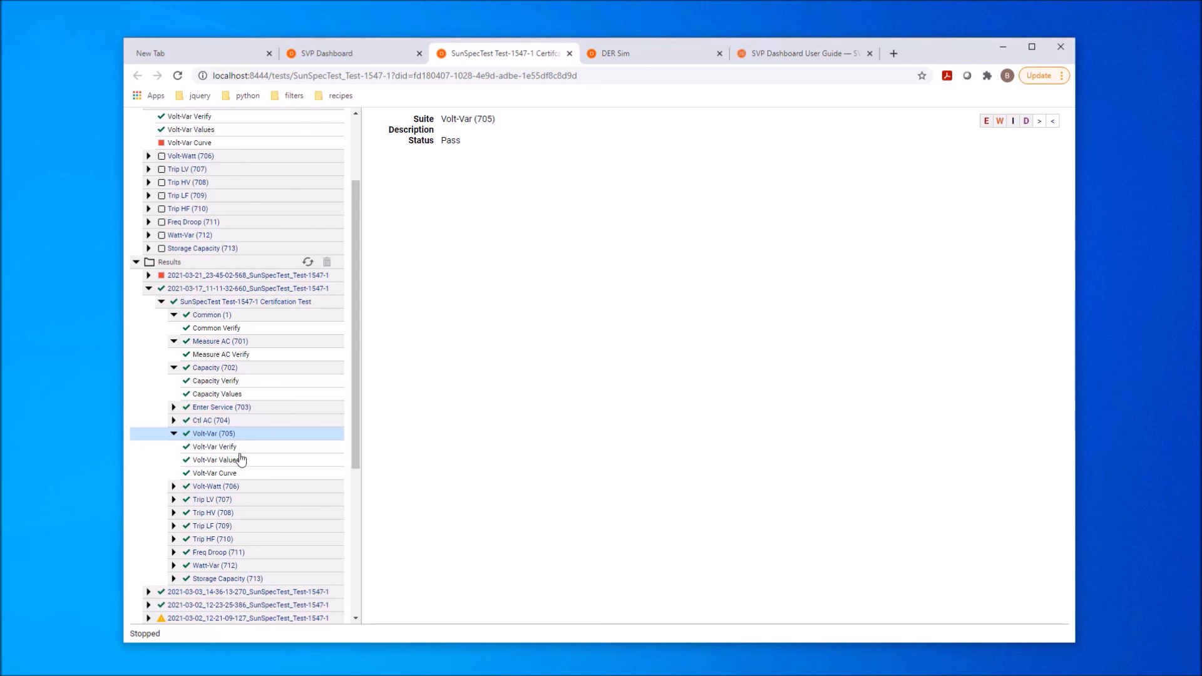
left_click(214, 473)
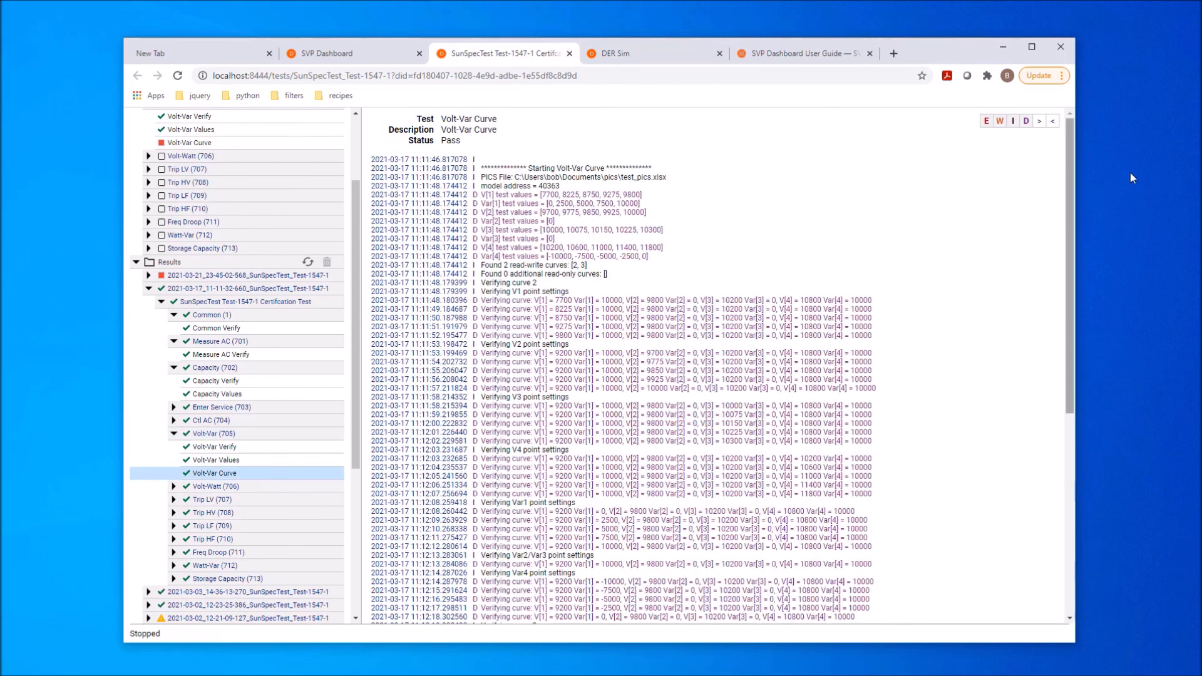
mouse_move(1031, 167)
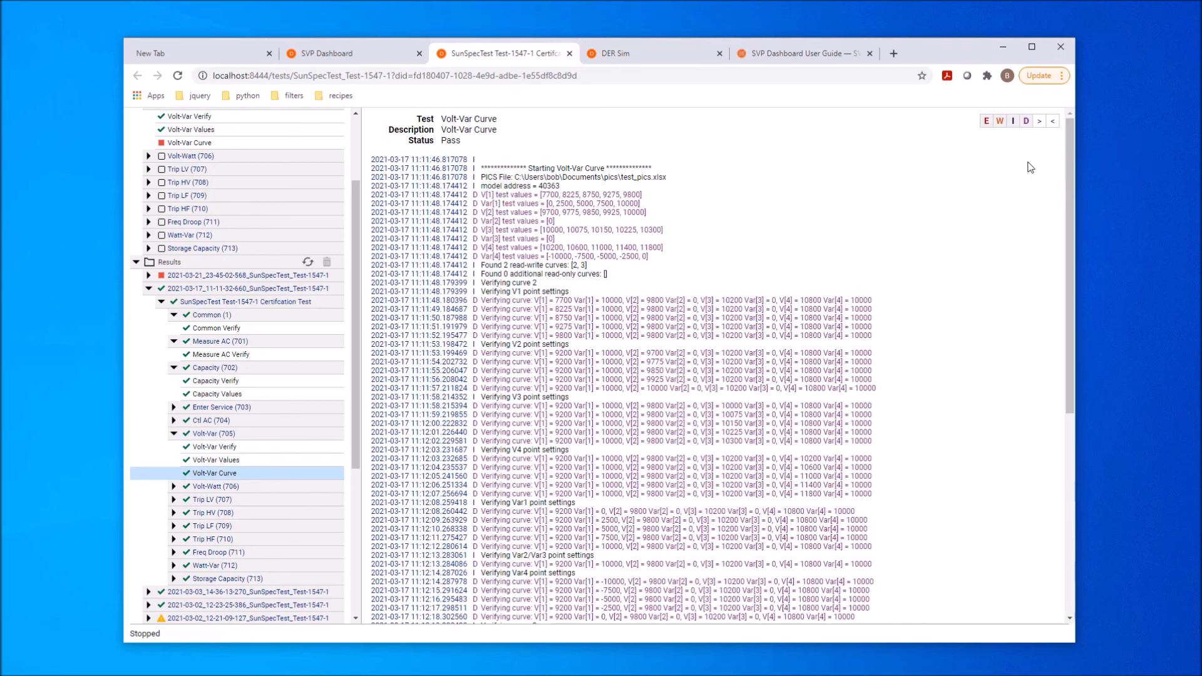
mouse_move(995, 173)
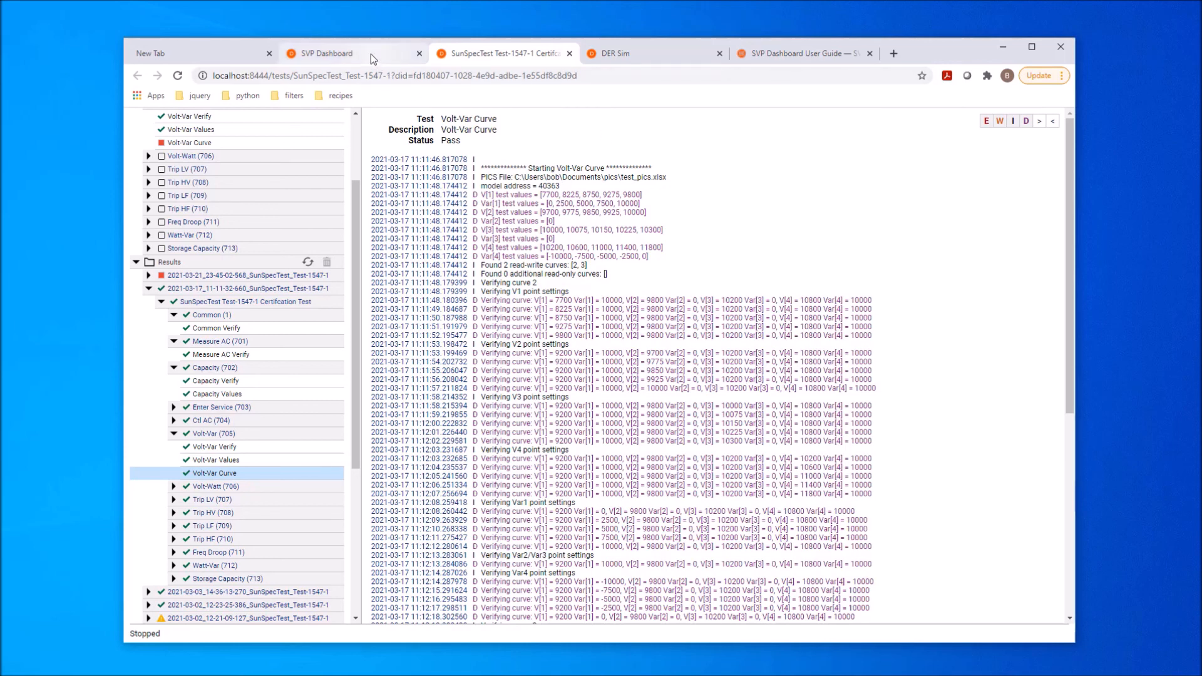
Step: Switch back to the dashboard tab showing model 705 points and three stored curves
left_click(321, 53)
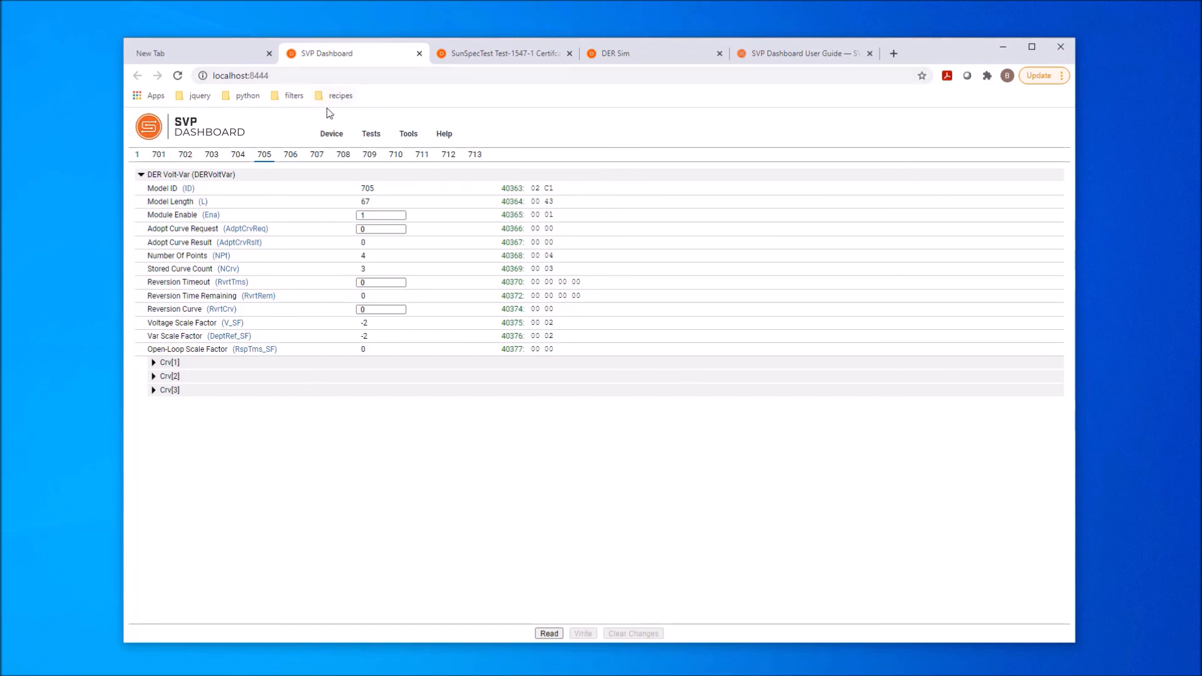
mouse_move(328, 116)
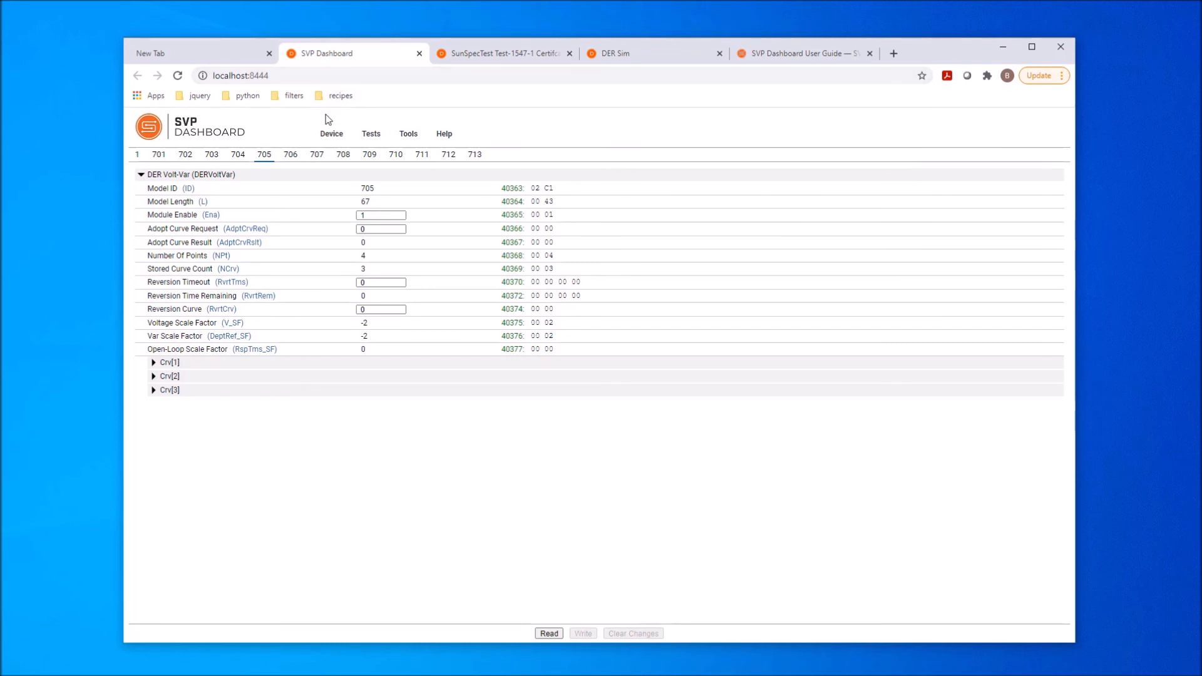
mouse_move(472, 126)
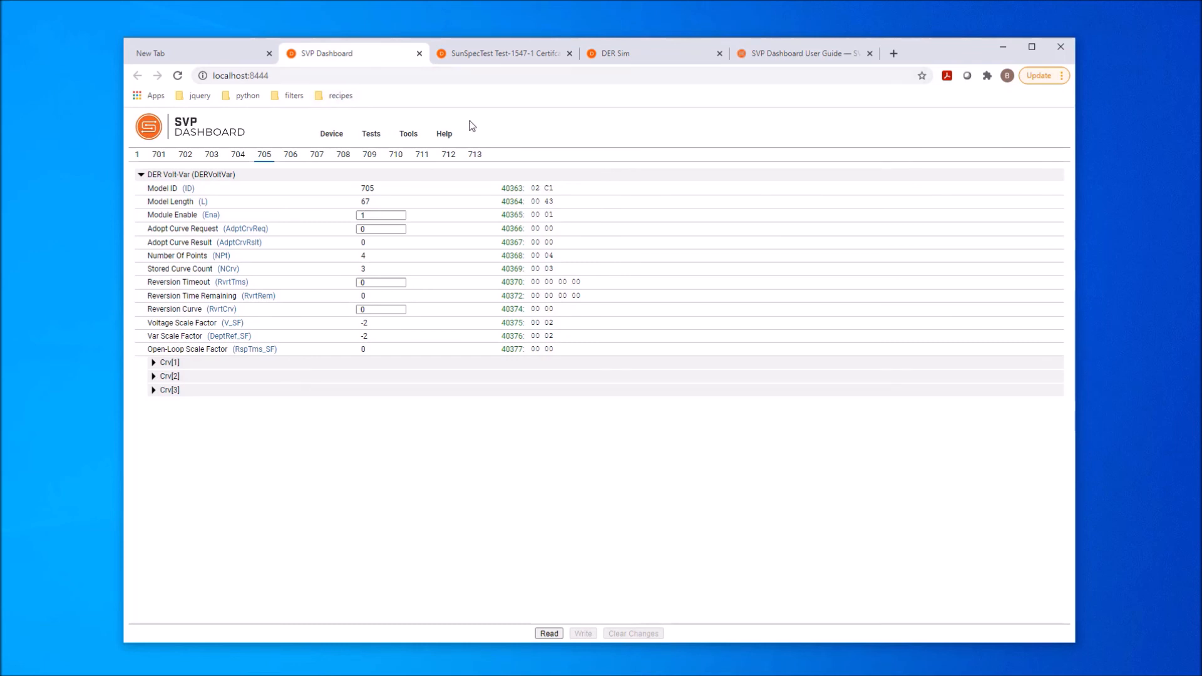
mouse_move(505, 129)
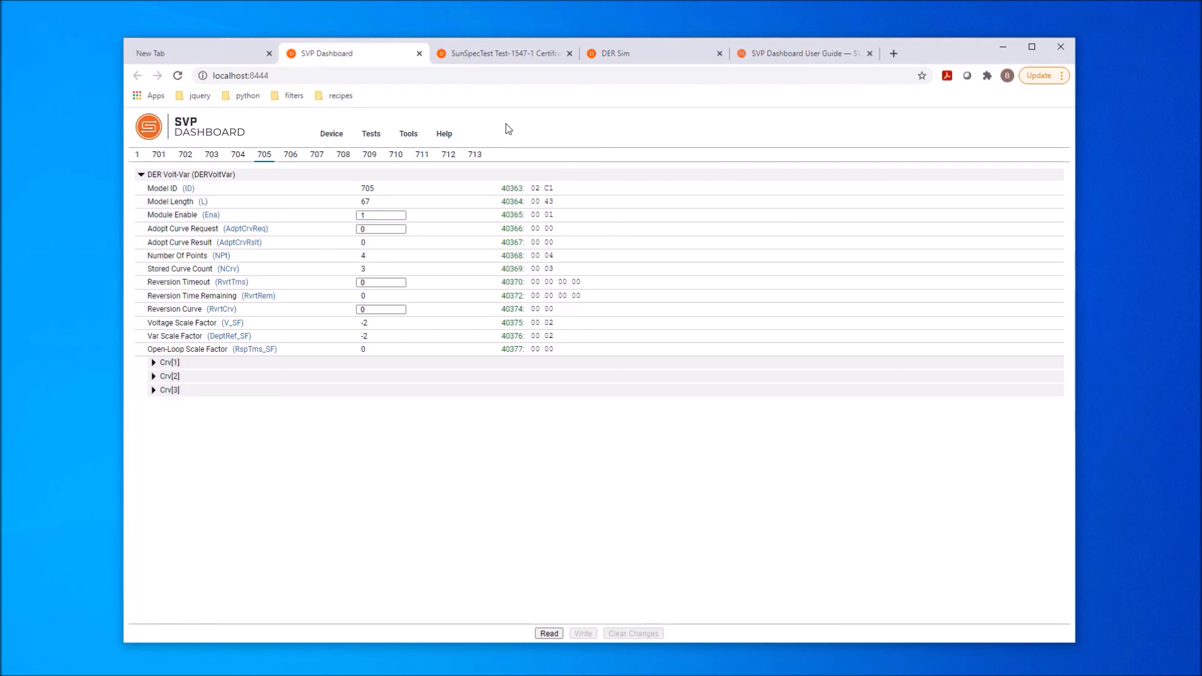